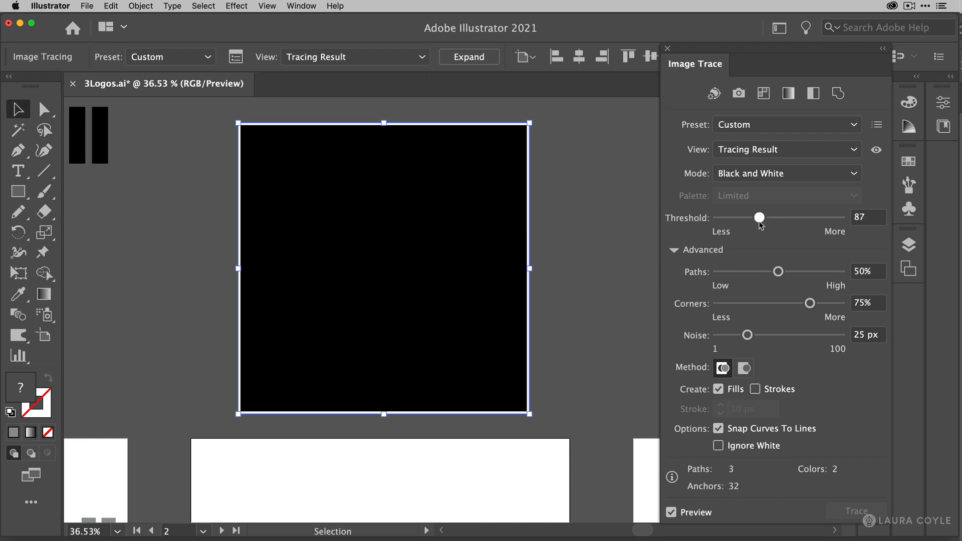
Leave the 3Logos.ai trace workspace for the Illustrator Home screen with cloud documents
{"action": "left_click", "coordinate": [408, 97]}
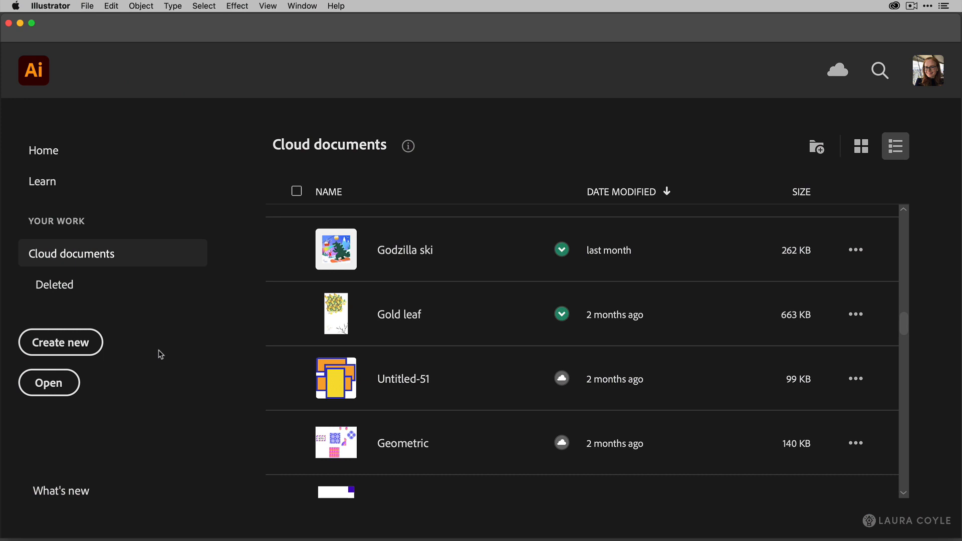
Start a new 1200 × 700 px document with 3 artboards and expand More Settings
{"action": "left_click", "coordinate": [60, 342]}
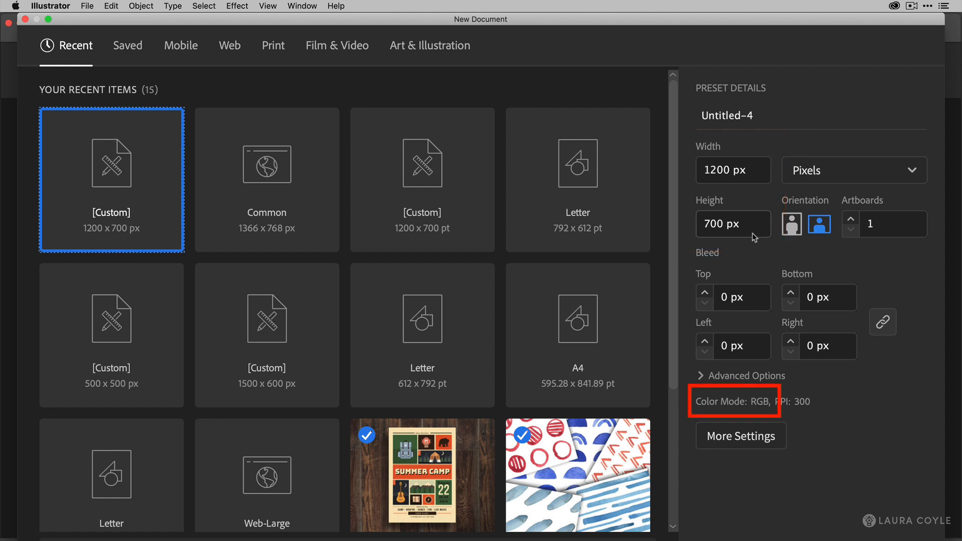
{"action": "mouse_move", "coordinate": [841, 259]}
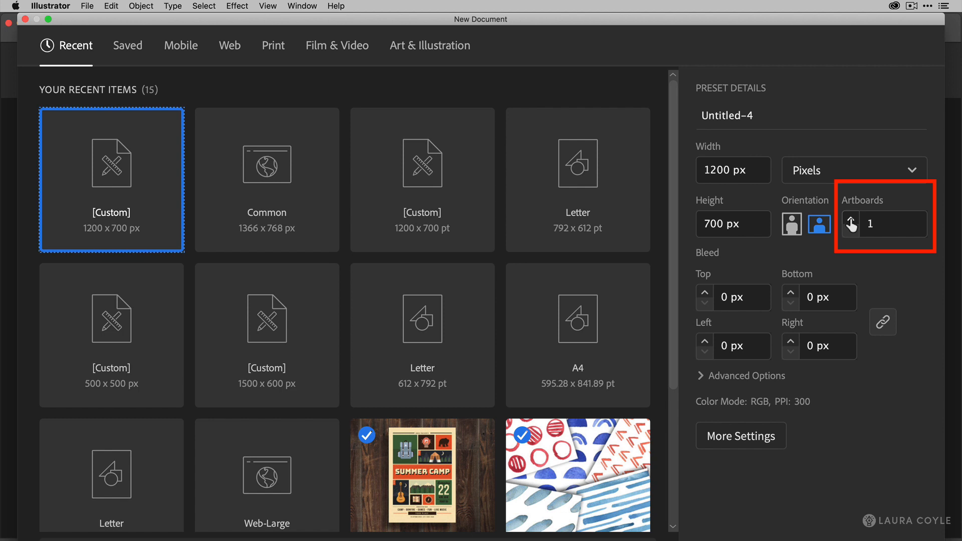
{"action": "left_click", "coordinate": [850, 218]}
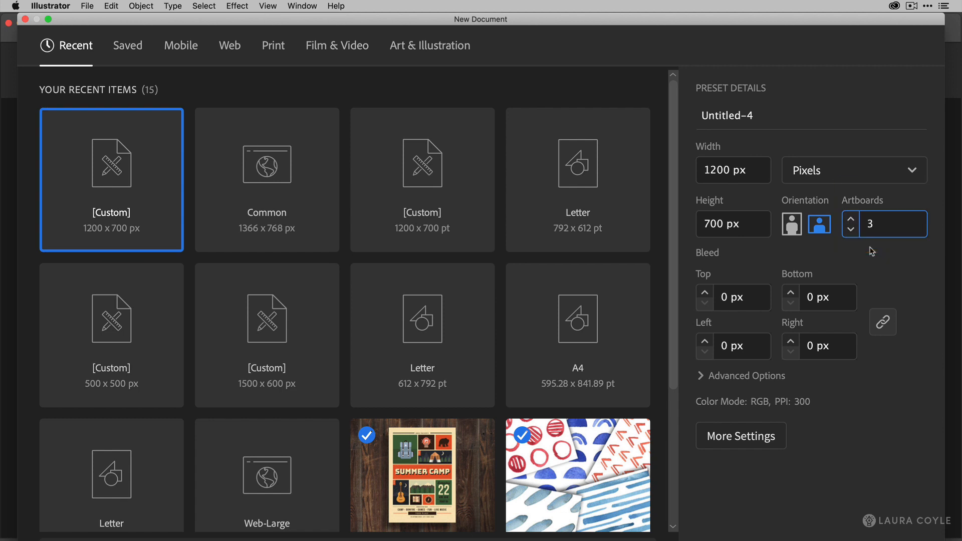
{"action": "mouse_move", "coordinate": [741, 435]}
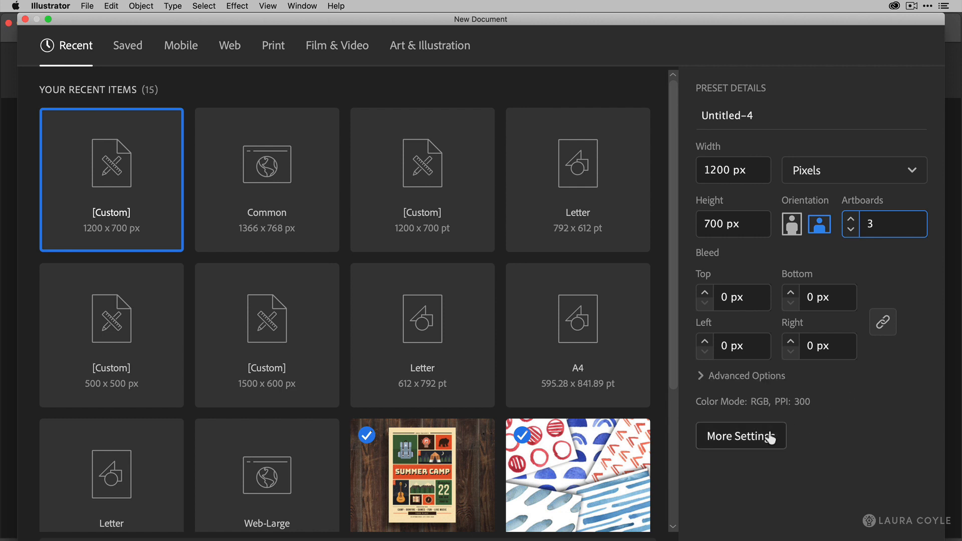
{"action": "left_click", "coordinate": [741, 435]}
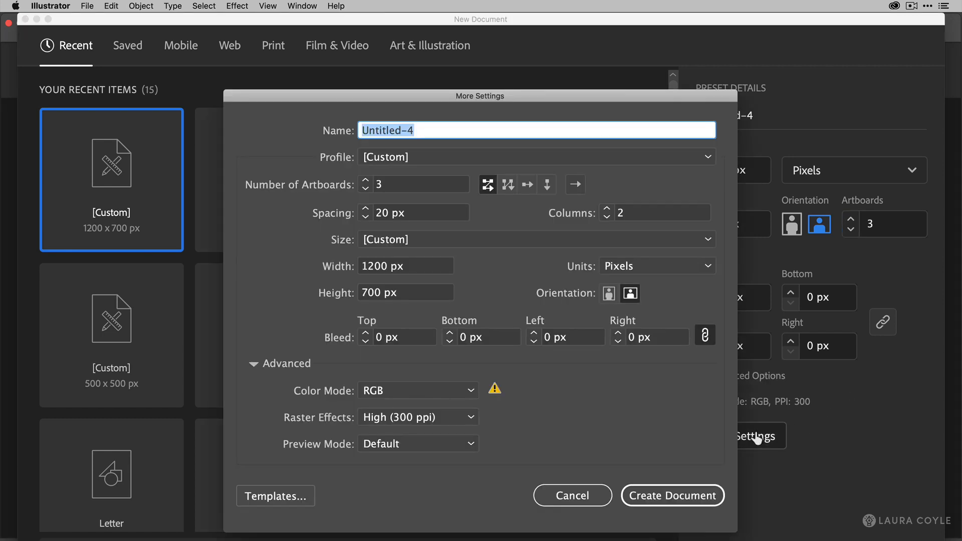
{"action": "mouse_move", "coordinate": [382, 216]}
{"action": "type", "text": "200"}
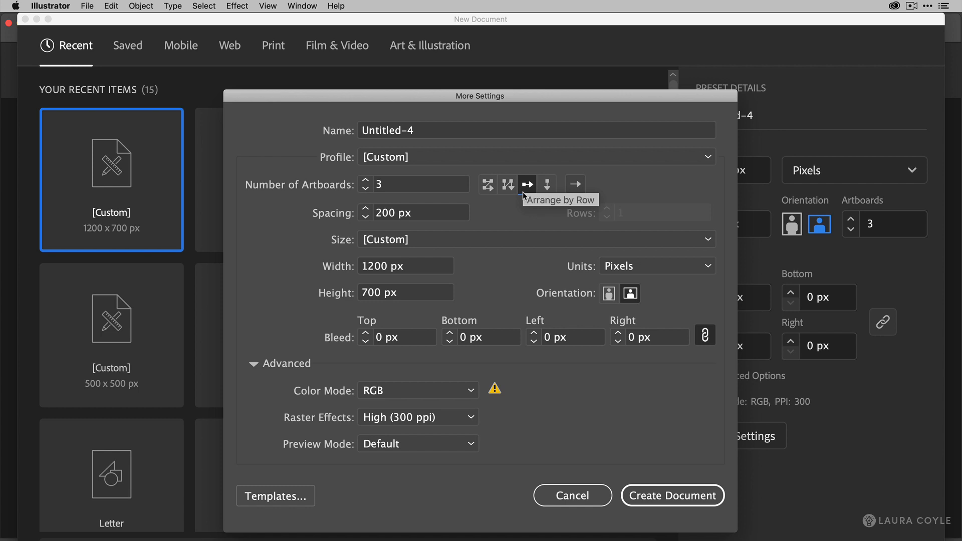
{"action": "mouse_move", "coordinate": [672, 495]}
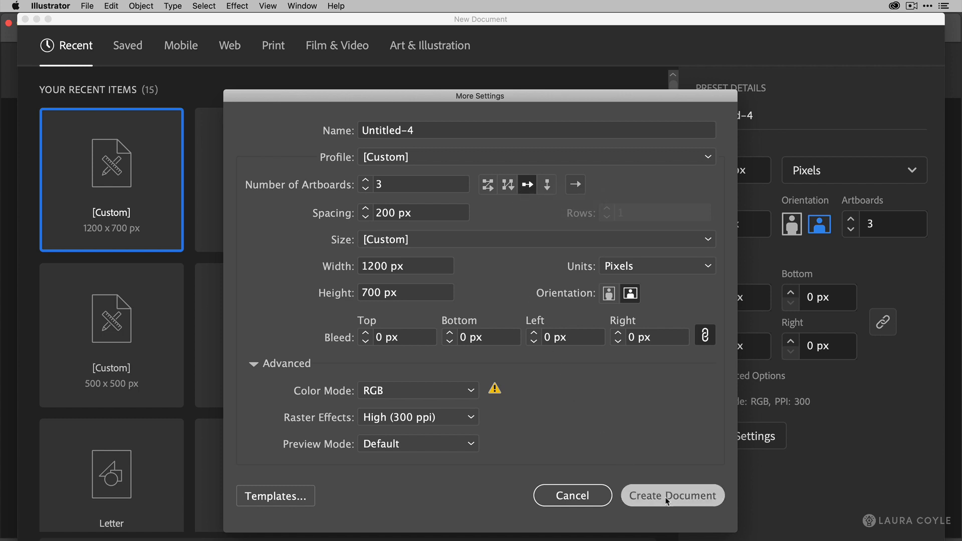
Create the three-artboard document, check the Window menu, and go to File for Place
{"action": "left_click", "coordinate": [672, 495]}
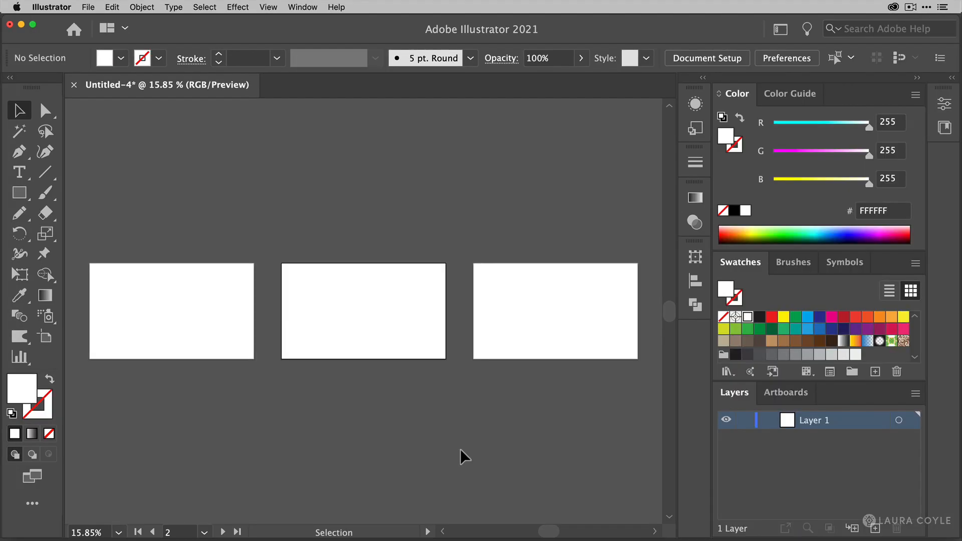
{"action": "mouse_move", "coordinate": [434, 450]}
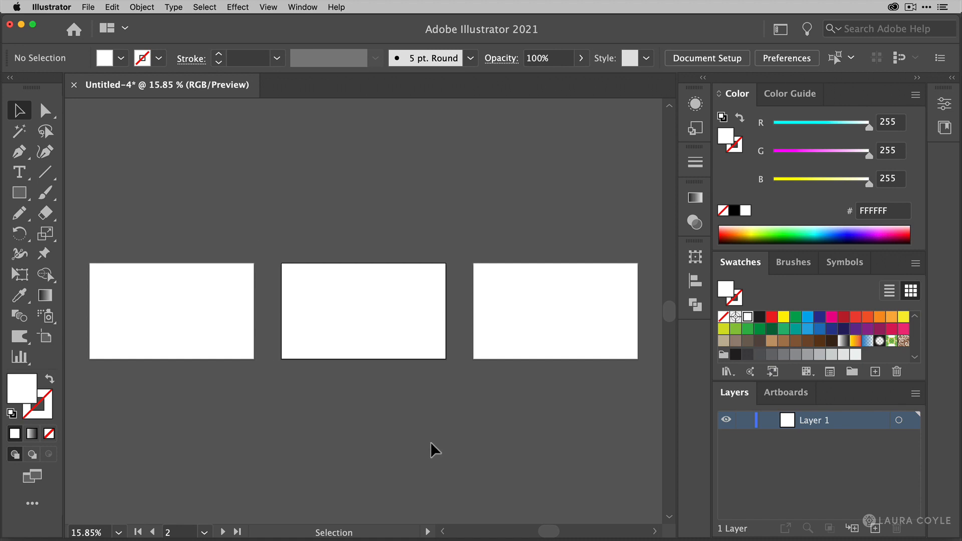
{"action": "mouse_move", "coordinate": [495, 439]}
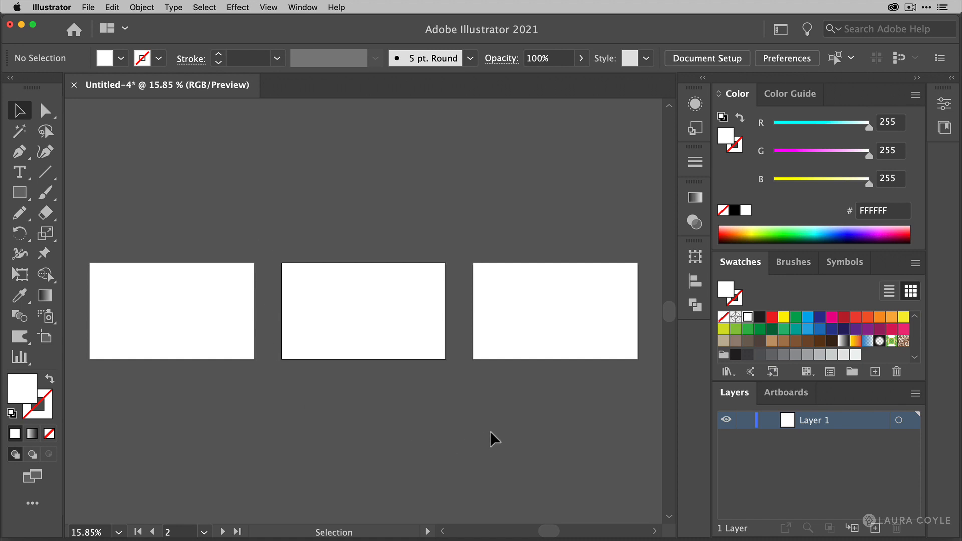
{"action": "mouse_move", "coordinate": [310, 82]}
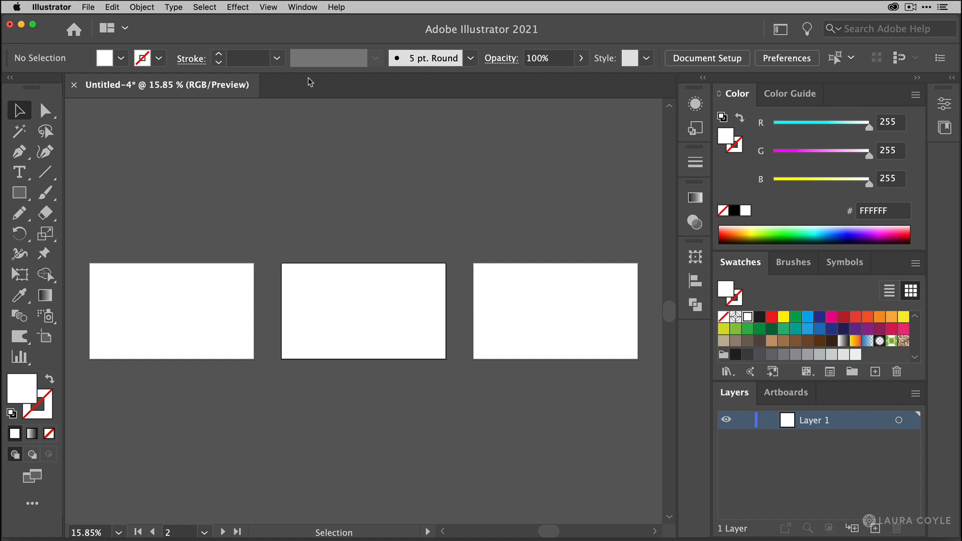
{"action": "mouse_move", "coordinate": [549, 82]}
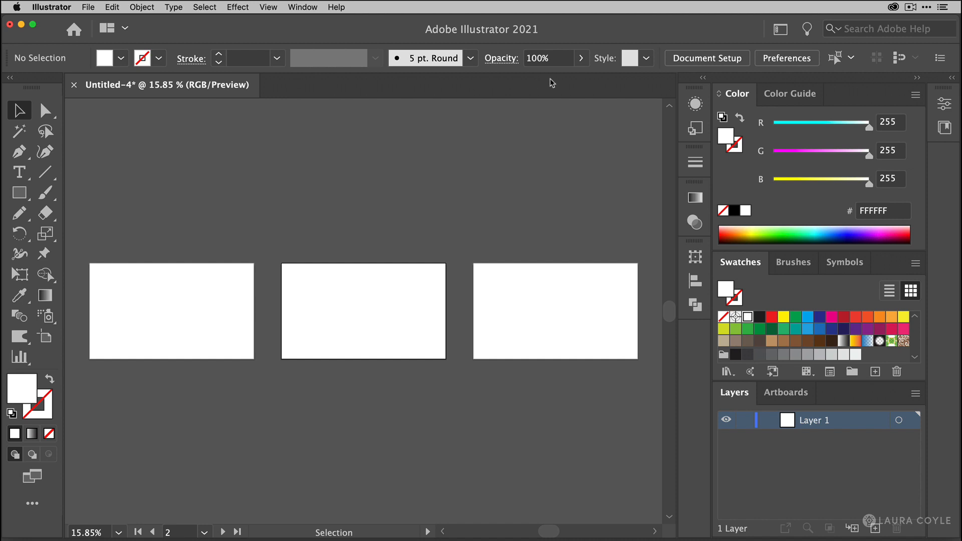
{"action": "left_click", "coordinate": [301, 7]}
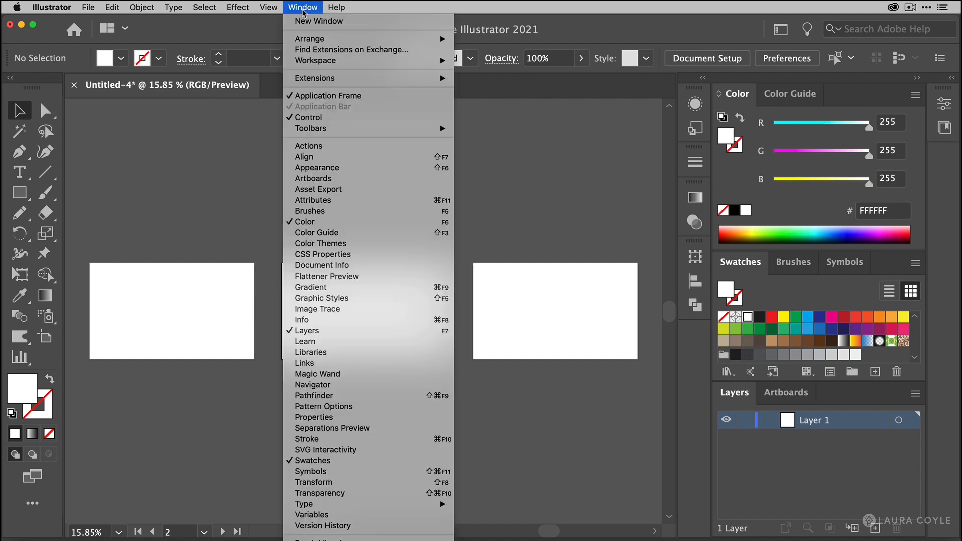
{"action": "mouse_move", "coordinate": [386, 117]}
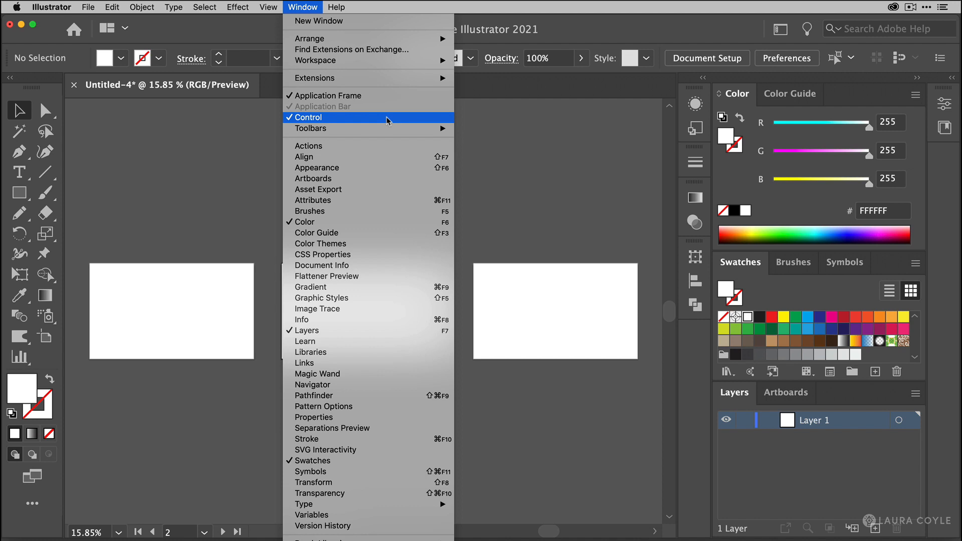
{"action": "left_click", "coordinate": [307, 117]}
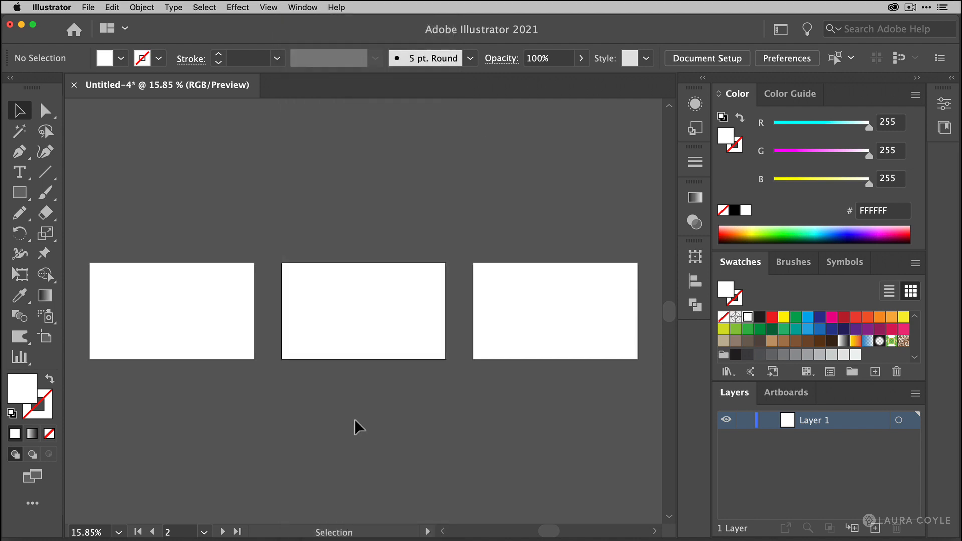
{"action": "left_click", "coordinate": [88, 6]}
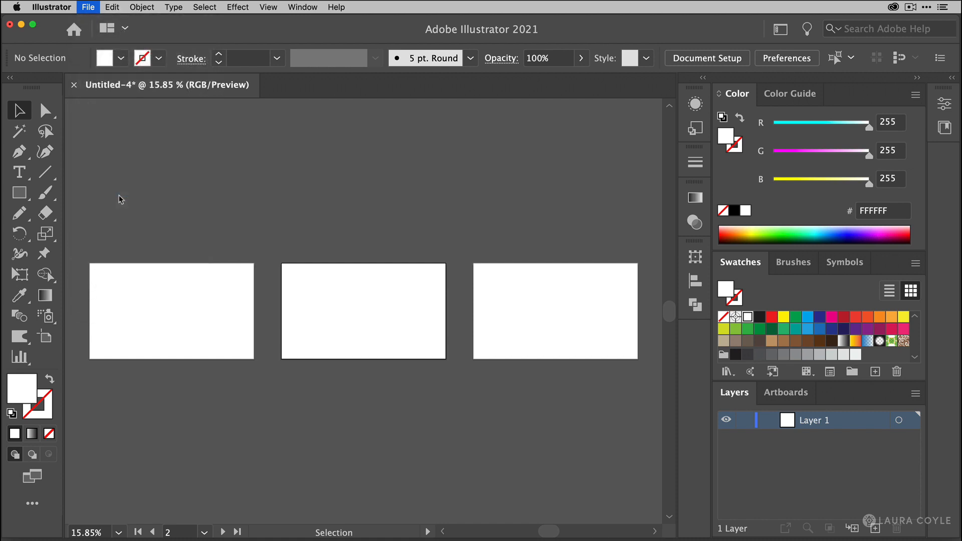
Place honeywell-logo.png into the document for the first artboard
{"action": "left_click", "coordinate": [88, 7]}
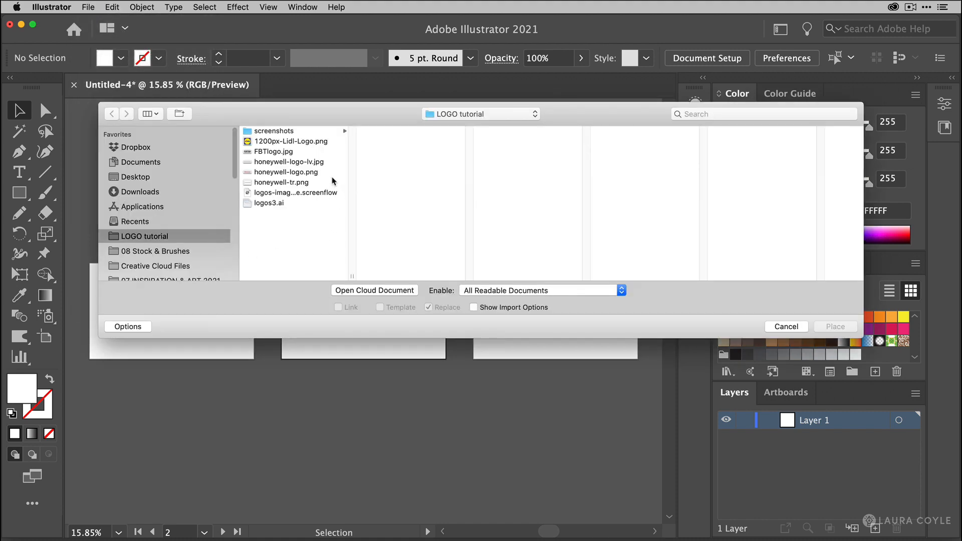
{"action": "left_click", "coordinate": [286, 172]}
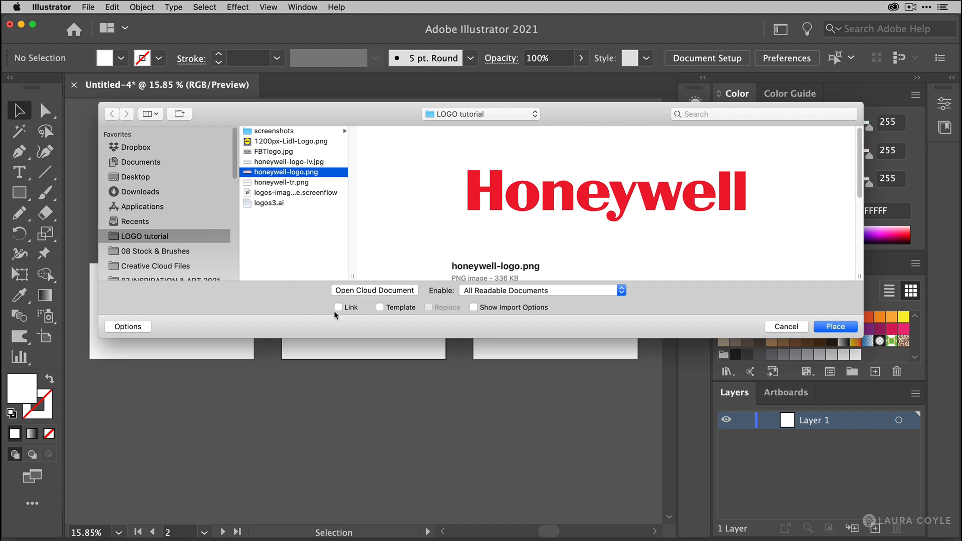
{"action": "mouse_move", "coordinate": [354, 314]}
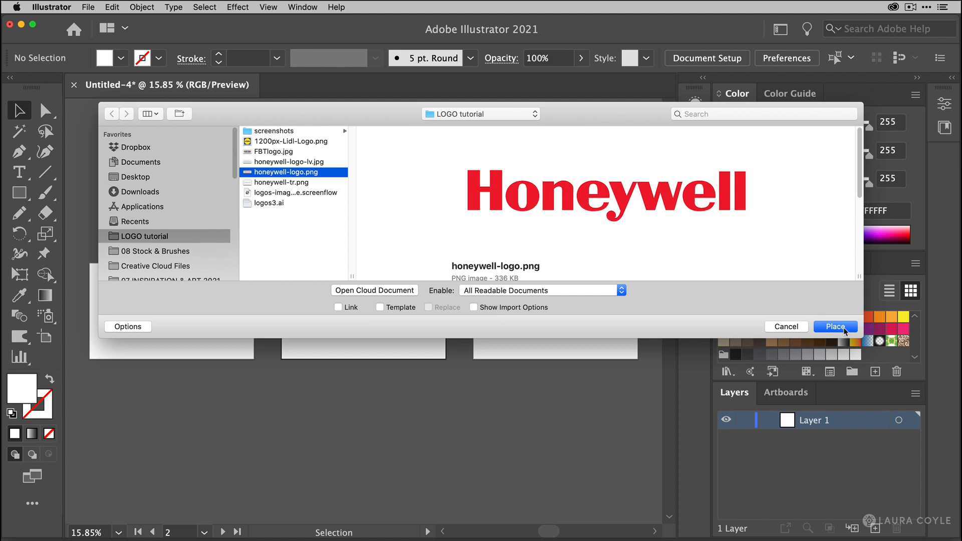
{"action": "left_click", "coordinate": [834, 326]}
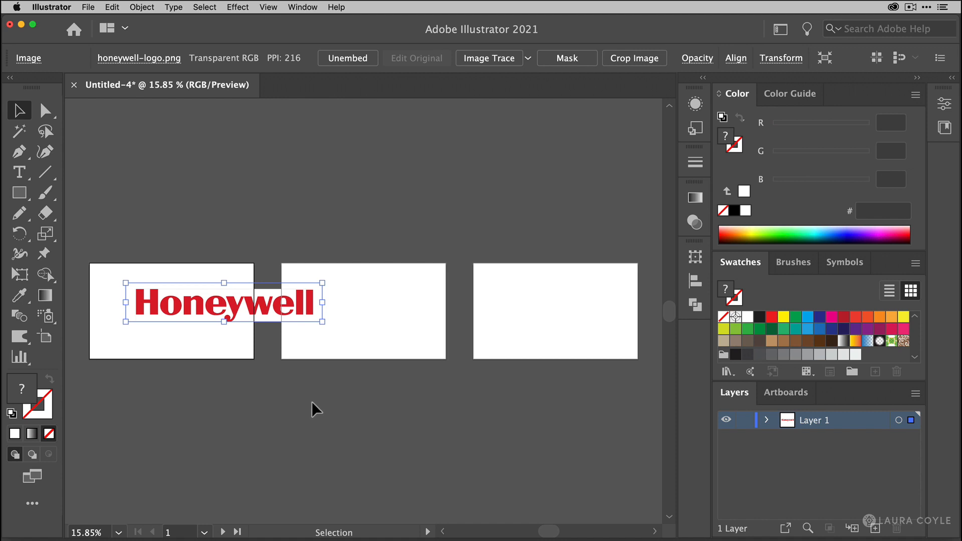
{"action": "mouse_move", "coordinate": [33, 90]}
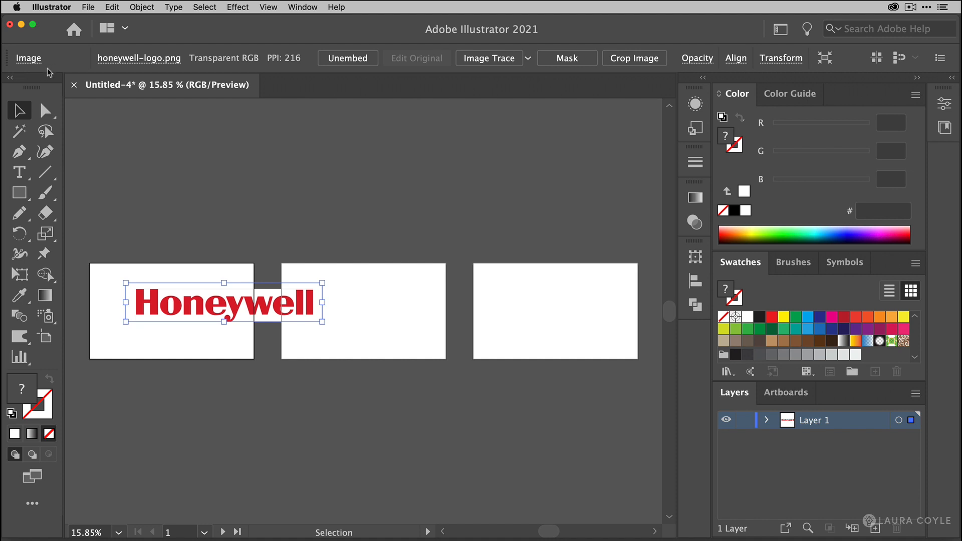
{"action": "mouse_move", "coordinate": [190, 77]}
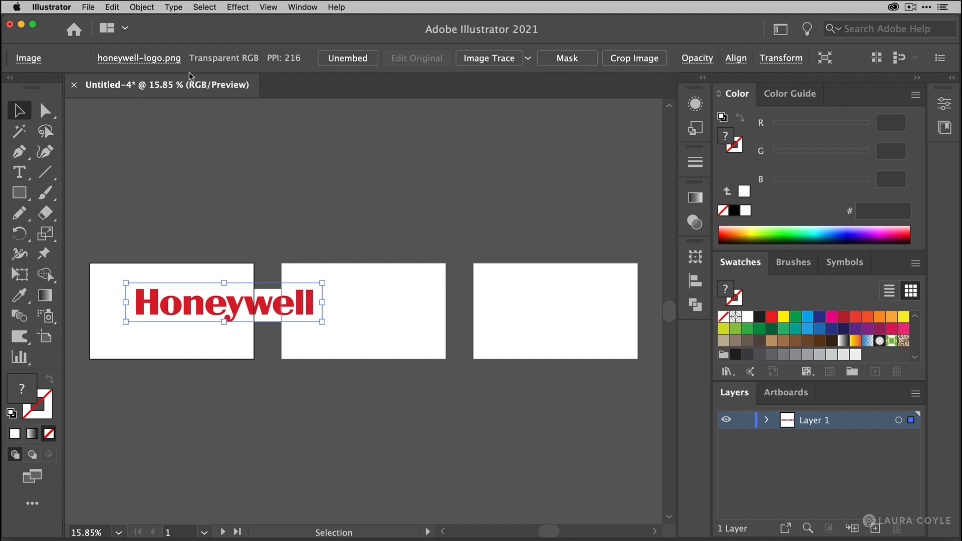
{"action": "mouse_move", "coordinate": [298, 76]}
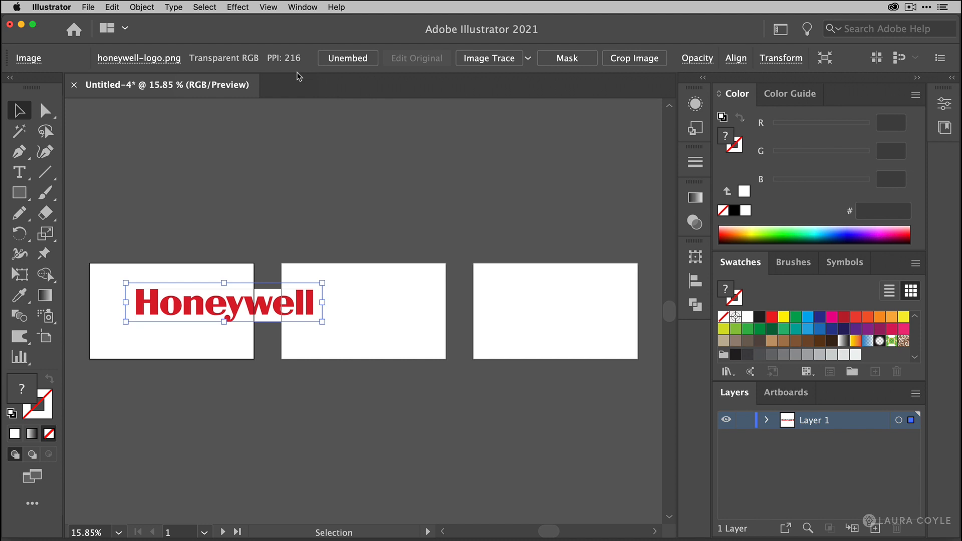
{"action": "mouse_move", "coordinate": [279, 315]}
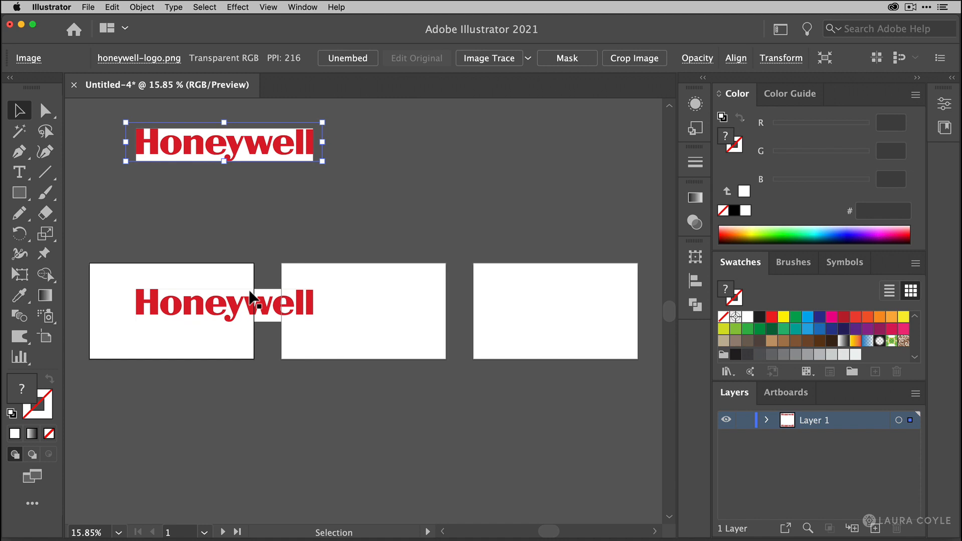
{"action": "left_click", "coordinate": [224, 301]}
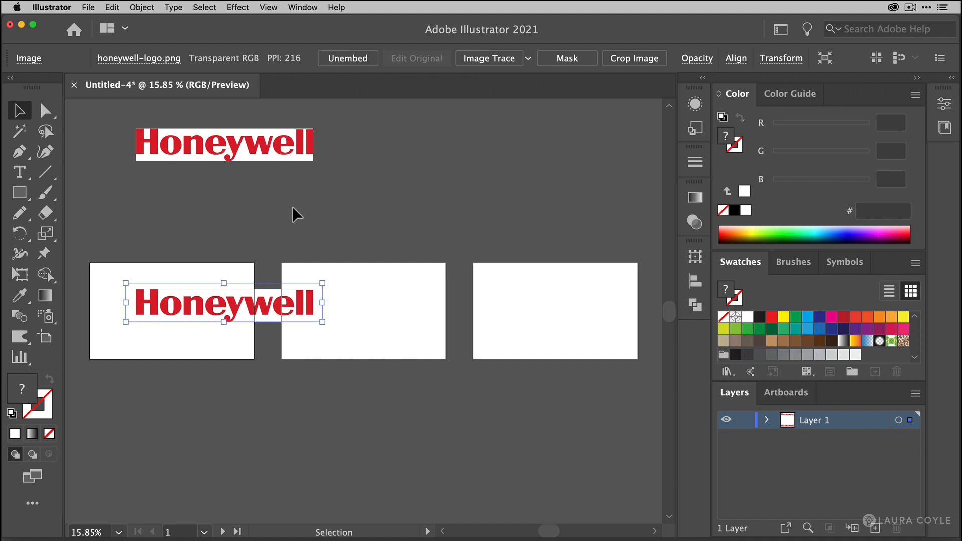
{"action": "mouse_move", "coordinate": [474, 71]}
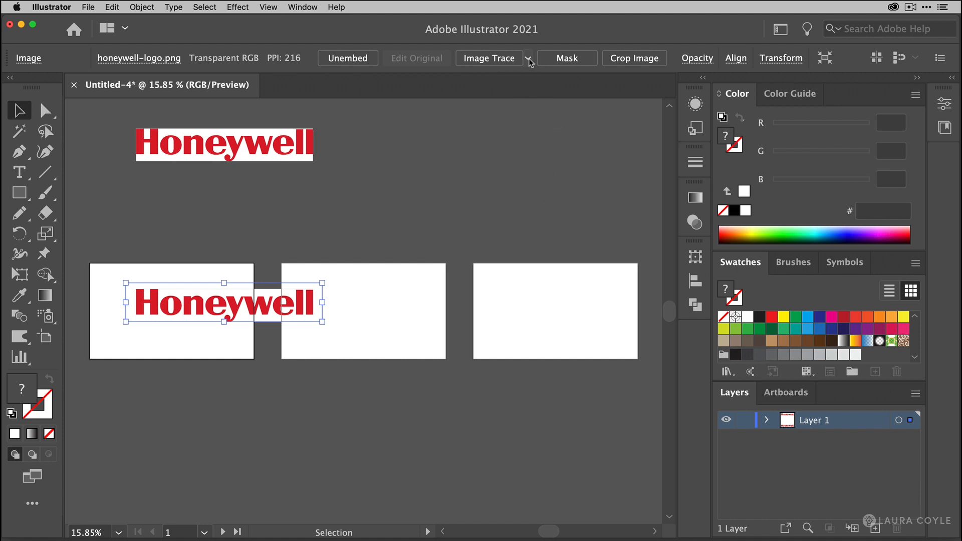
{"action": "left_click", "coordinate": [528, 58]}
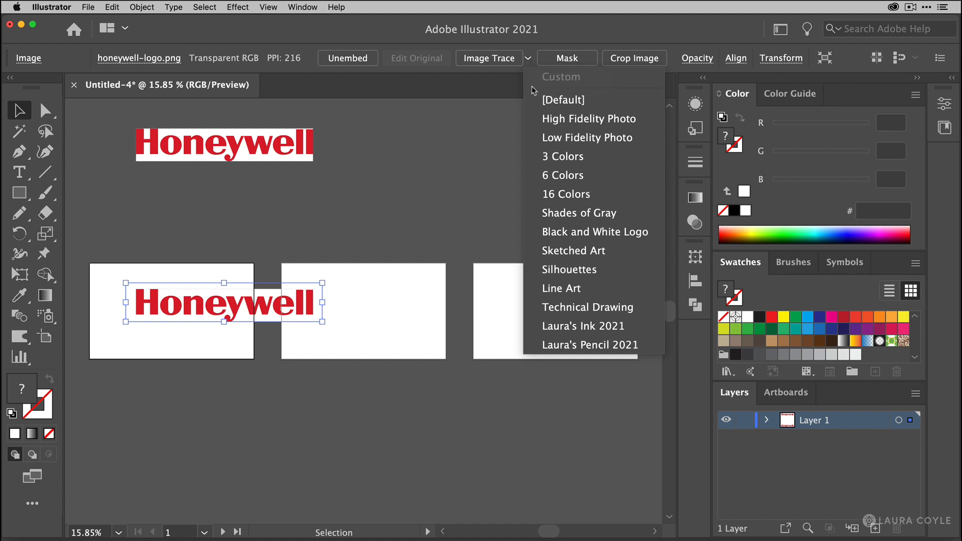
{"action": "mouse_move", "coordinate": [541, 108]}
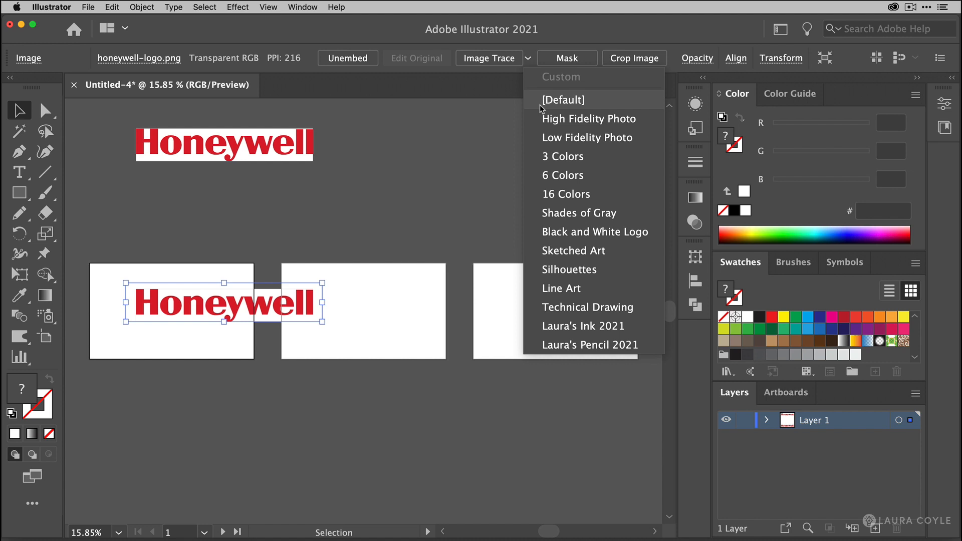
{"action": "mouse_move", "coordinate": [487, 58]}
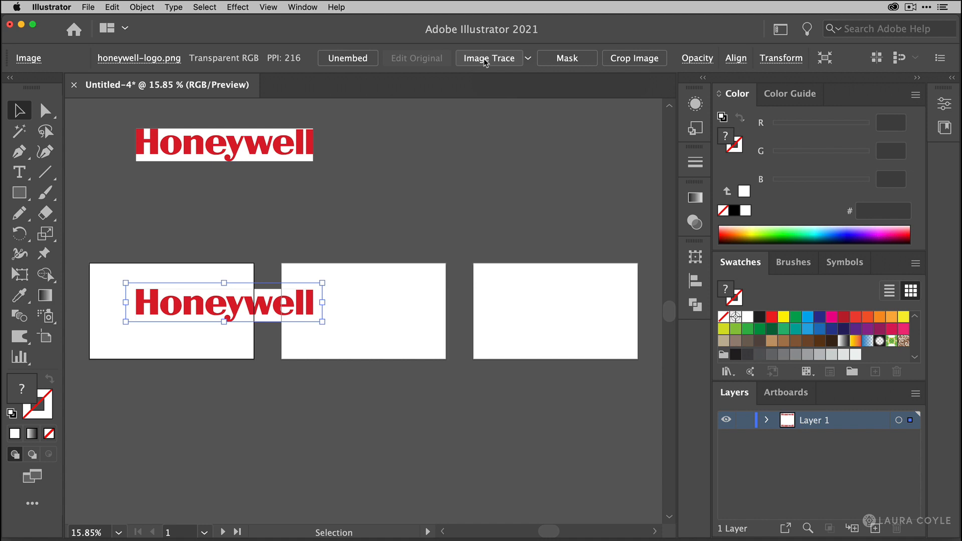
Image Trace the Honeywell image to black and white, accepting the large-image warning, with the panel open
{"action": "left_click", "coordinate": [489, 57]}
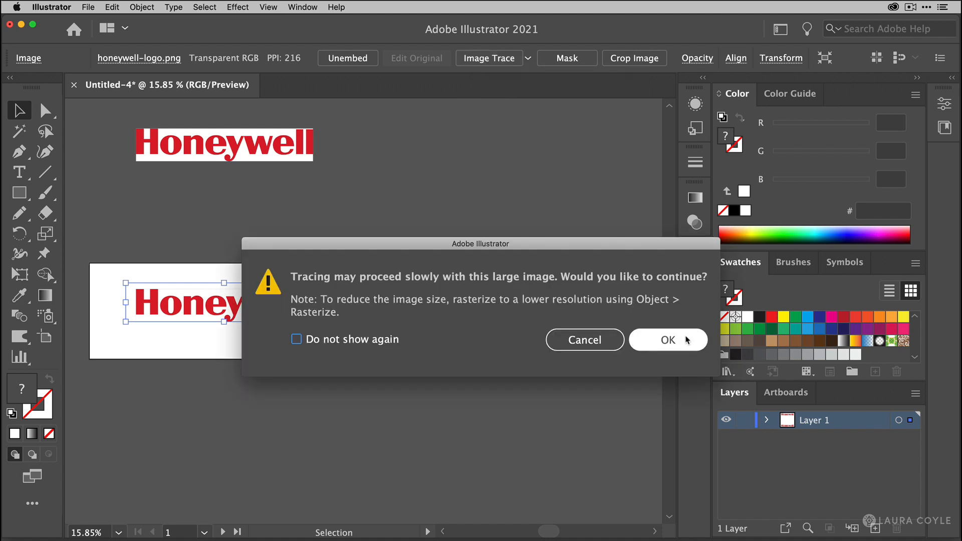
{"action": "left_click", "coordinate": [667, 339]}
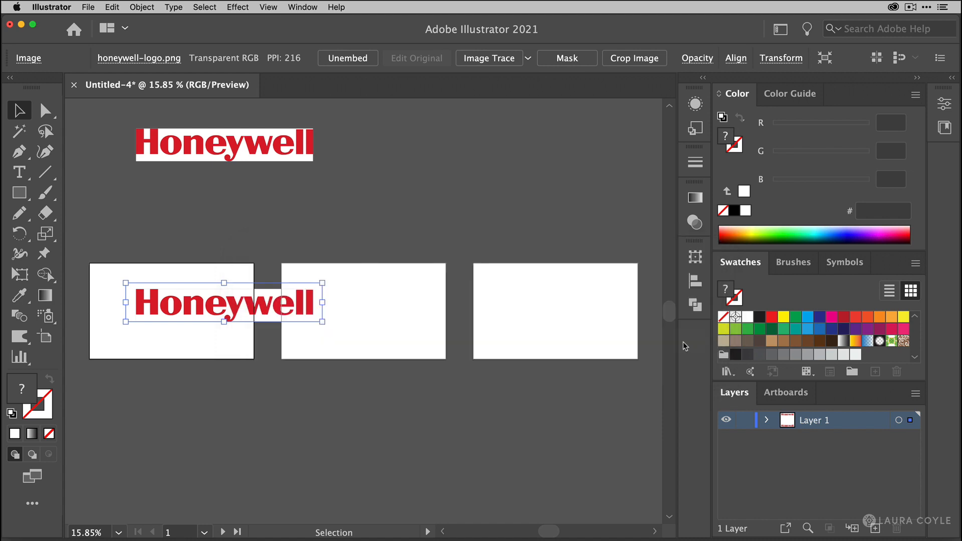
{"action": "left_click", "coordinate": [489, 58]}
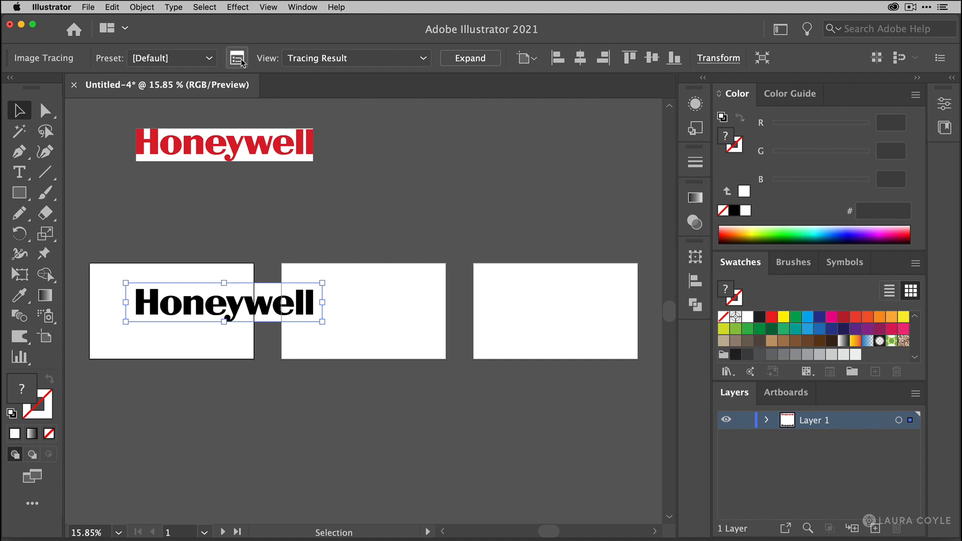
{"action": "mouse_move", "coordinate": [237, 57]}
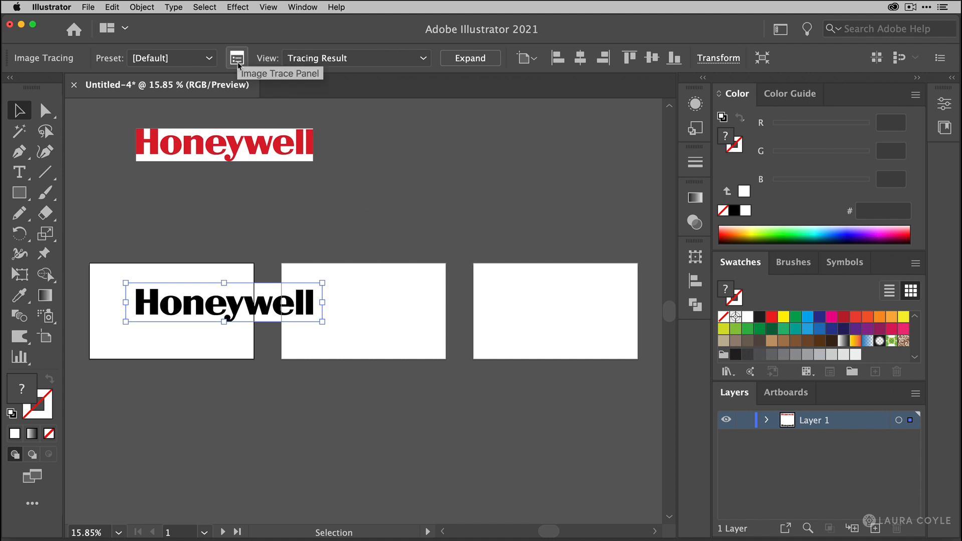
{"action": "left_click", "coordinate": [236, 57]}
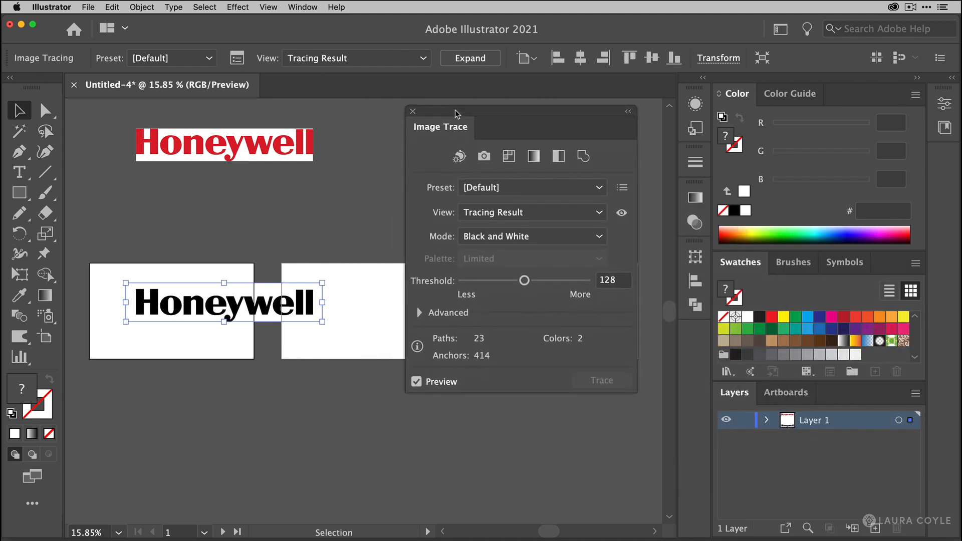
Under Advanced trace options, leave Ignore White checked so only black letters remain
{"action": "left_click", "coordinate": [420, 312]}
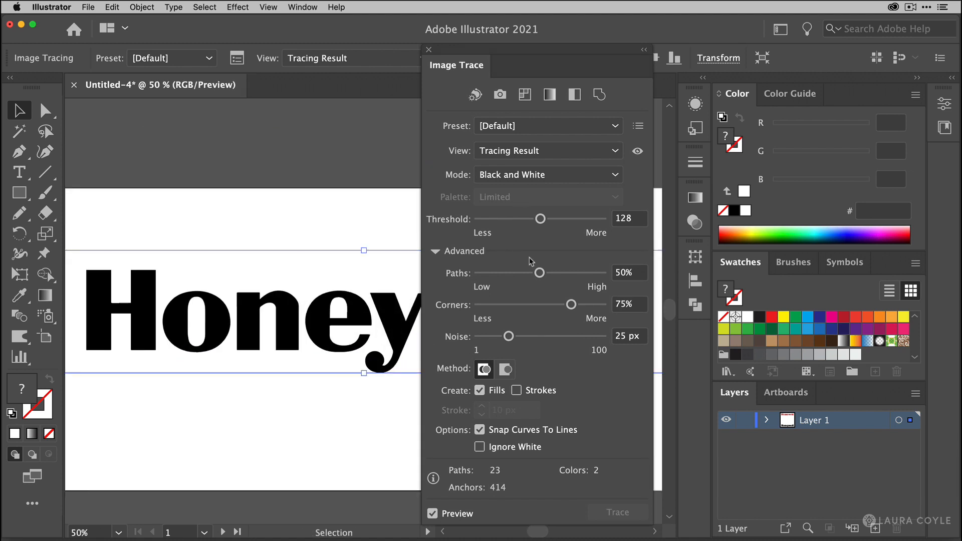
{"action": "mouse_move", "coordinate": [555, 375]}
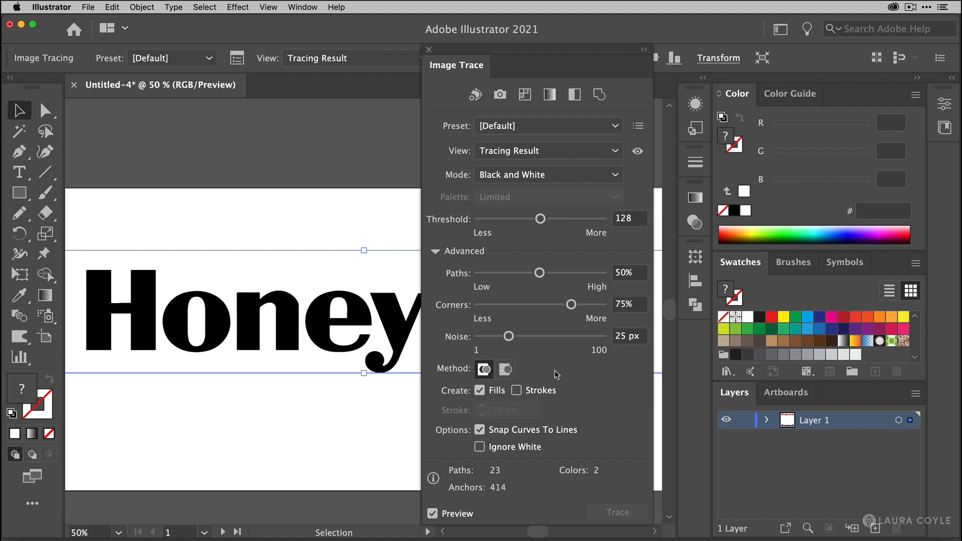
{"action": "mouse_move", "coordinate": [552, 460]}
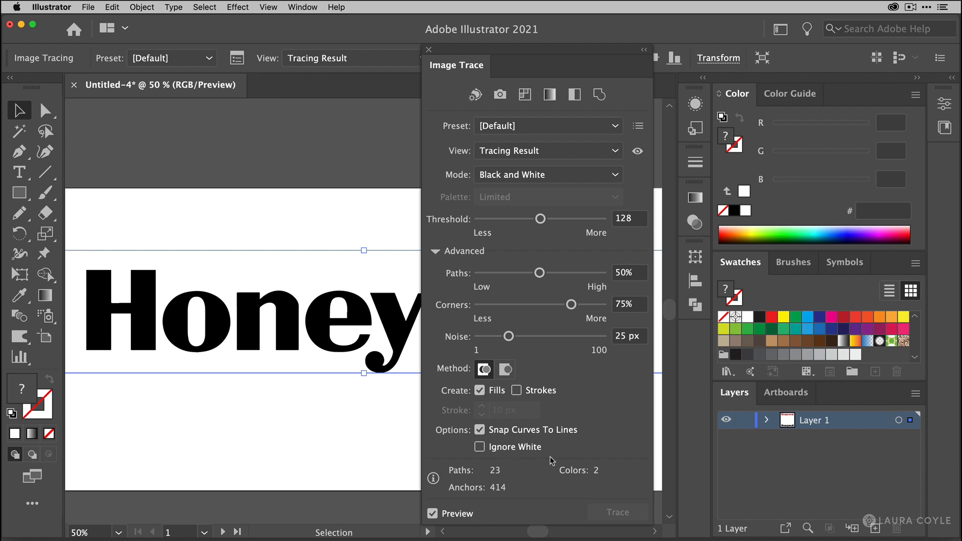
{"action": "mouse_move", "coordinate": [516, 467]}
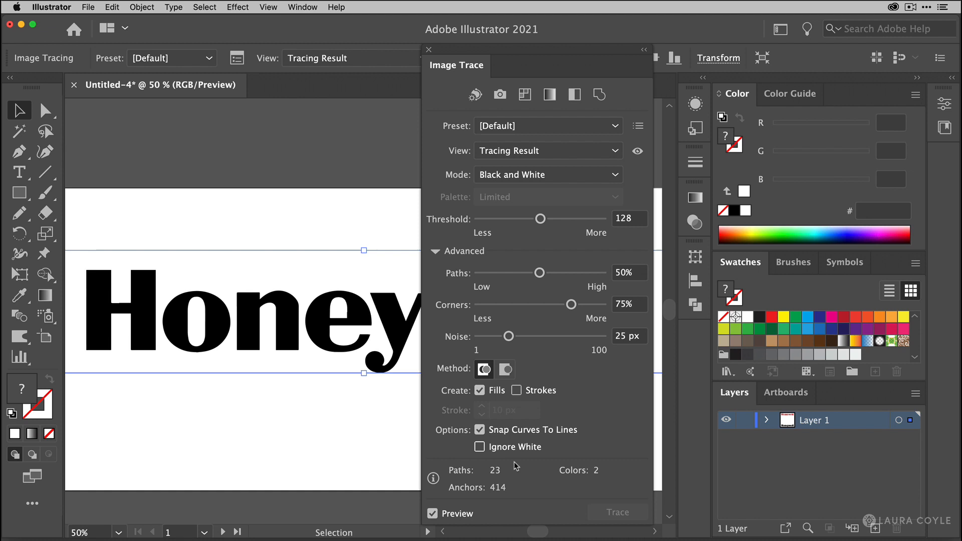
{"action": "left_click", "coordinate": [480, 447]}
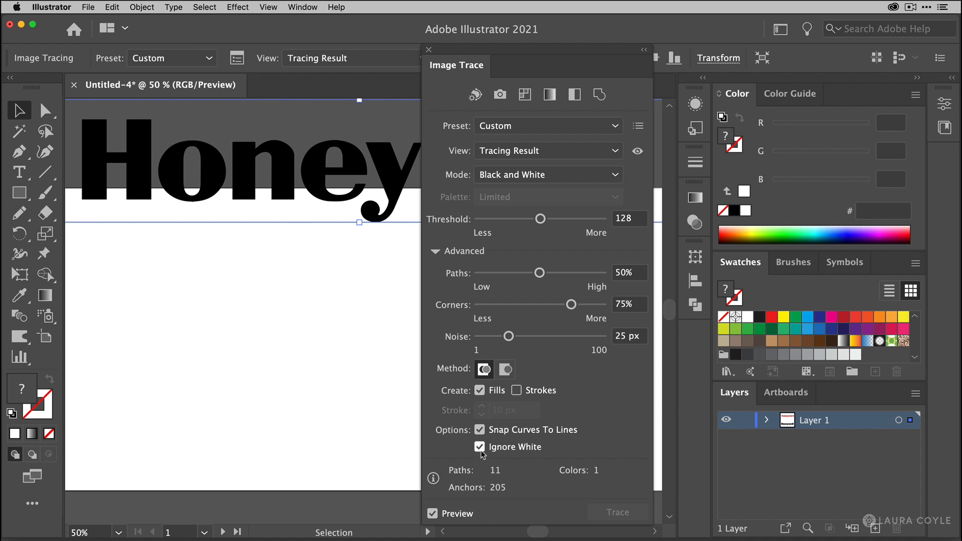
{"action": "left_click", "coordinate": [480, 446]}
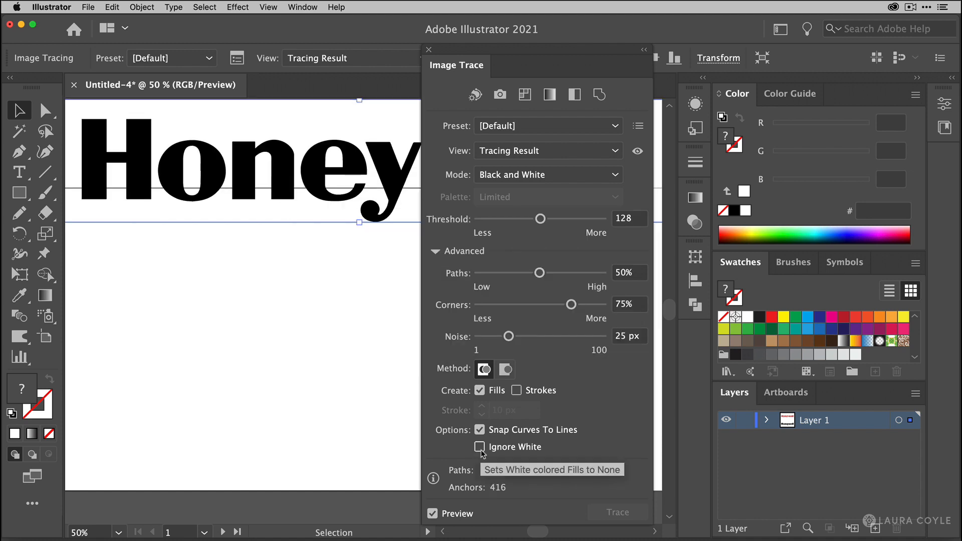
{"action": "left_click", "coordinate": [480, 446]}
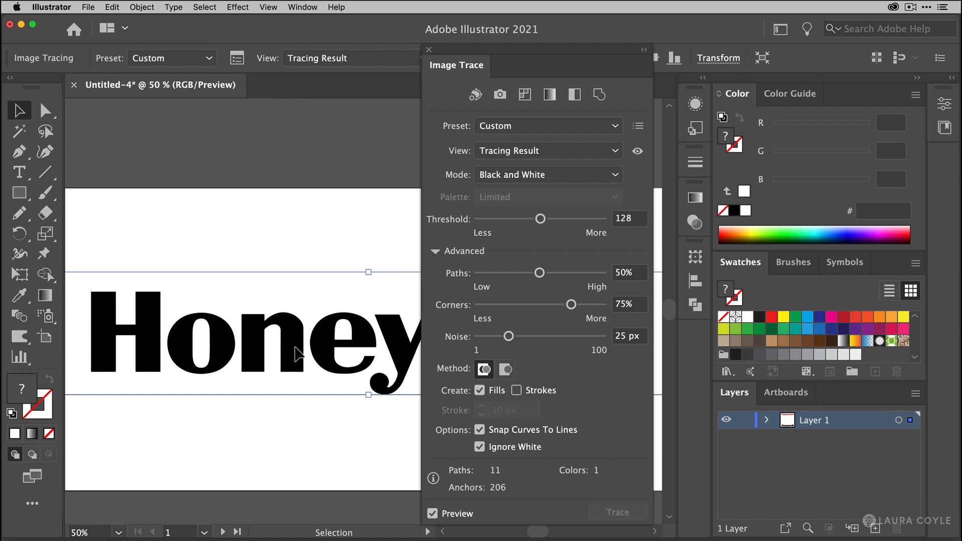
{"action": "mouse_move", "coordinate": [54, 72]}
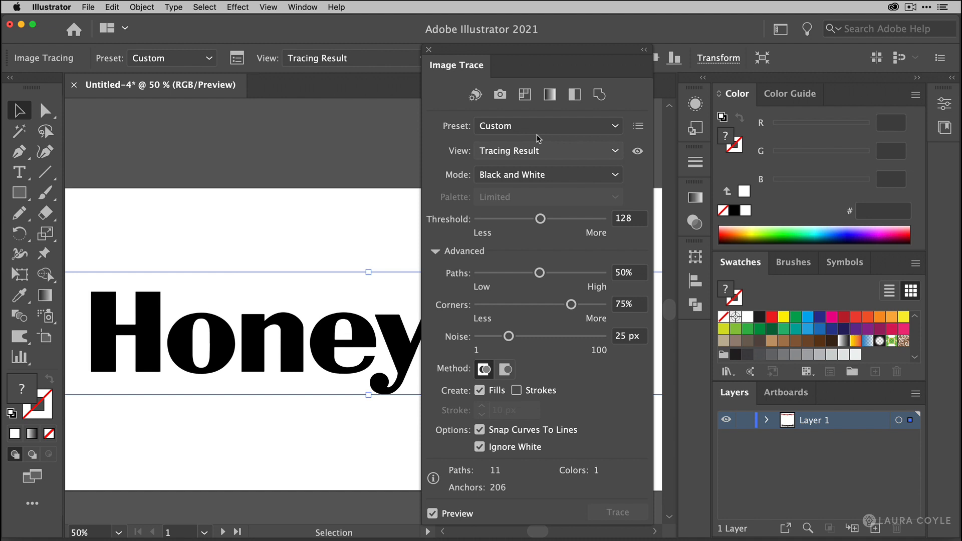
{"action": "mouse_move", "coordinate": [619, 438]}
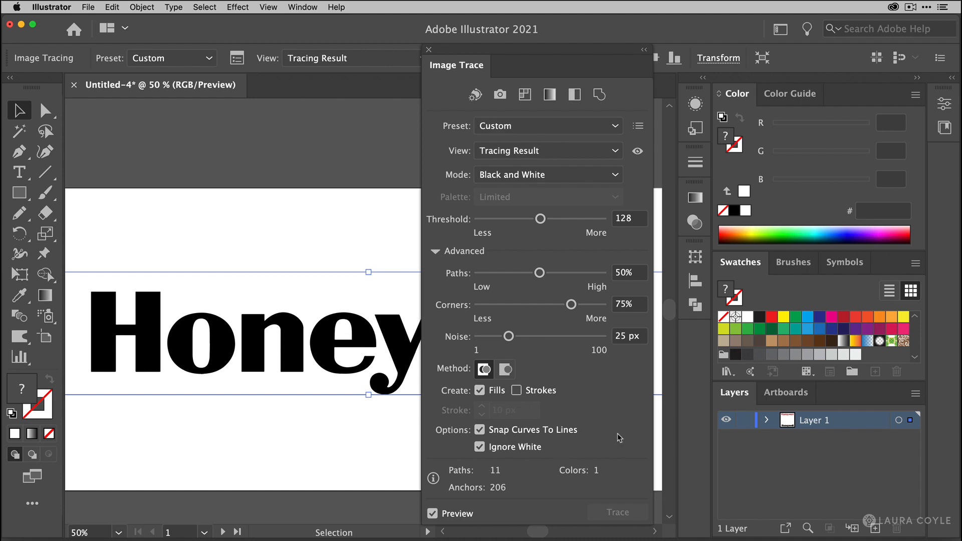
{"action": "mouse_move", "coordinate": [275, 343]}
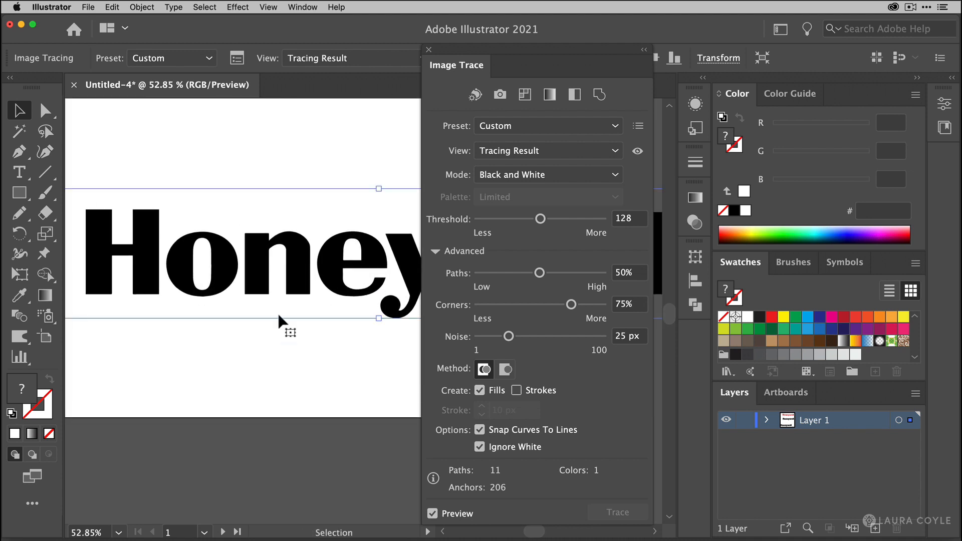
Close the Image Trace panel, keeping the traced Honeywell wordmark on the artboard
{"action": "left_click", "coordinate": [429, 50]}
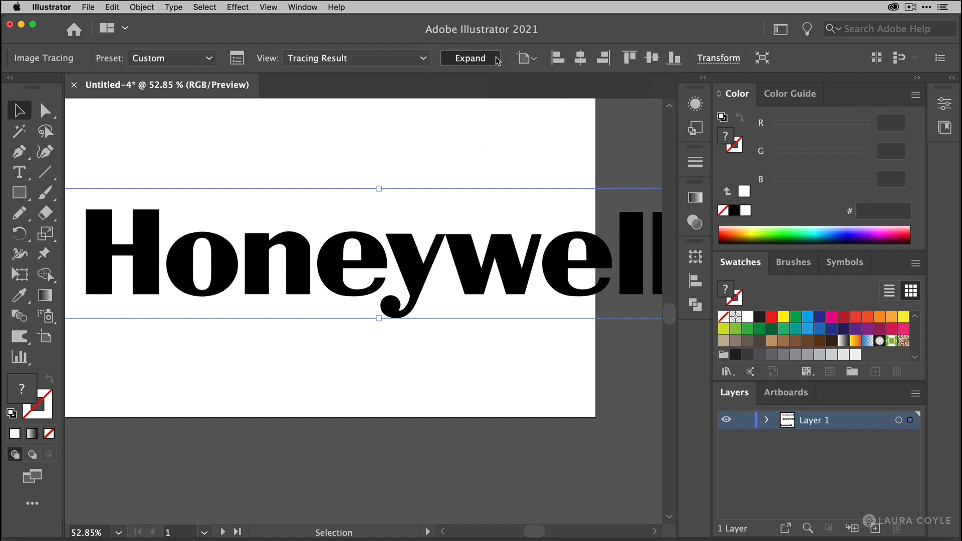
Expand the Honeywell trace into editable letter paths, zoom in and reselect the group
{"action": "left_click", "coordinate": [468, 58]}
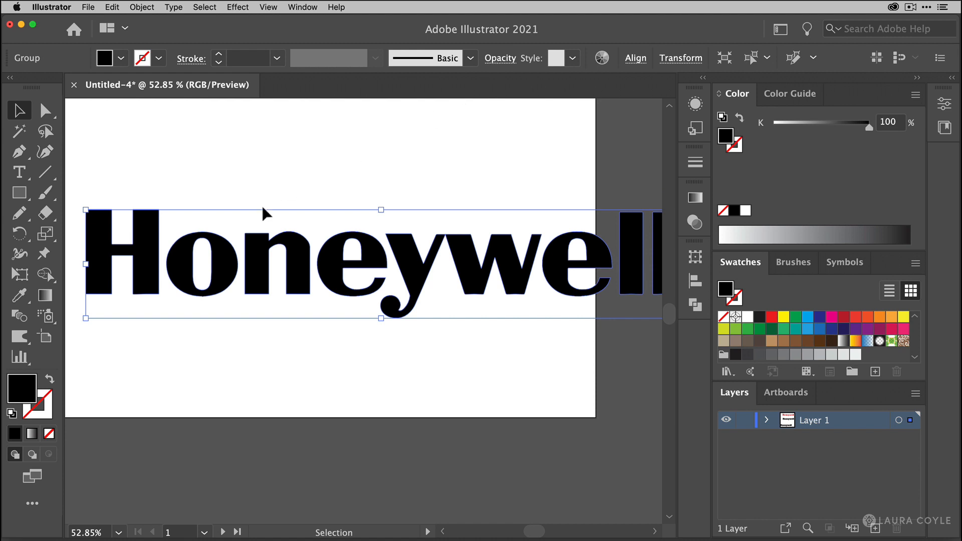
{"action": "mouse_move", "coordinate": [405, 295]}
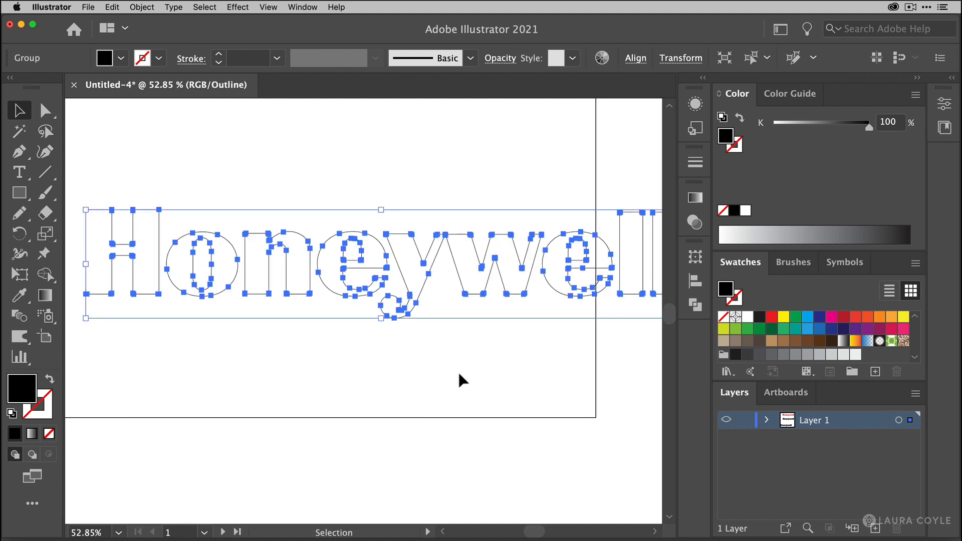
{"action": "left_click", "coordinate": [38, 111]}
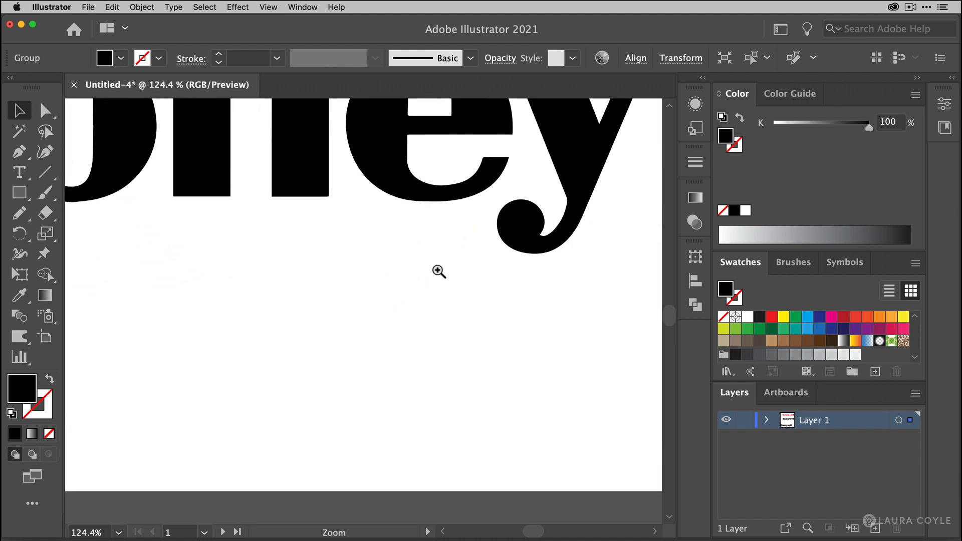
{"action": "left_click", "coordinate": [439, 272]}
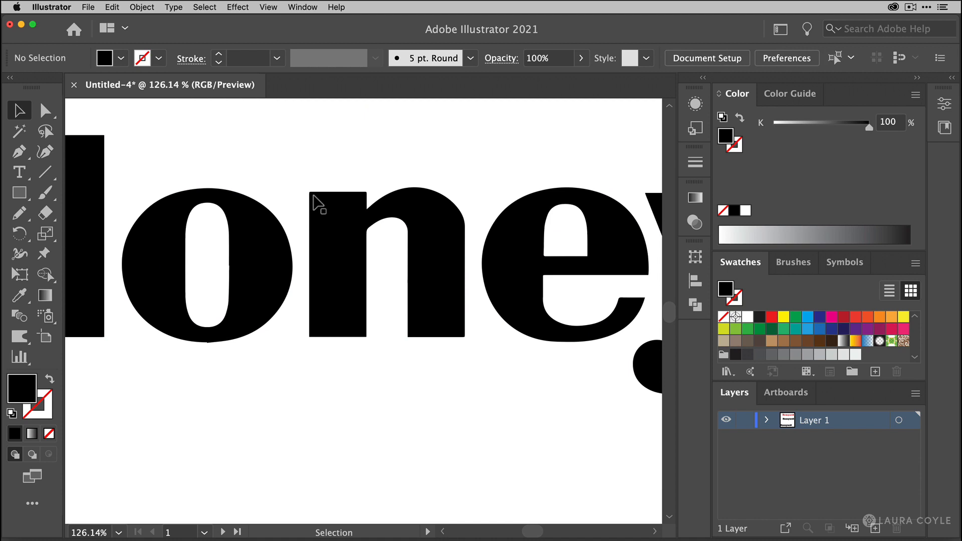
{"action": "left_click", "coordinate": [340, 312]}
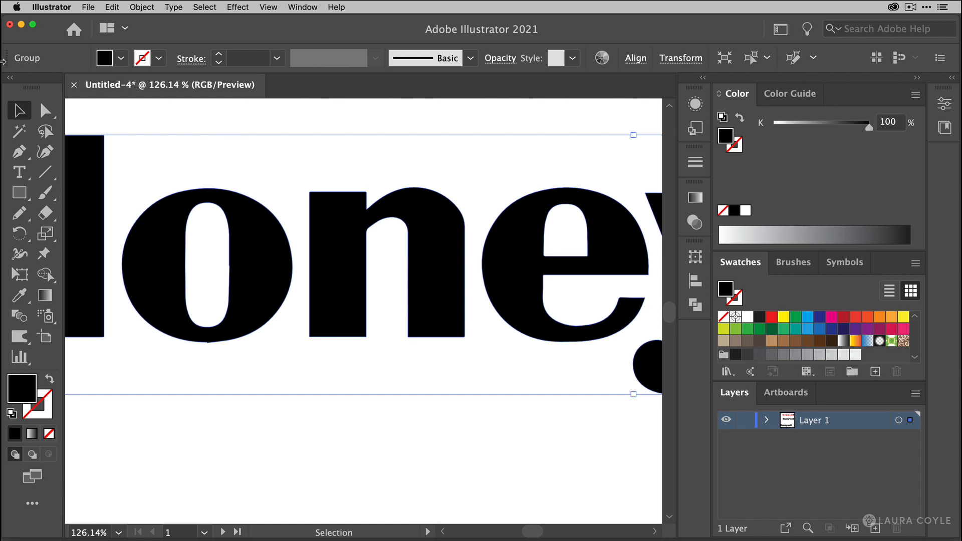
{"action": "mouse_move", "coordinate": [44, 67]}
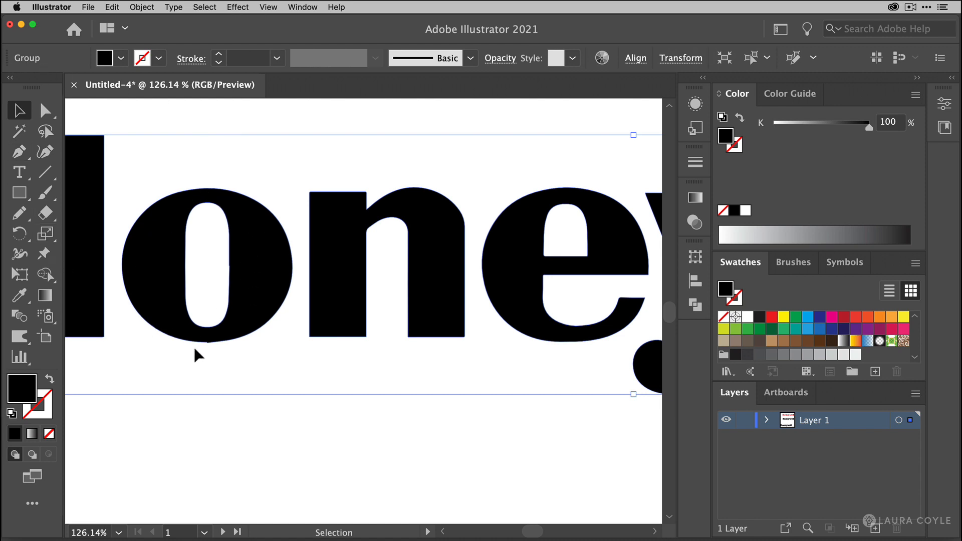
{"action": "mouse_move", "coordinate": [482, 373]}
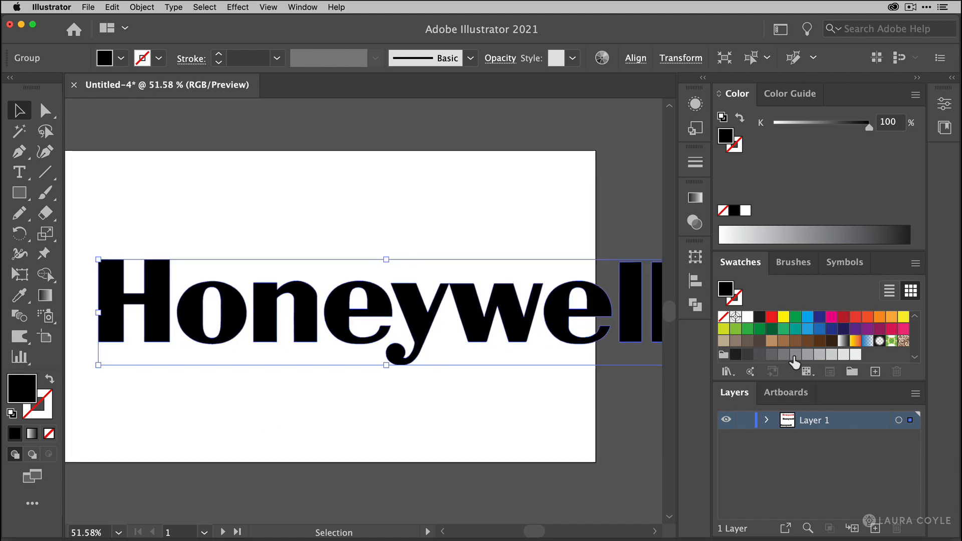
Fill the Honeywell logo gray and center it horizontally and vertically on its artboard
{"action": "left_click", "coordinate": [795, 355]}
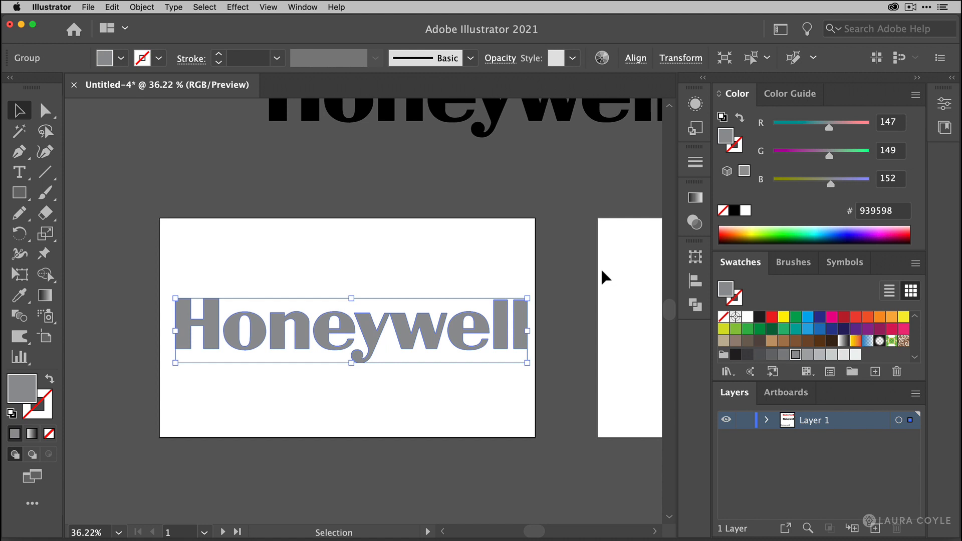
{"action": "left_click", "coordinate": [635, 57]}
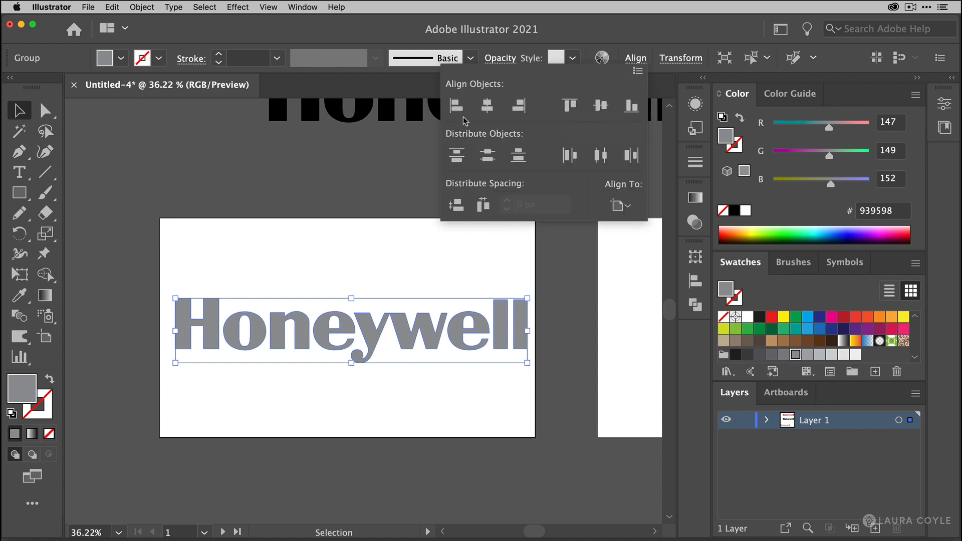
{"action": "left_click", "coordinate": [599, 106]}
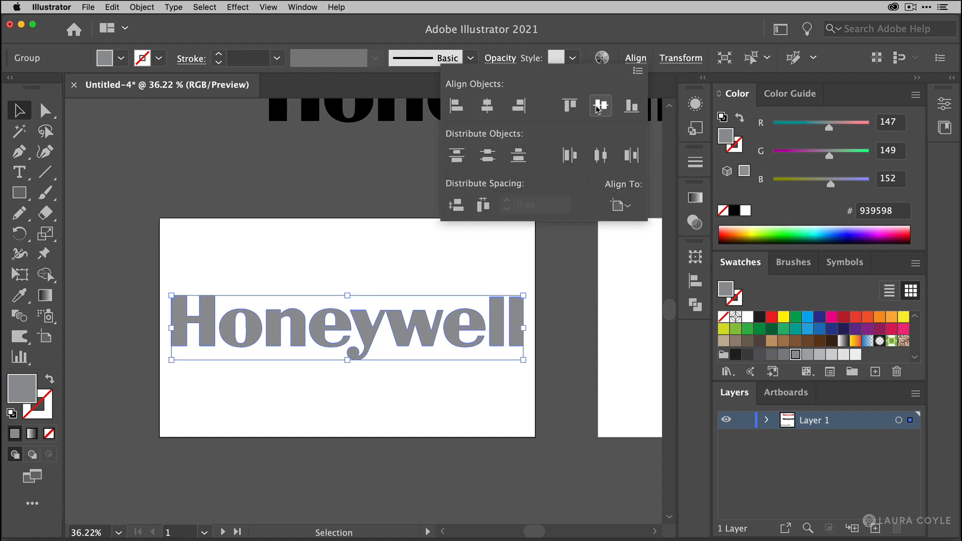
{"action": "left_click", "coordinate": [561, 334]}
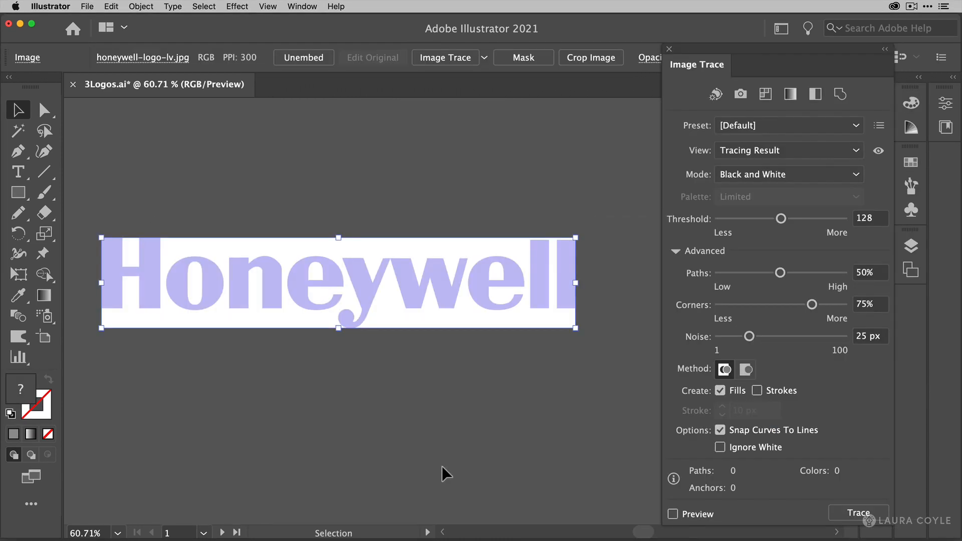
{"action": "mouse_move", "coordinate": [514, 370]}
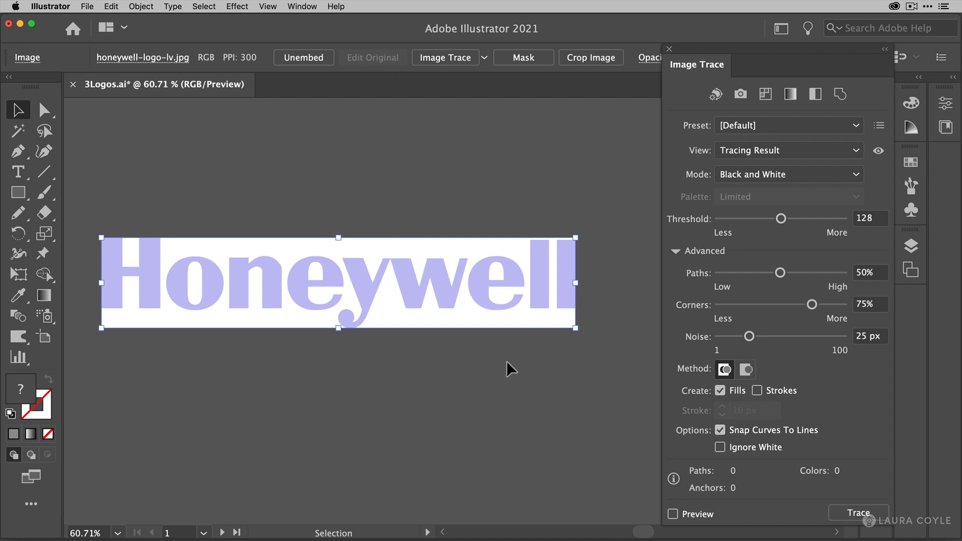
{"action": "mouse_move", "coordinate": [560, 361]}
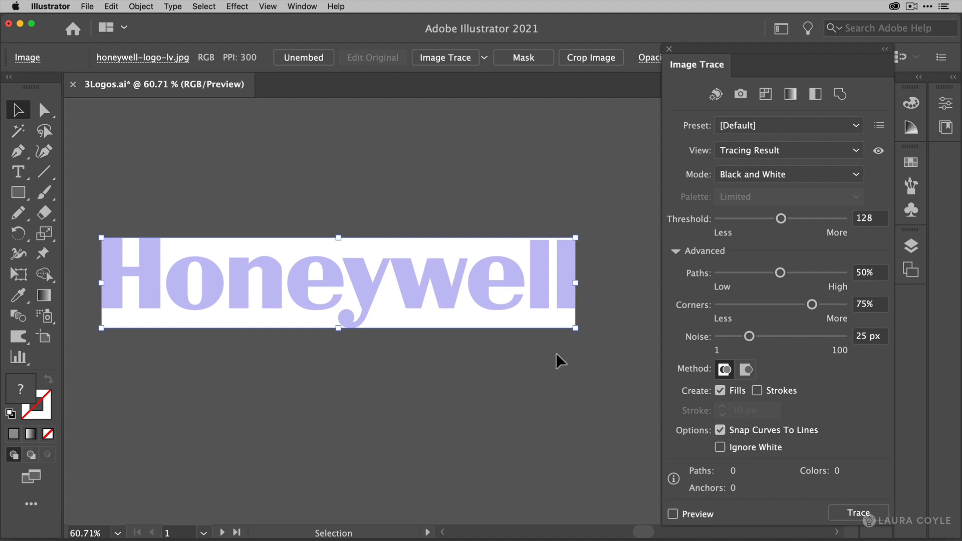
{"action": "mouse_move", "coordinate": [611, 472]}
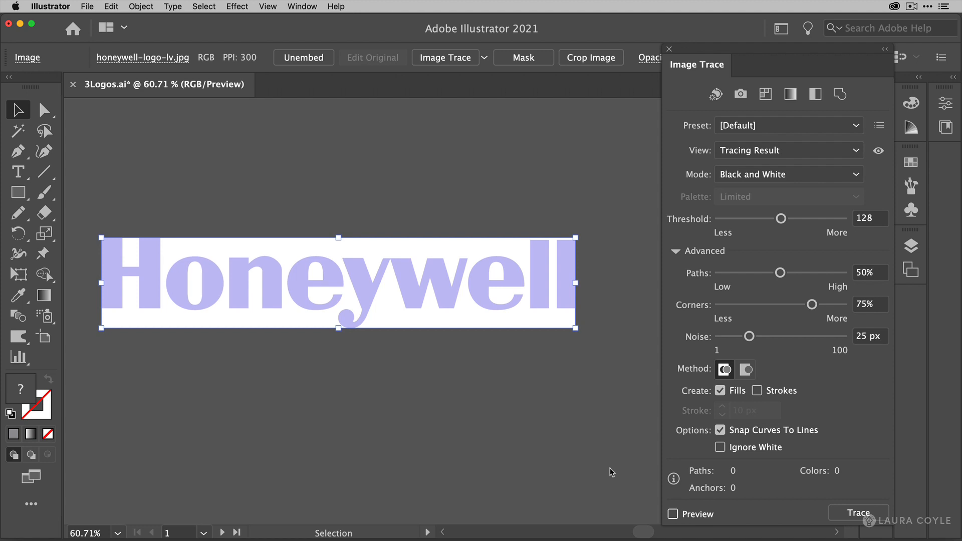
Turn on Preview to trace the Honeywell image with black-and-white settings
{"action": "left_click", "coordinate": [672, 514]}
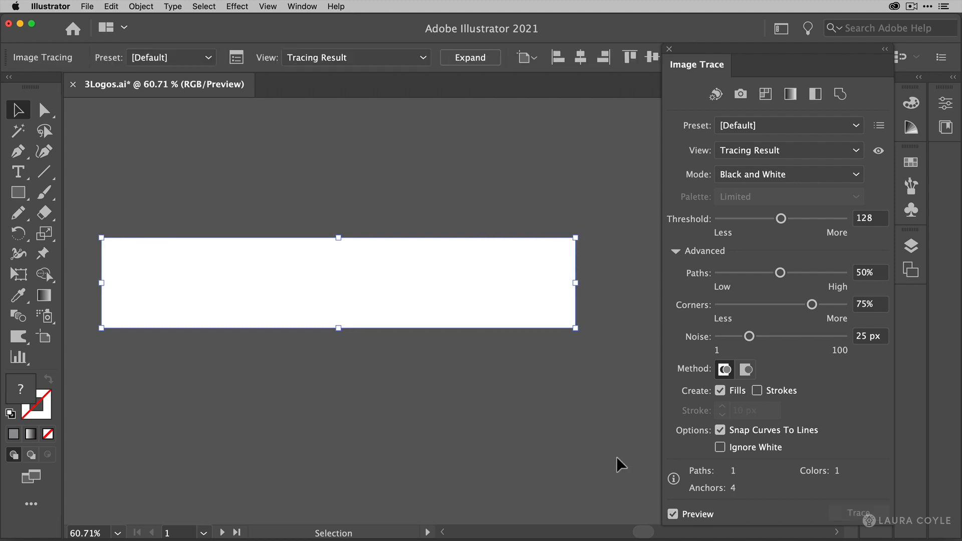
{"action": "mouse_move", "coordinate": [563, 352]}
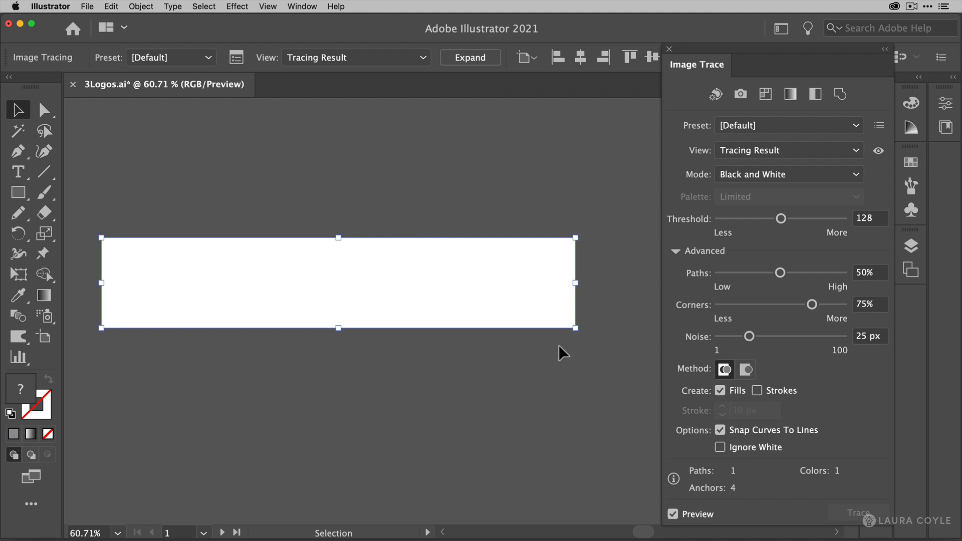
{"action": "mouse_move", "coordinate": [656, 345]}
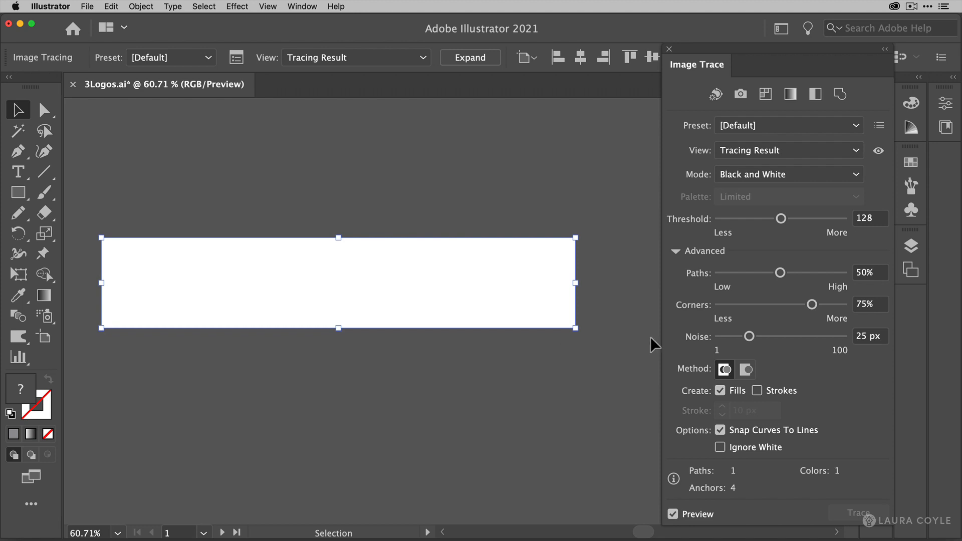
{"action": "mouse_move", "coordinate": [774, 229]}
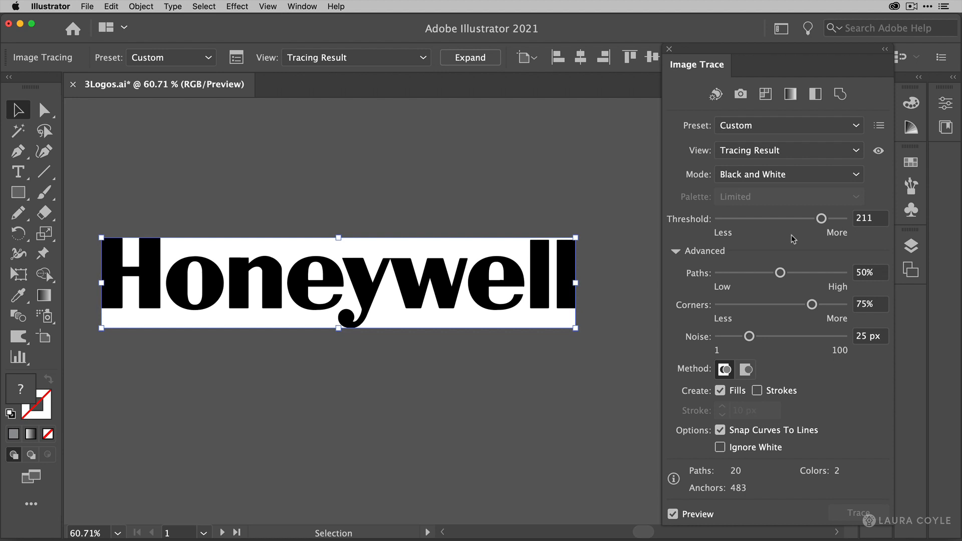
{"action": "mouse_move", "coordinate": [800, 236]}
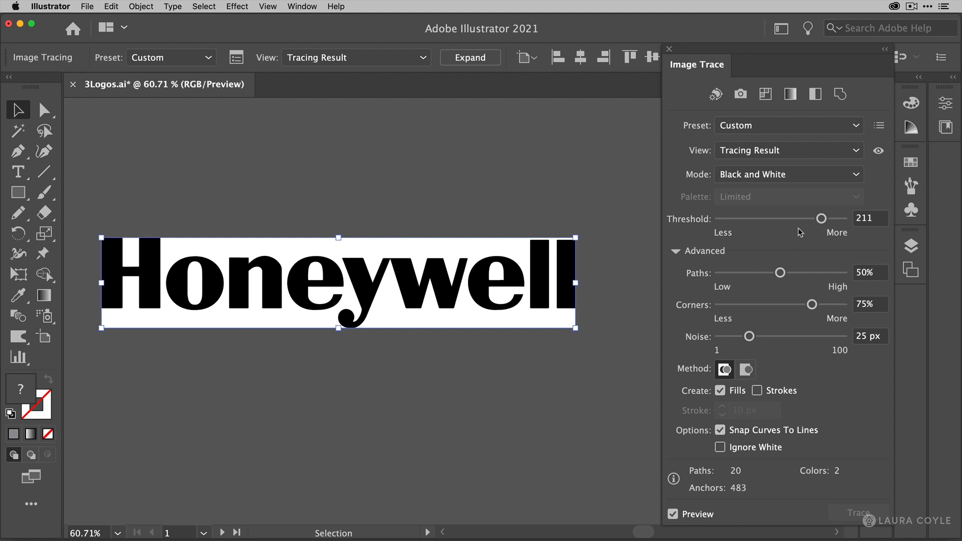
{"action": "mouse_move", "coordinate": [777, 235]}
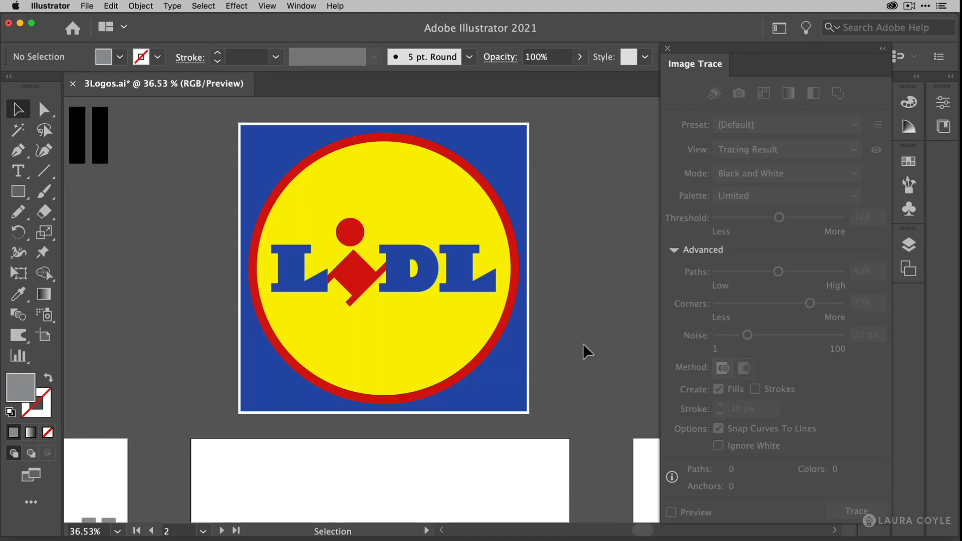
{"action": "mouse_move", "coordinate": [527, 362]}
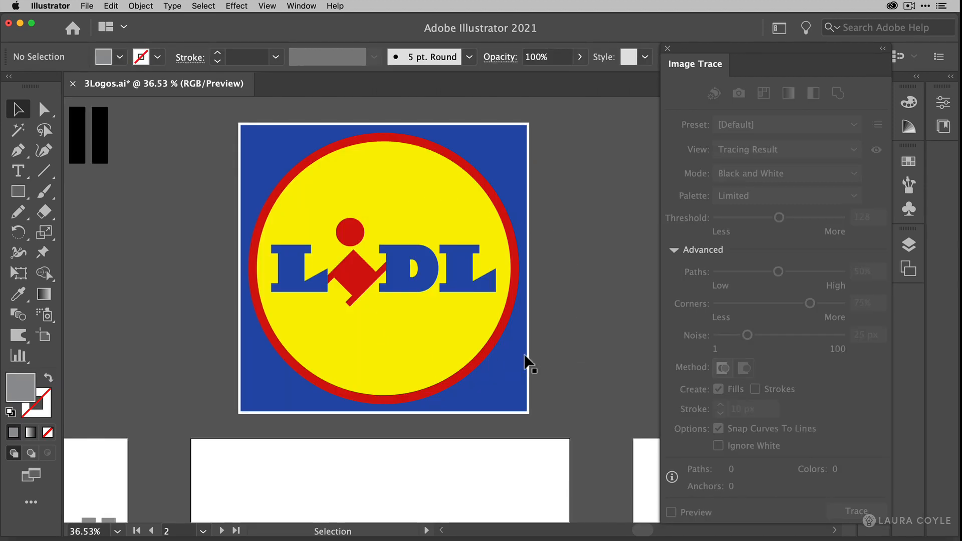
{"action": "mouse_move", "coordinate": [516, 374]}
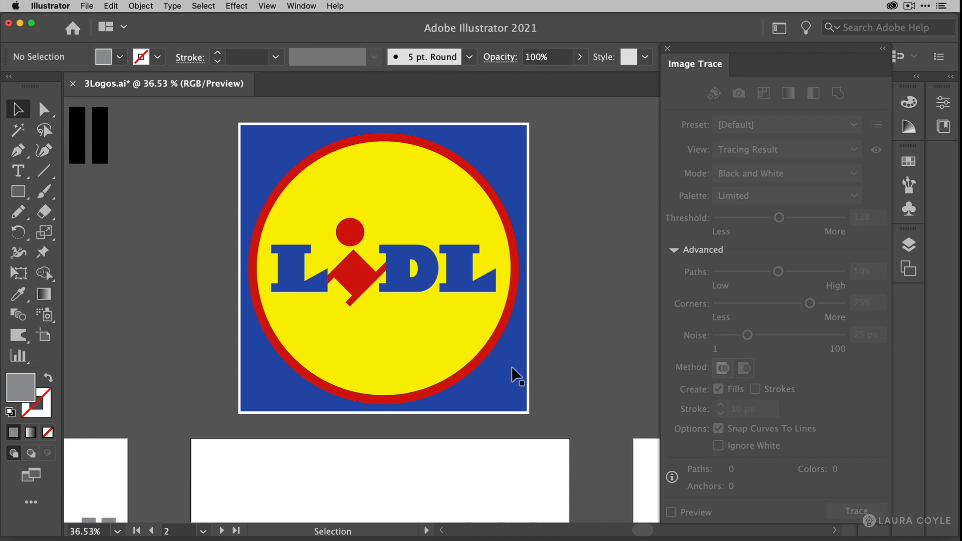
Preview a black-and-white trace of the colour LIDL image and view the source image for comparison
{"action": "left_click", "coordinate": [384, 268]}
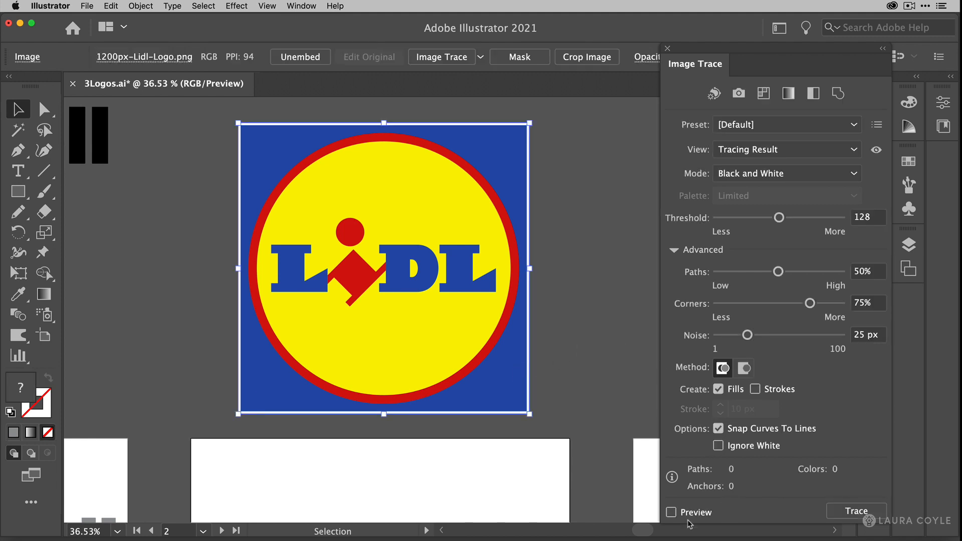
{"action": "left_click", "coordinate": [670, 511]}
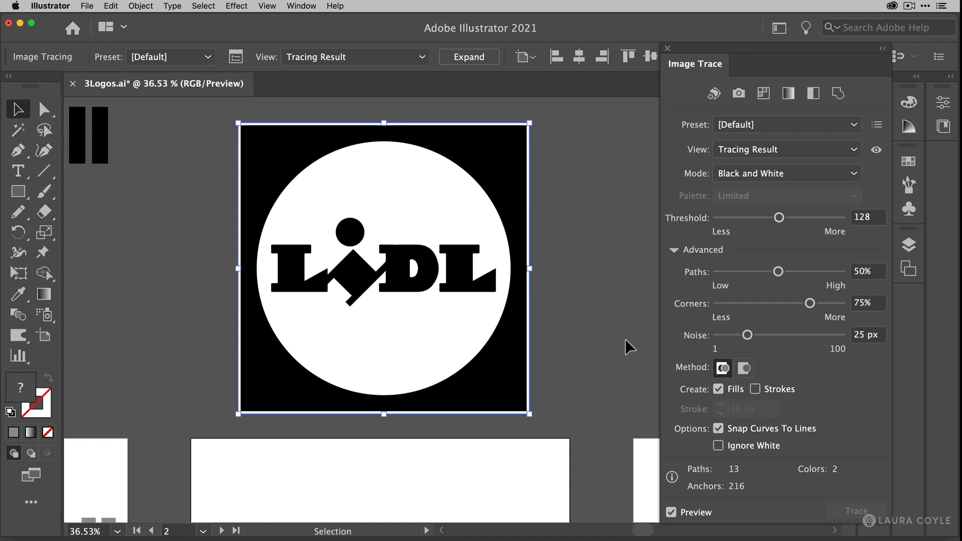
{"action": "mouse_move", "coordinate": [815, 189]}
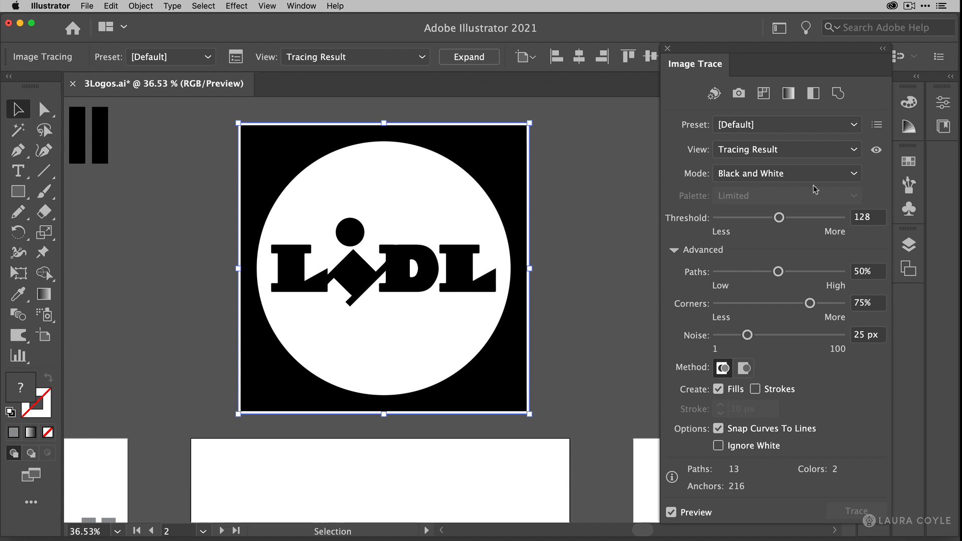
{"action": "mouse_move", "coordinate": [677, 204]}
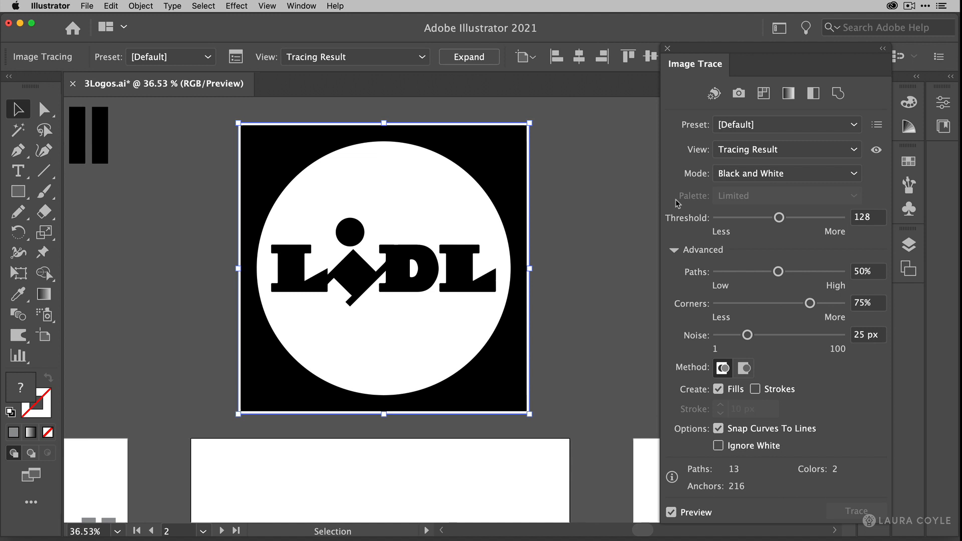
{"action": "mouse_move", "coordinate": [459, 175]}
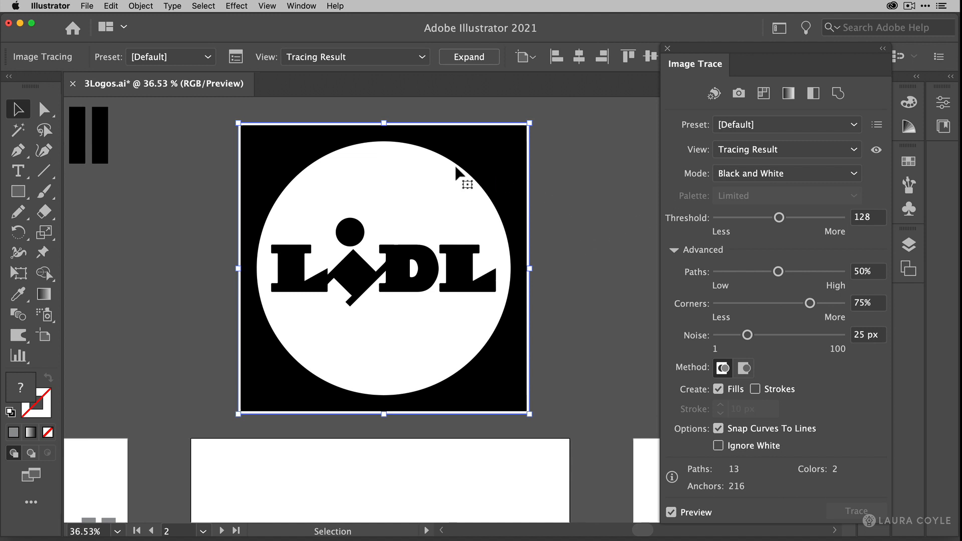
{"action": "mouse_move", "coordinate": [565, 344]}
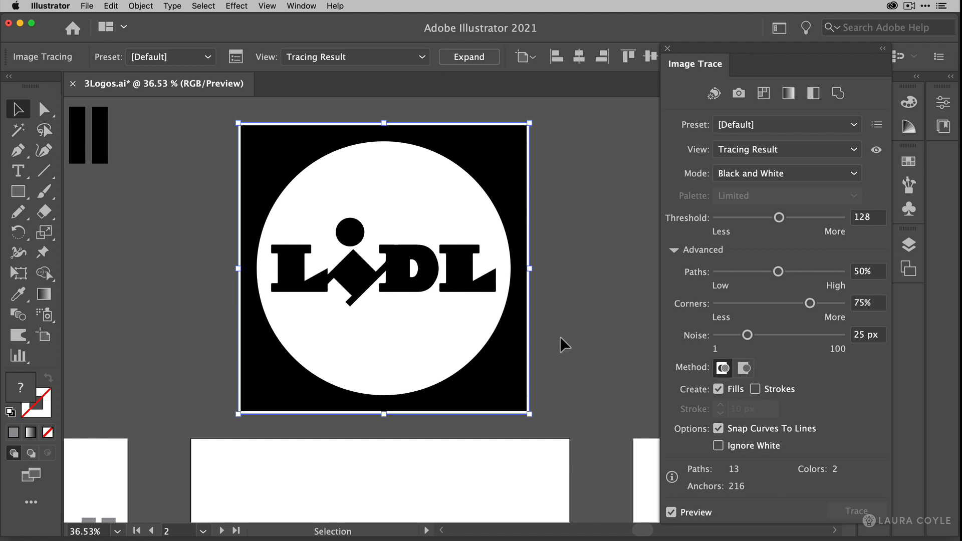
{"action": "mouse_move", "coordinate": [569, 356]}
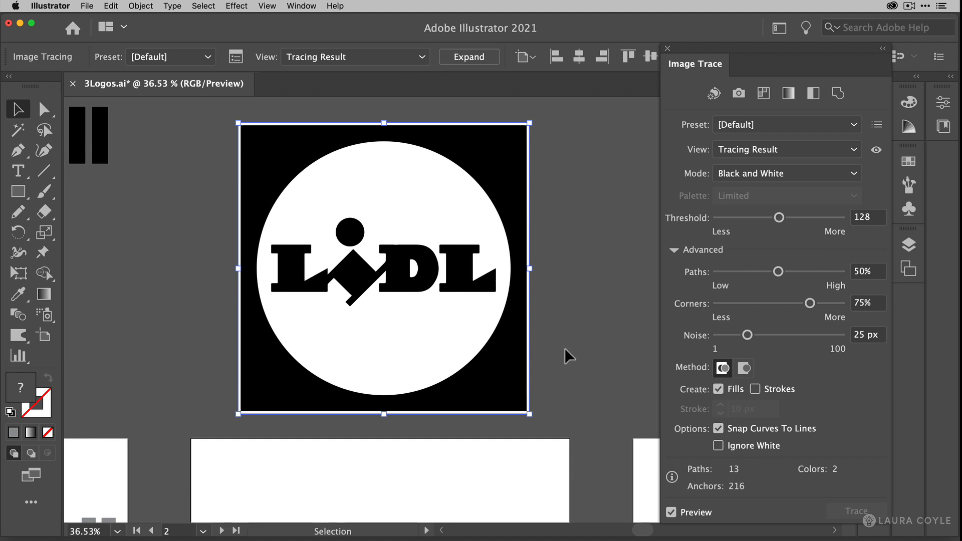
{"action": "mouse_move", "coordinate": [569, 350]}
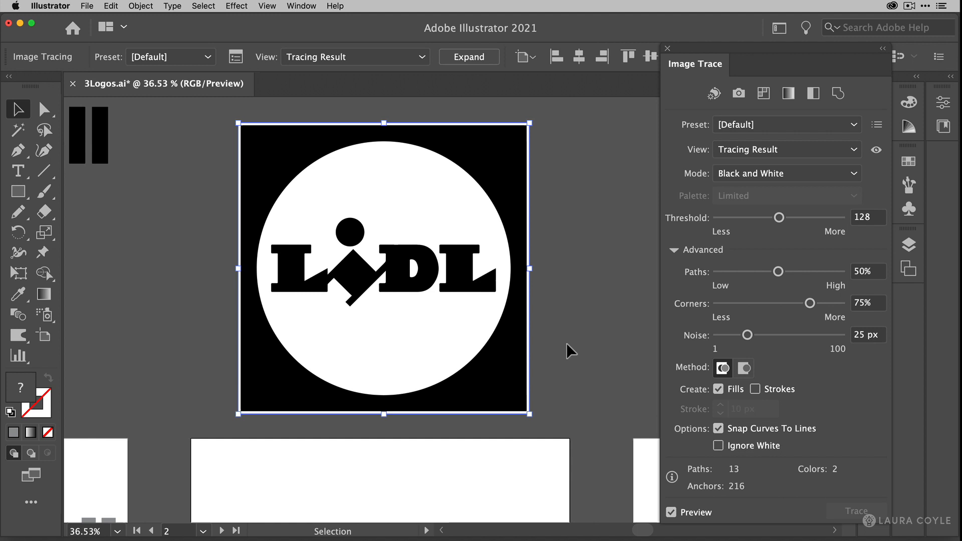
{"action": "mouse_move", "coordinate": [594, 358]}
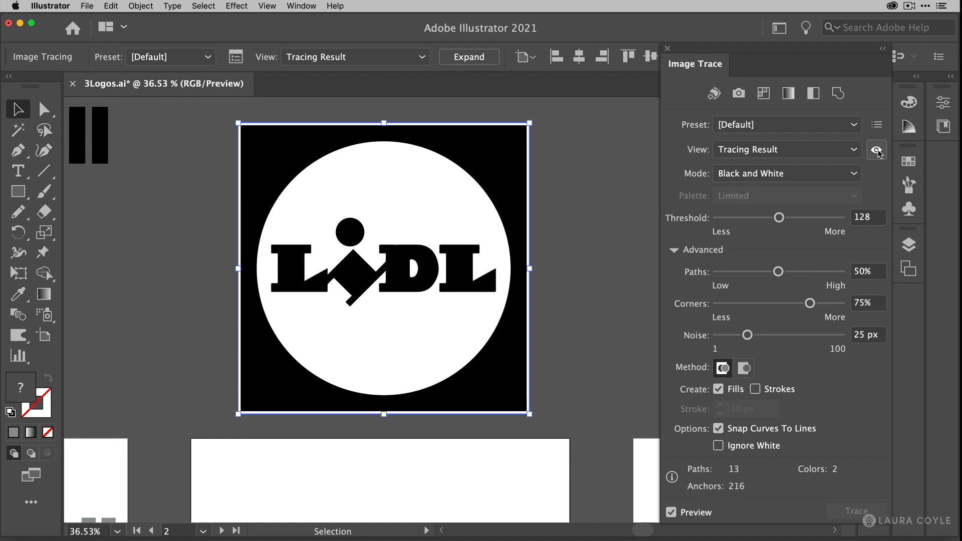
{"action": "left_click", "coordinate": [877, 149]}
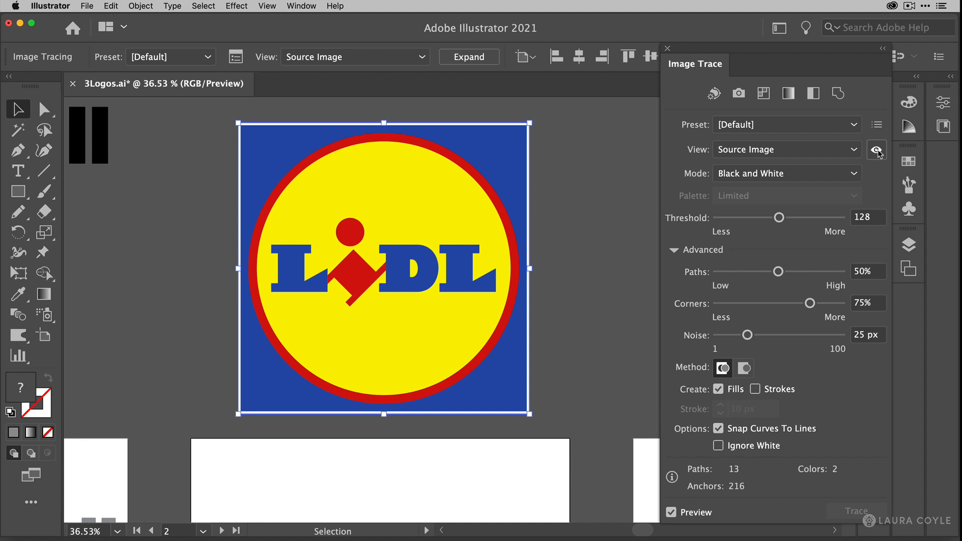
Tune the LIDL trace to Threshold 134 and Corners 83%, comparing against the original, then fit the artboard
{"action": "left_click", "coordinate": [877, 150]}
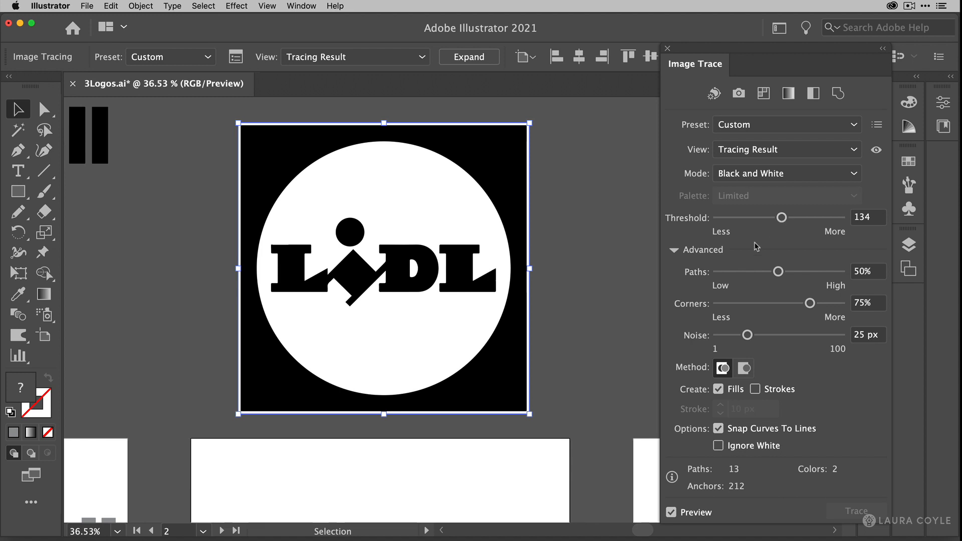
{"action": "mouse_move", "coordinate": [492, 270]}
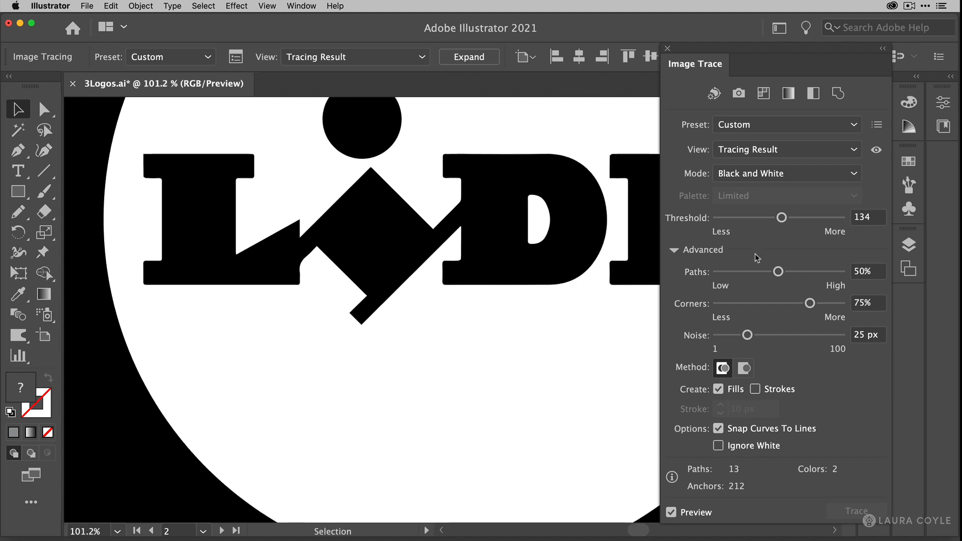
{"action": "mouse_move", "coordinate": [771, 314]}
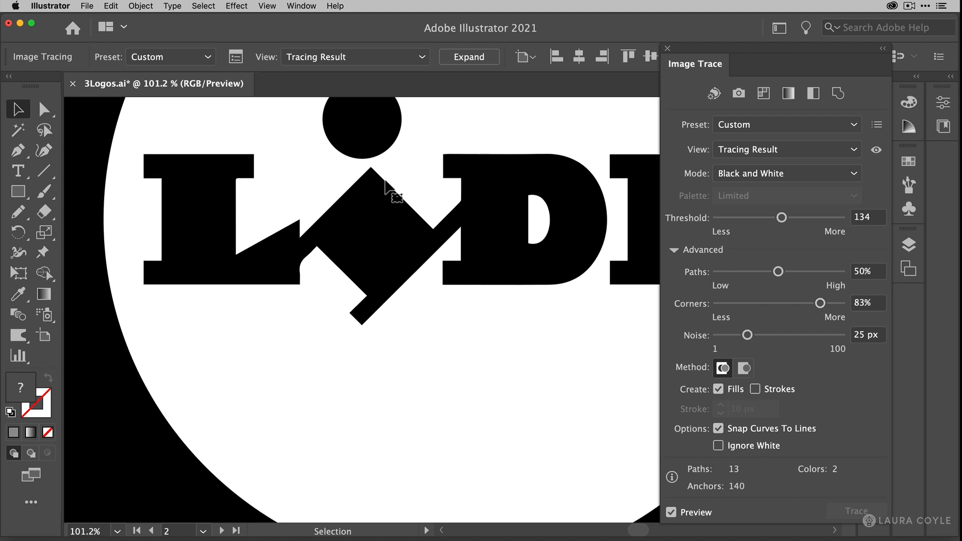
{"action": "mouse_move", "coordinate": [388, 200]}
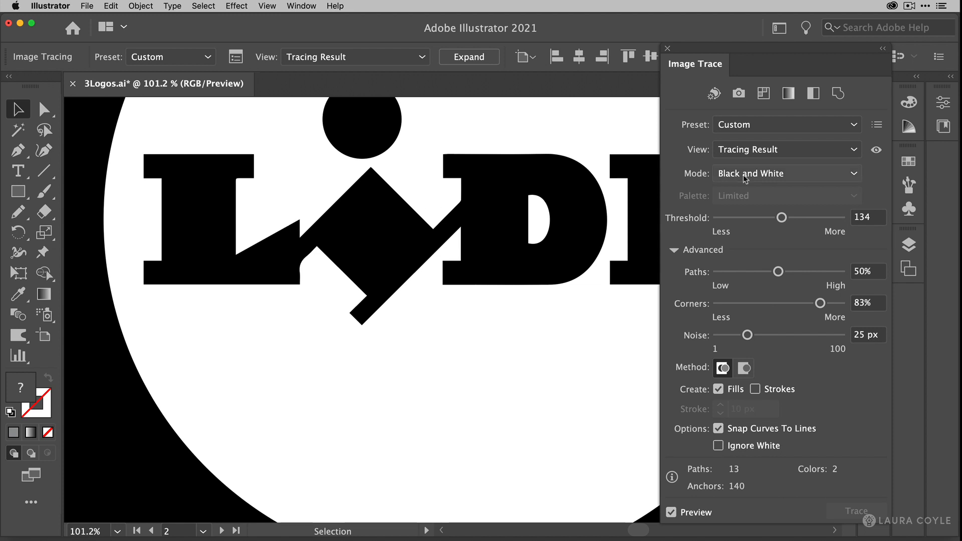
{"action": "left_click", "coordinate": [876, 149]}
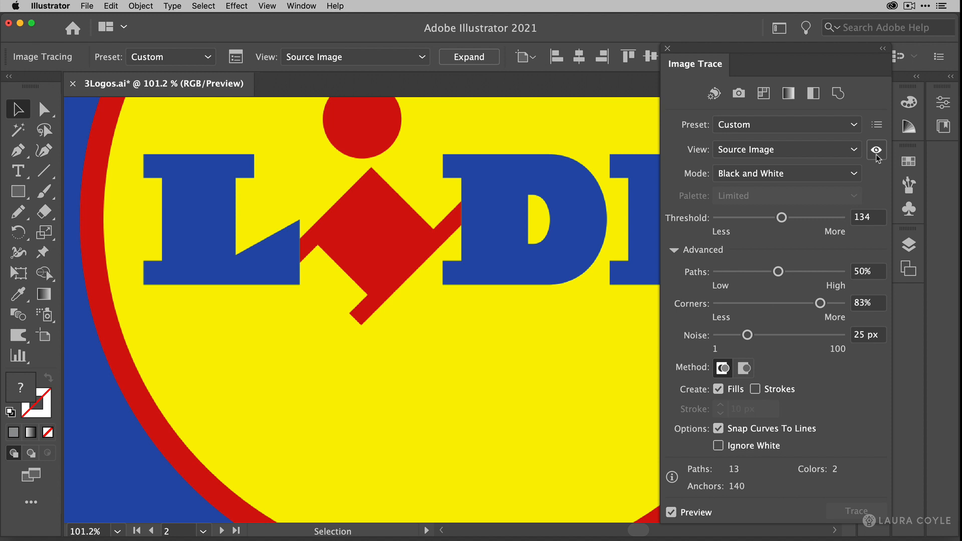
{"action": "left_click", "coordinate": [876, 150]}
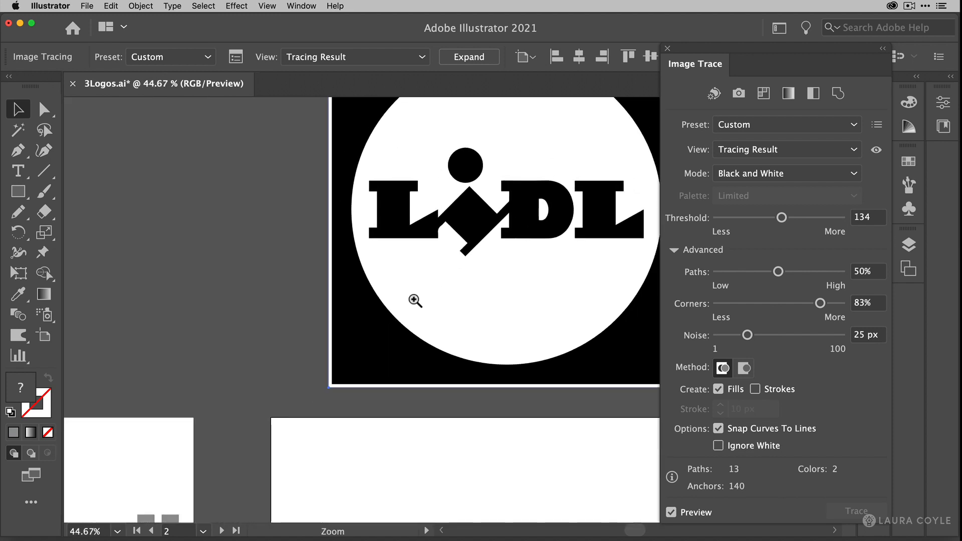
{"action": "left_click", "coordinate": [415, 300]}
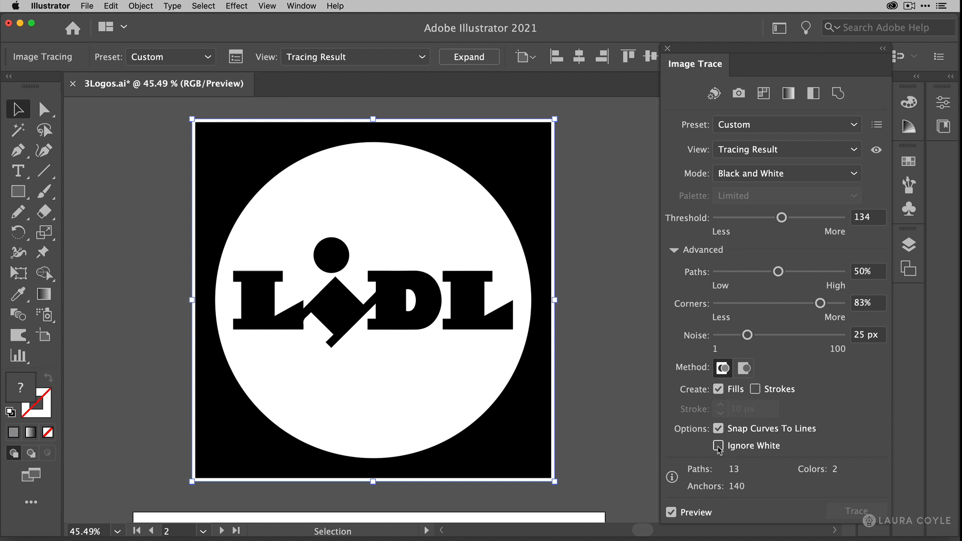
Enable Ignore White on the LIDL trace and expand it into editable vector paths
{"action": "left_click", "coordinate": [719, 445]}
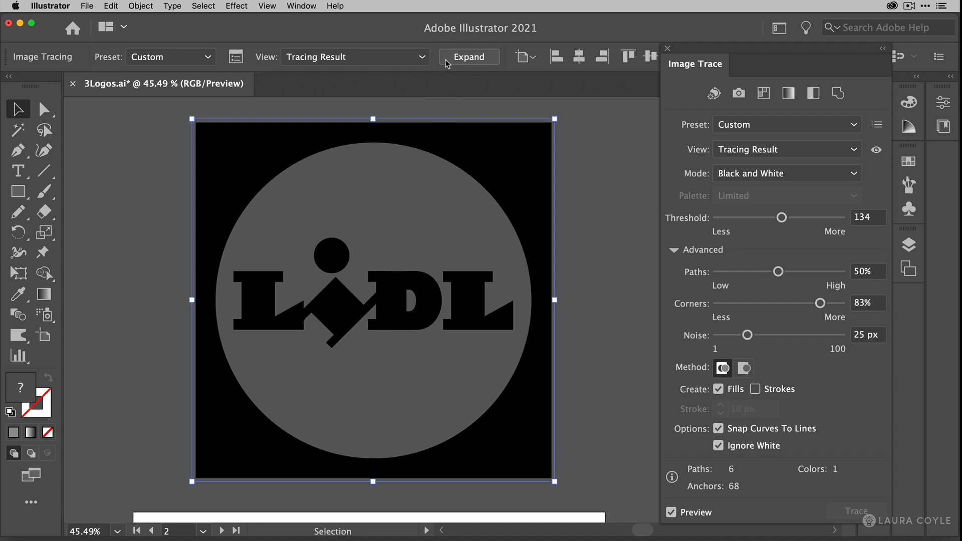
{"action": "left_click", "coordinate": [469, 57]}
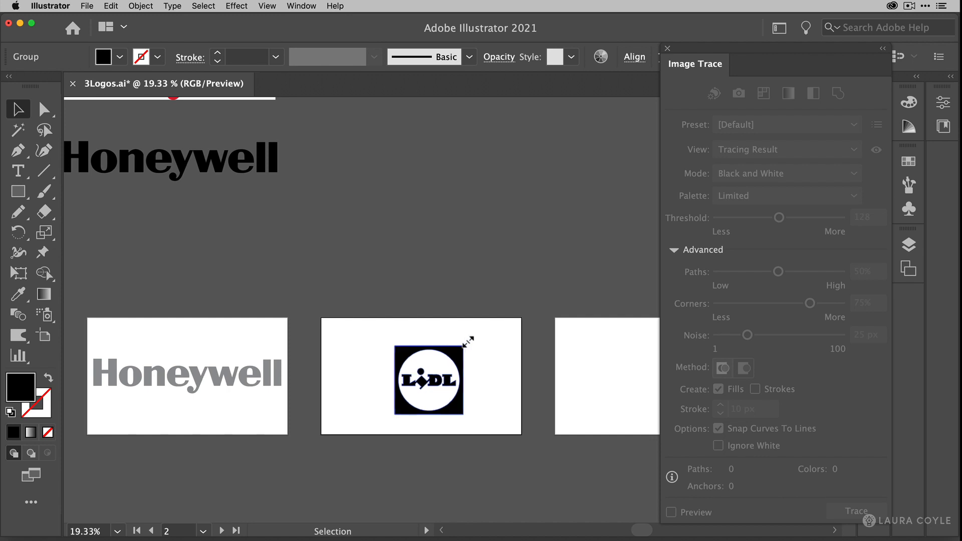
Scale up the LIDL group and sample the Honeywell gray with the Eyedropper
{"action": "left_click", "coordinate": [421, 379]}
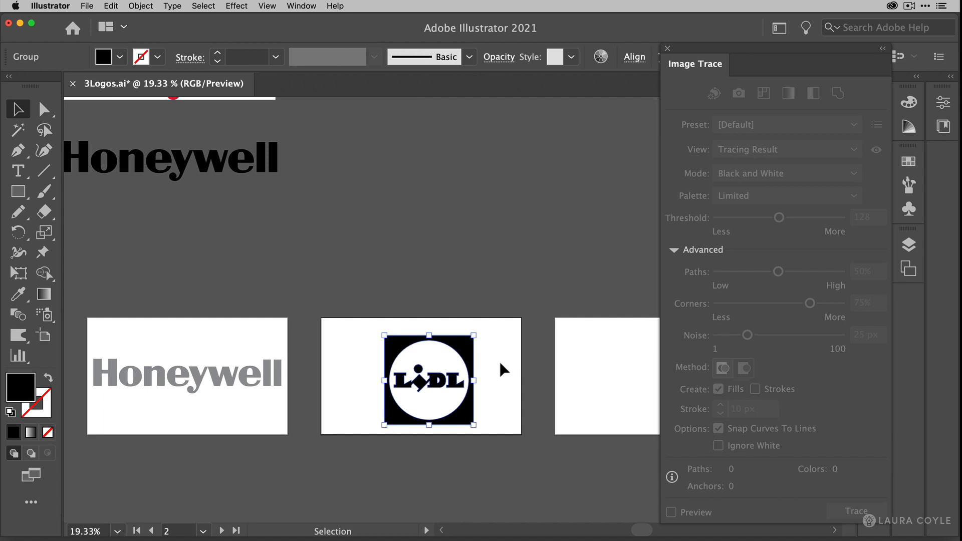
{"action": "left_click", "coordinate": [18, 294]}
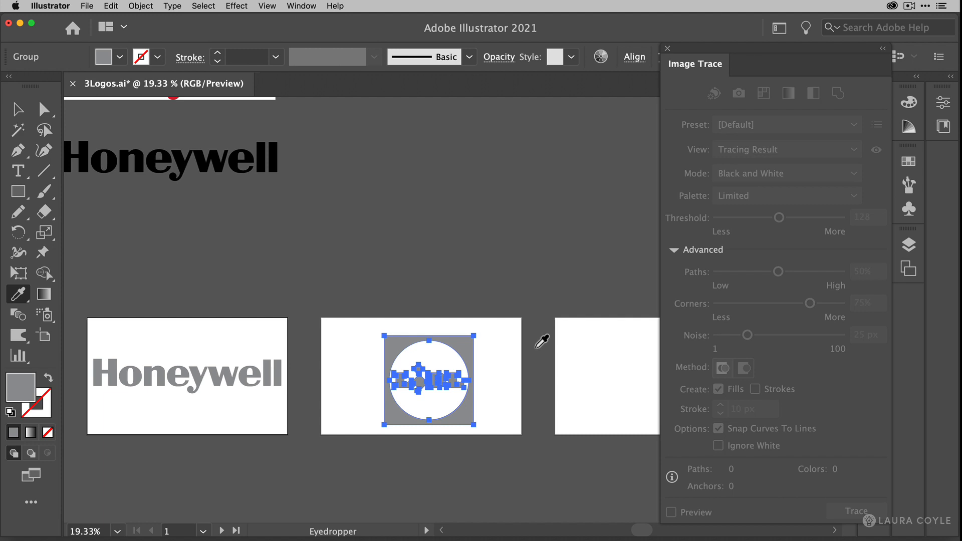
{"action": "left_click", "coordinate": [519, 367]}
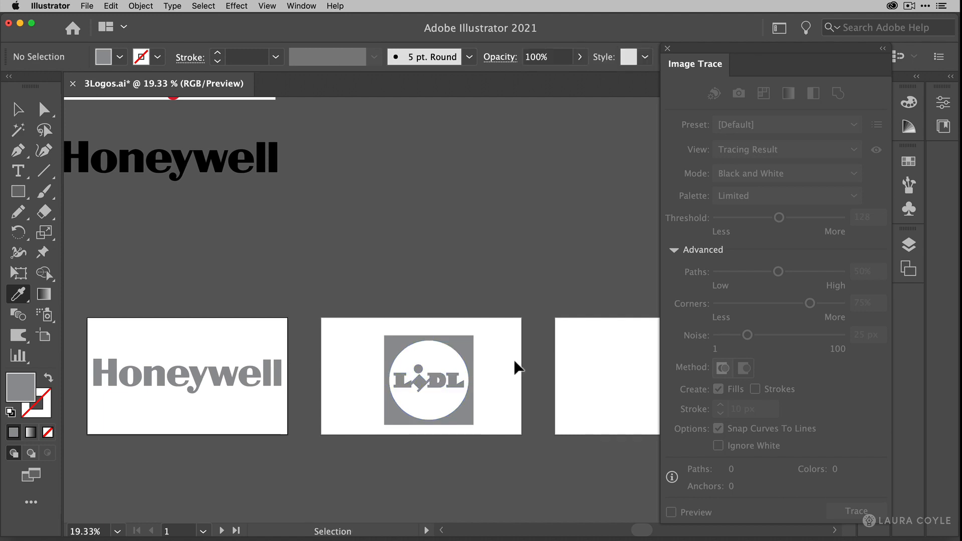
Align the gray LIDL logo to the horizontal centre of its artboard
{"action": "left_click", "coordinate": [421, 378]}
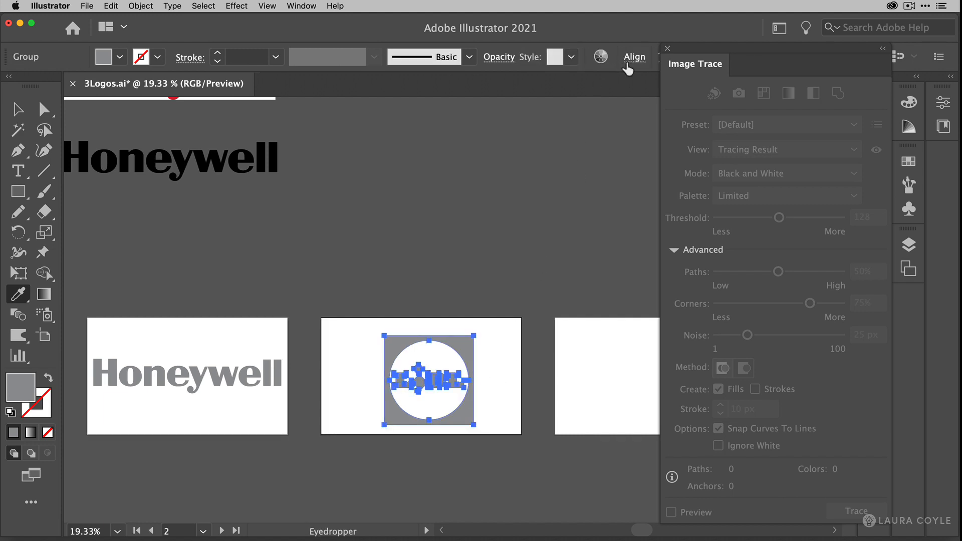
{"action": "left_click", "coordinate": [635, 56]}
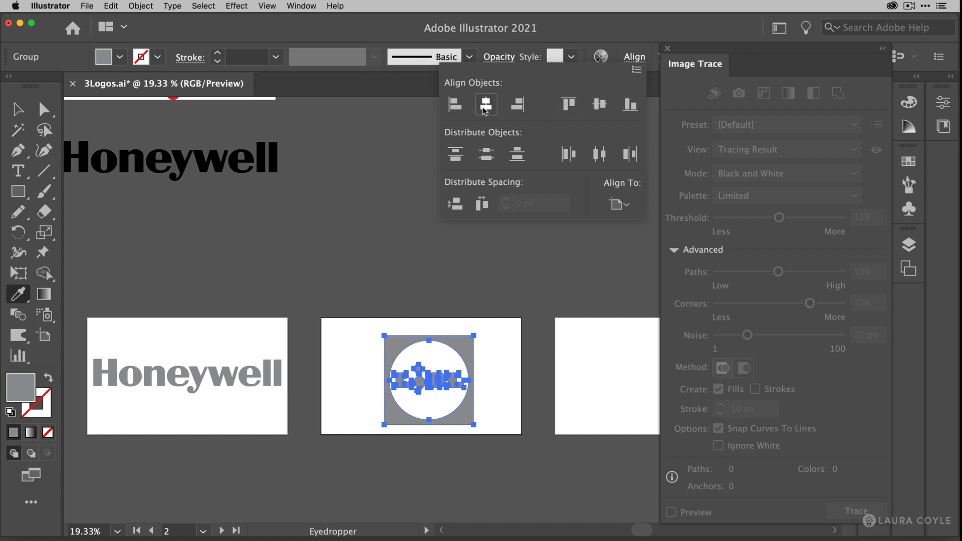
{"action": "left_click", "coordinate": [486, 104]}
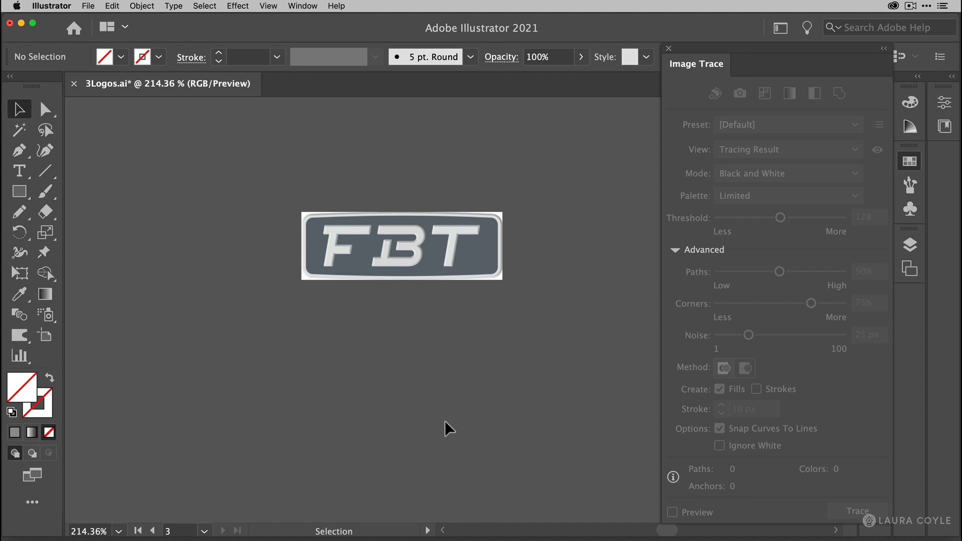
Preview the FBT trace at Threshold 150, Paths 81%, Corners 62%, Noise 16 px and compare with the original
{"action": "left_click", "coordinate": [401, 245]}
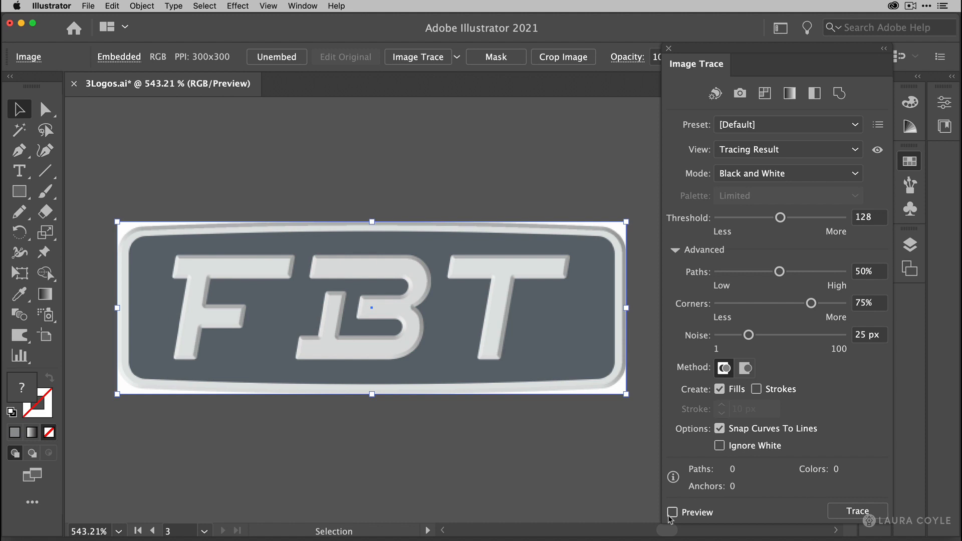
{"action": "left_click", "coordinate": [673, 512]}
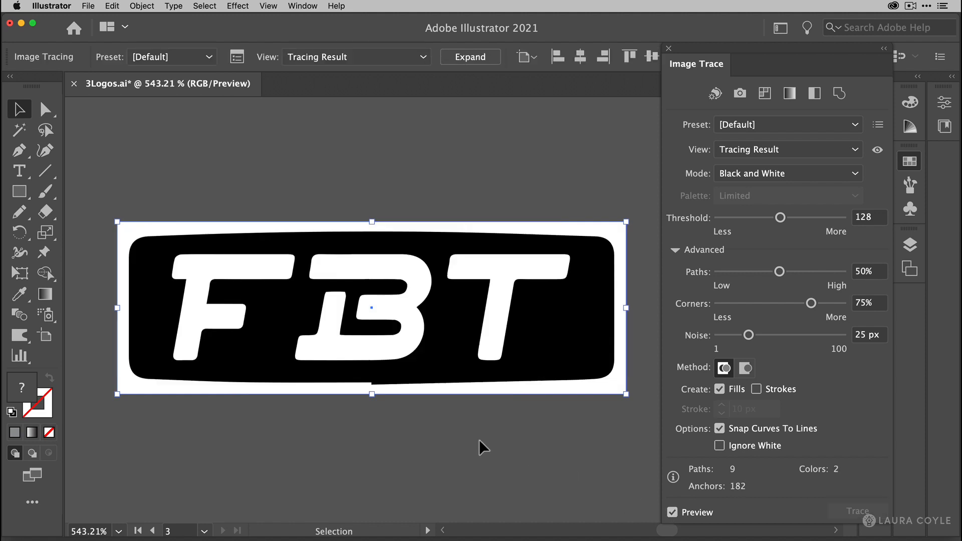
{"action": "mouse_move", "coordinate": [421, 462]}
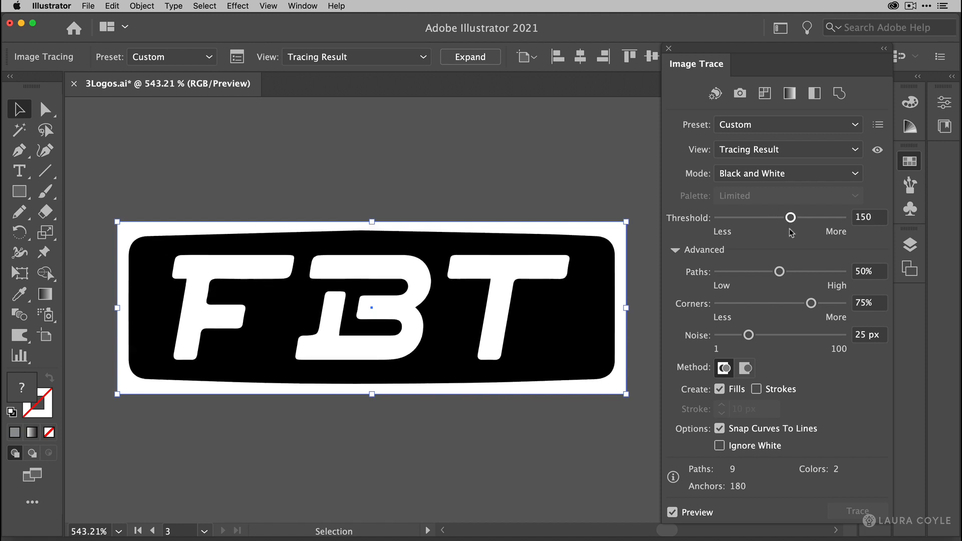
{"action": "mouse_move", "coordinate": [779, 274]}
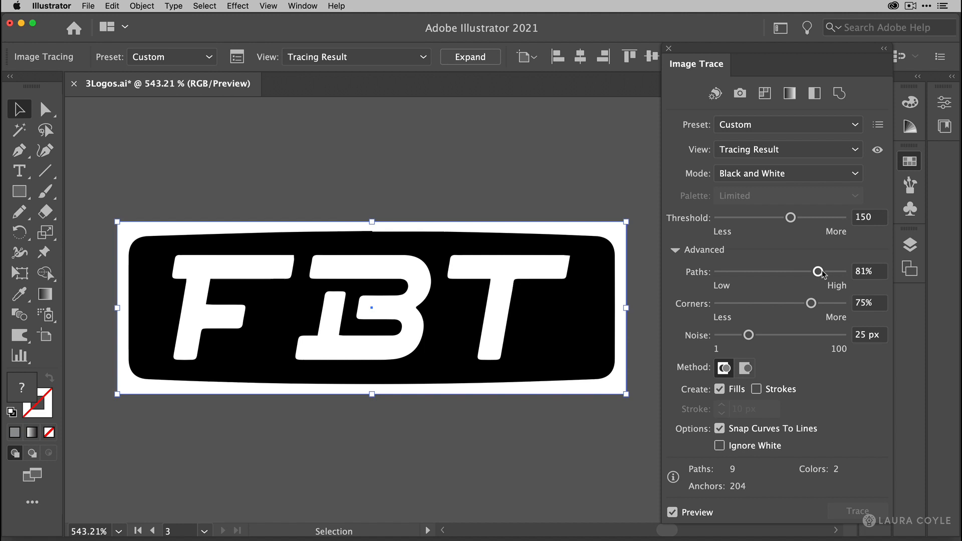
{"action": "mouse_move", "coordinate": [800, 314]}
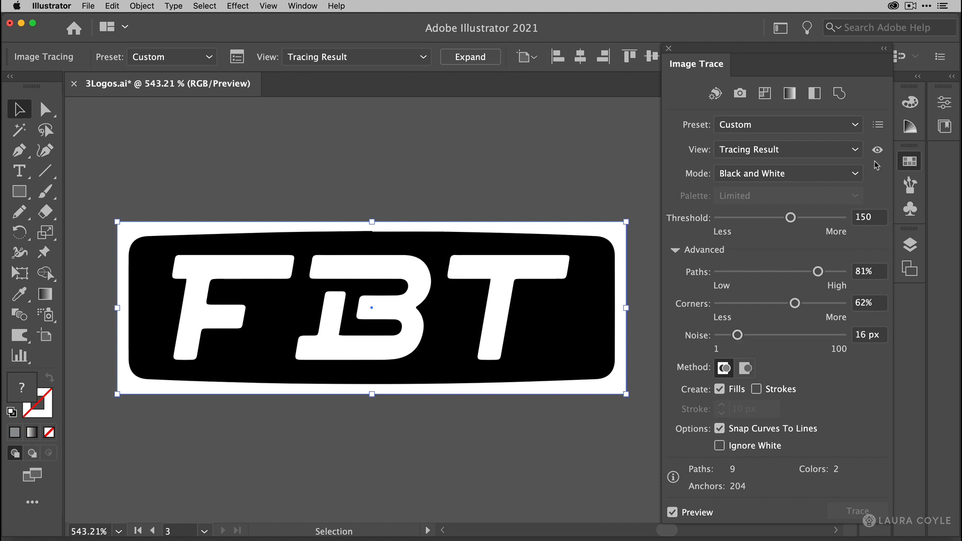
{"action": "left_click", "coordinate": [878, 150]}
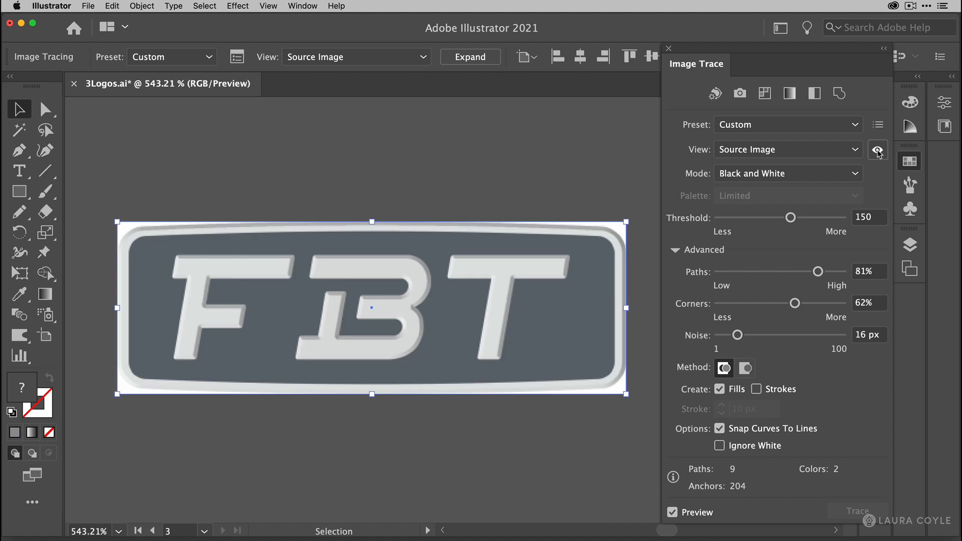
Enable Ignore White, expand the FBT trace, and level the stray anchor on the badge's top edge
{"action": "left_click", "coordinate": [877, 149]}
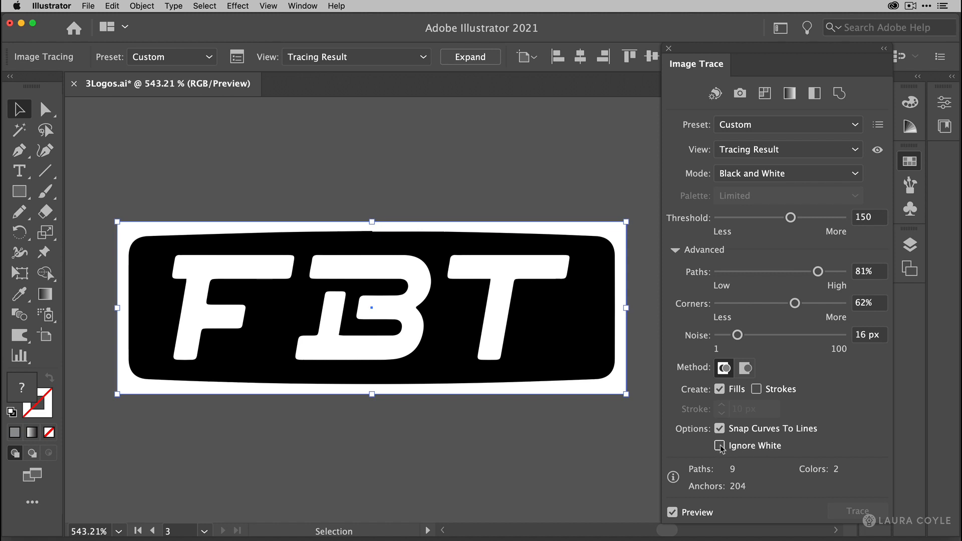
{"action": "left_click", "coordinate": [721, 446]}
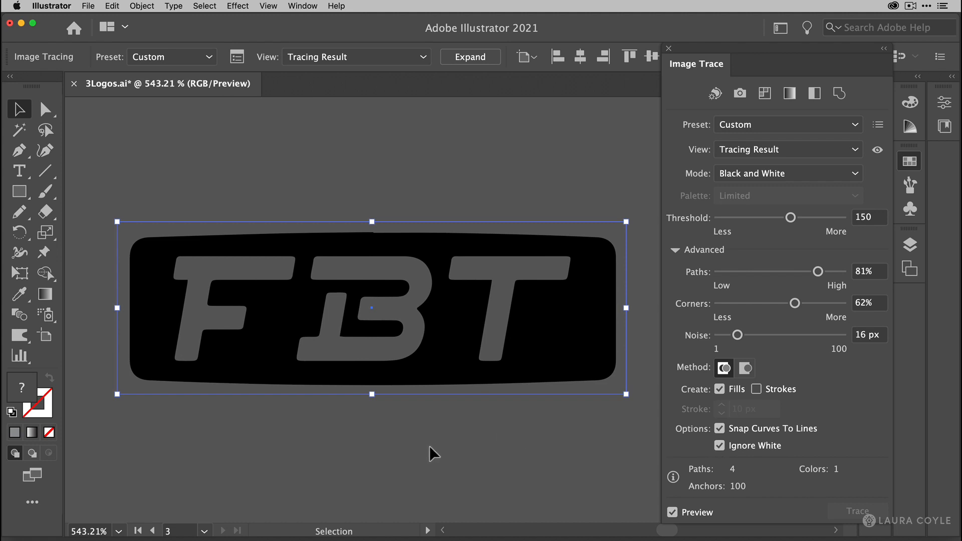
{"action": "left_click", "coordinate": [470, 57]}
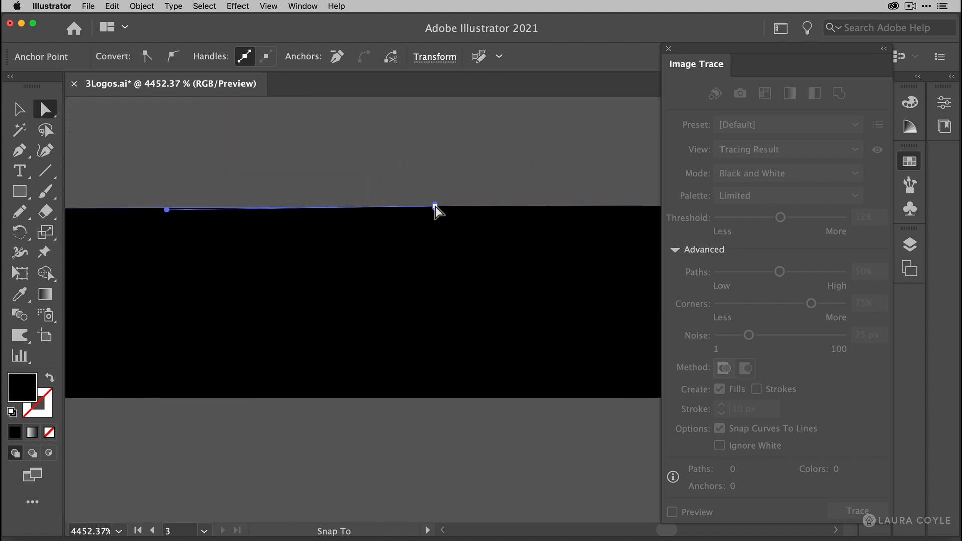
{"action": "left_click", "coordinate": [514, 175]}
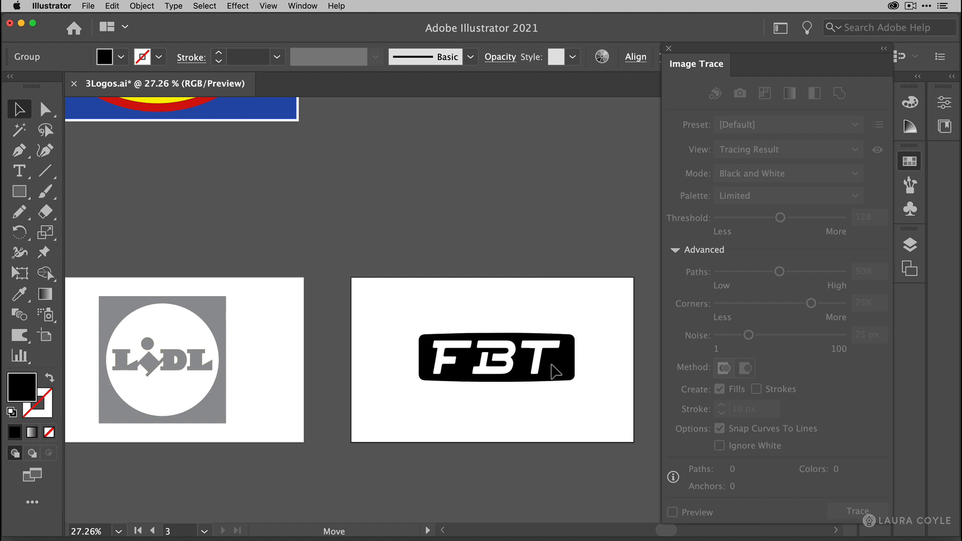
Select the FBT logo group, bring up the alignment options, then deselect everything
{"action": "left_click", "coordinate": [496, 358]}
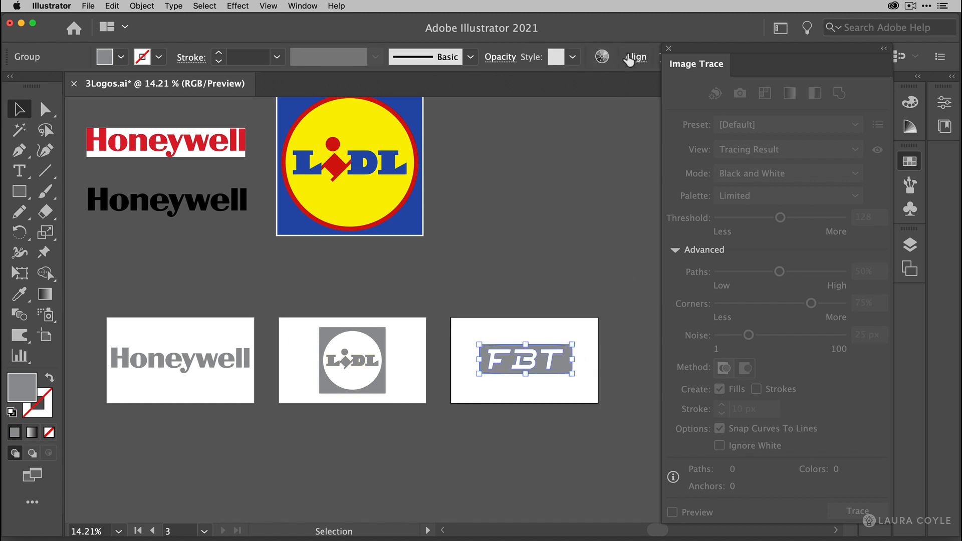
{"action": "left_click", "coordinate": [636, 57]}
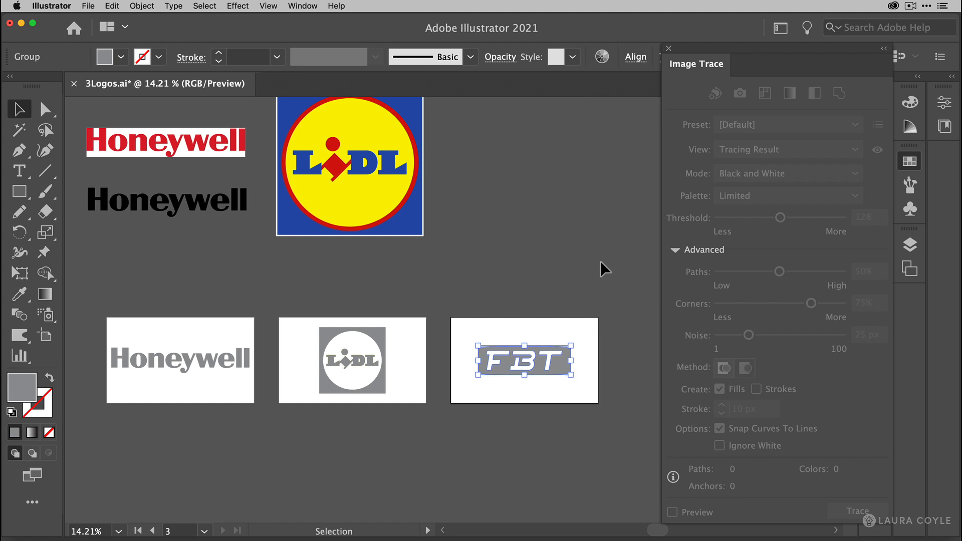
{"action": "left_click", "coordinate": [208, 382]}
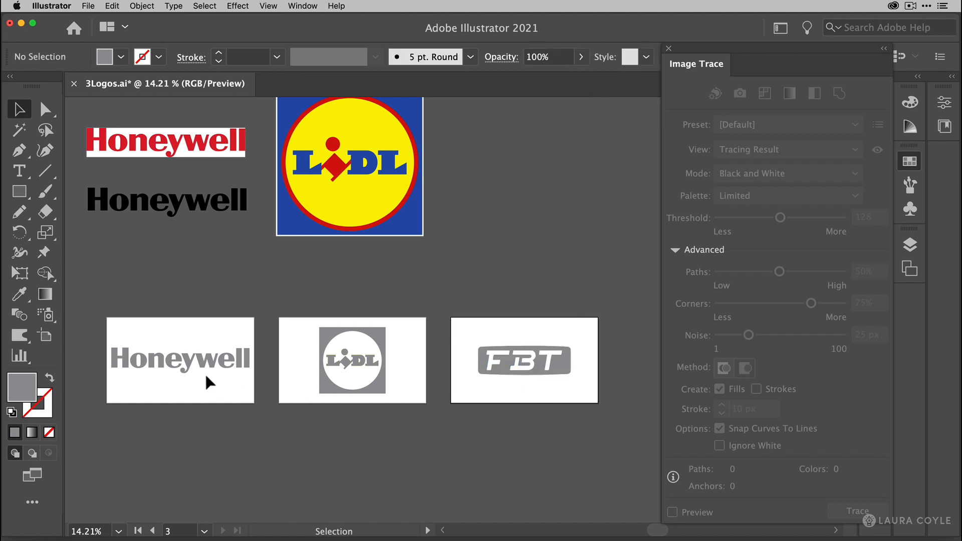
{"action": "mouse_move", "coordinate": [522, 399]}
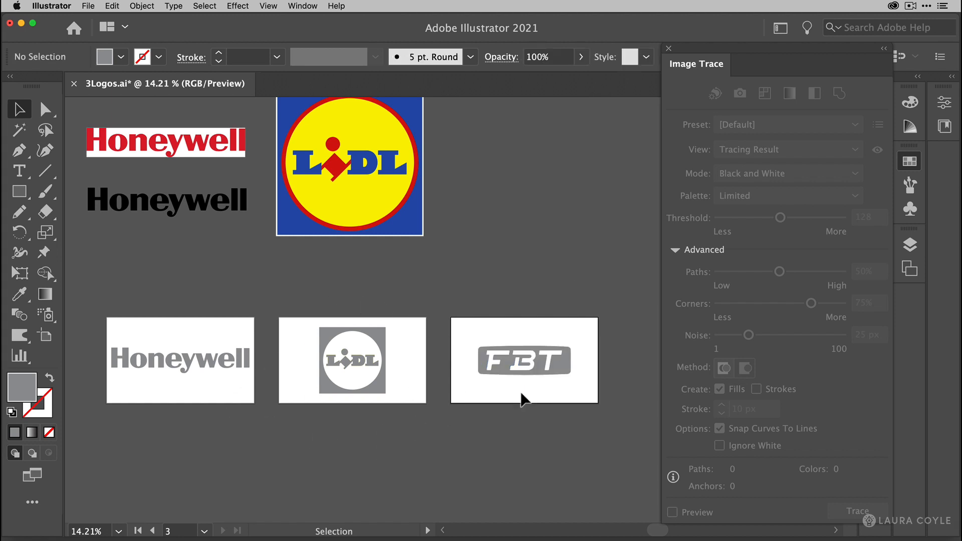
{"action": "mouse_move", "coordinate": [541, 320]}
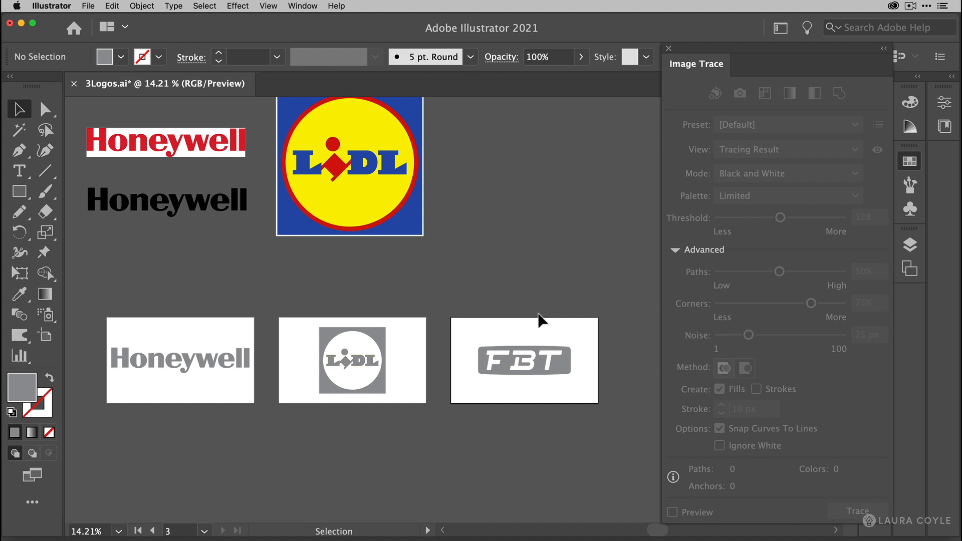
{"action": "mouse_move", "coordinate": [541, 319]}
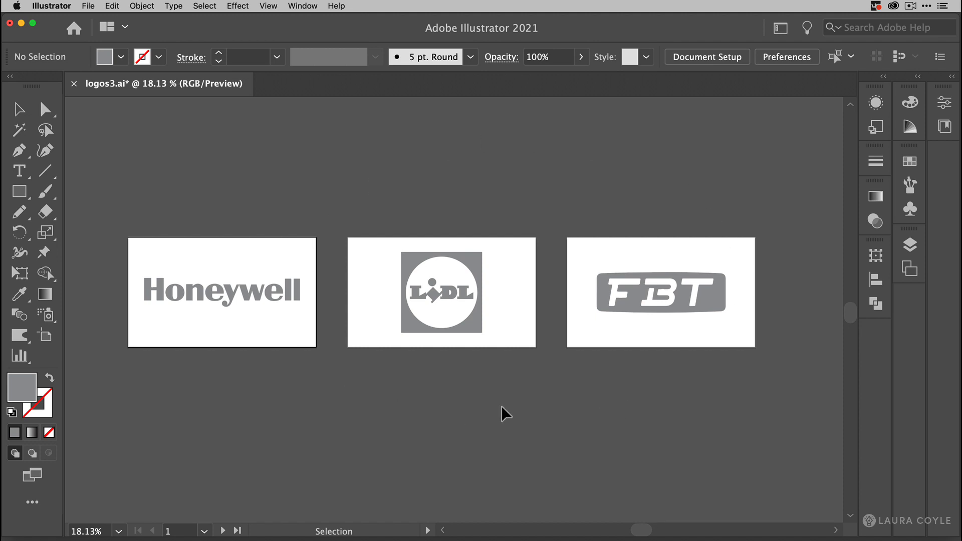
{"action": "mouse_move", "coordinate": [254, 202]}
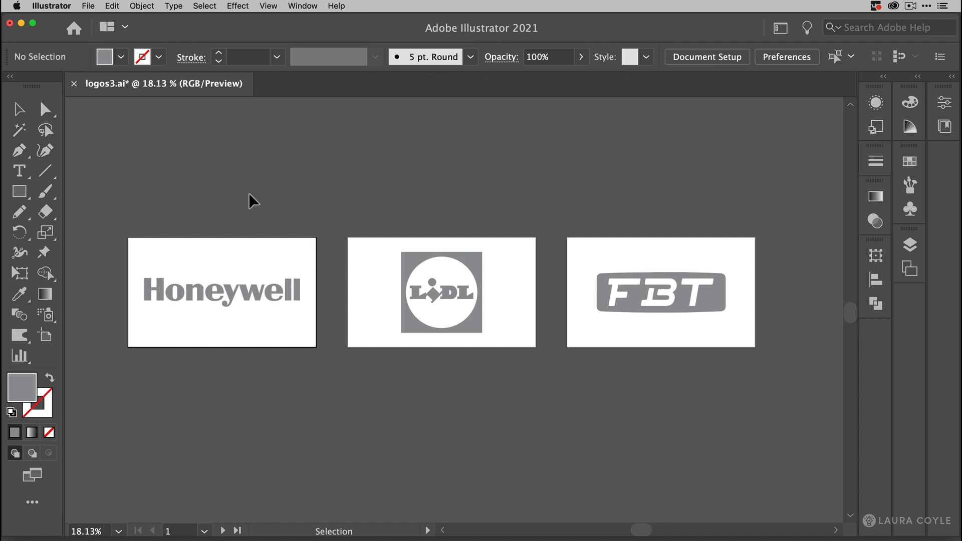
Bring up the Export for Screens dialog from the File menu
{"action": "left_click", "coordinate": [88, 5]}
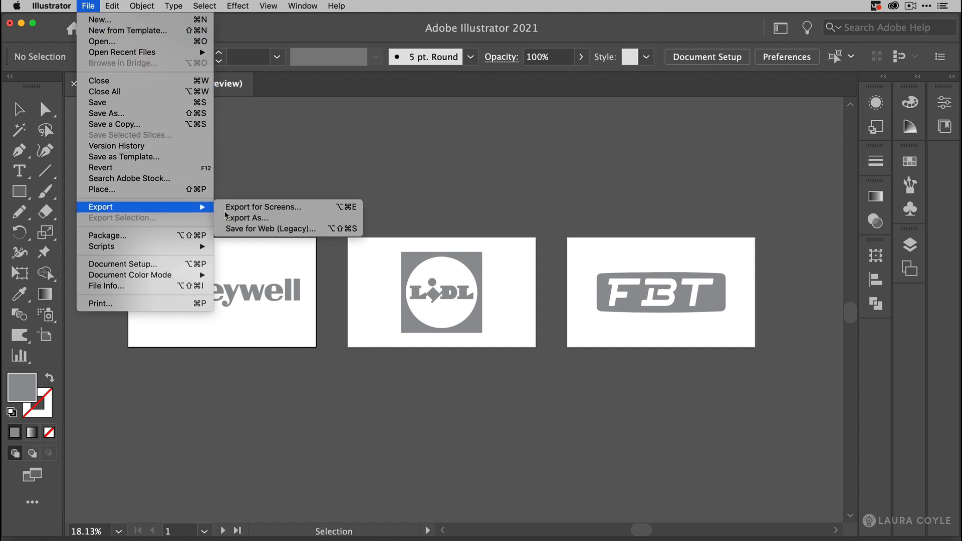
{"action": "left_click", "coordinate": [262, 207]}
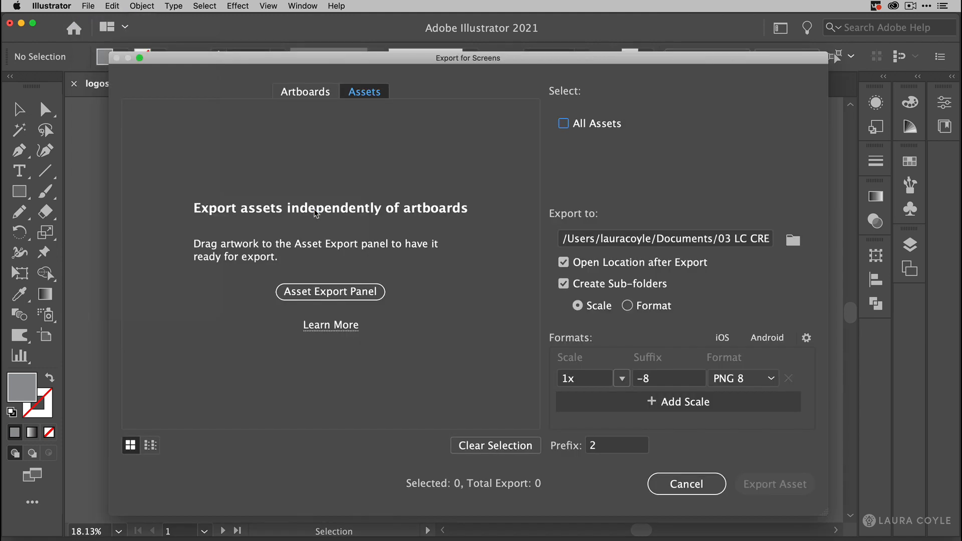
{"action": "mouse_move", "coordinate": [429, 190]}
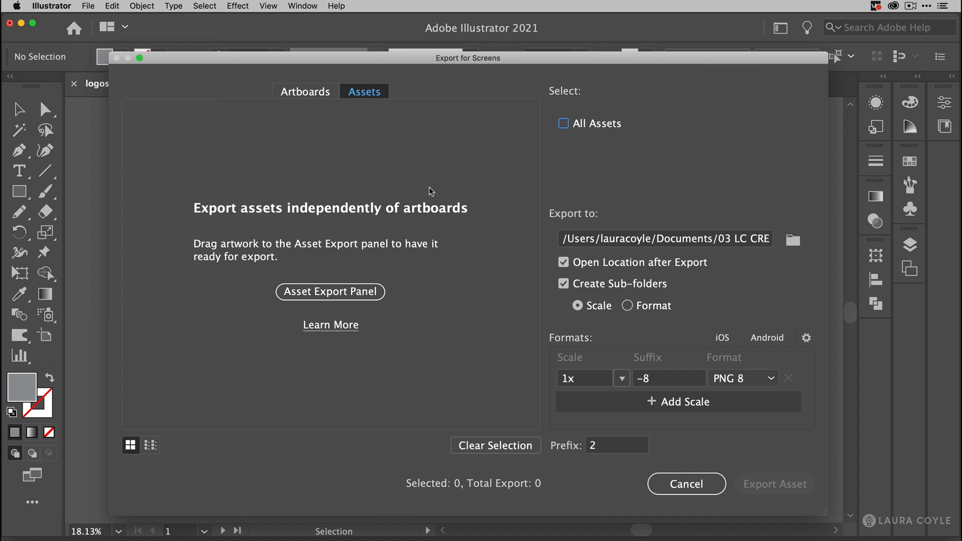
{"action": "mouse_move", "coordinate": [380, 114]}
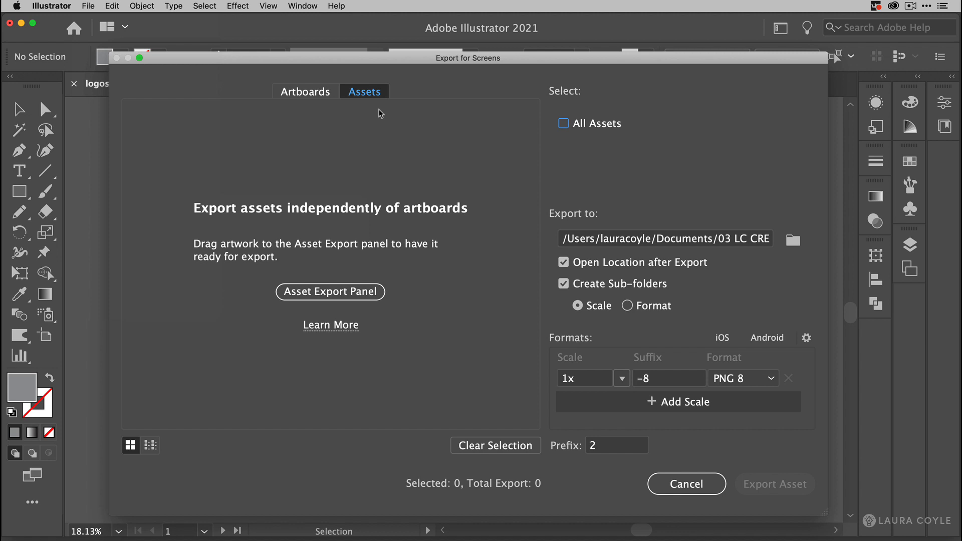
{"action": "mouse_move", "coordinate": [348, 166]}
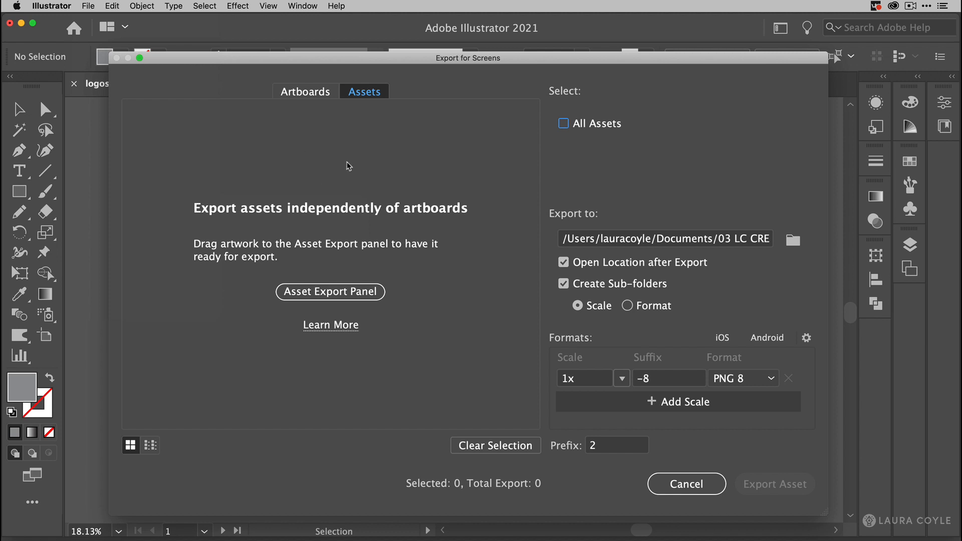
Select all three logo artboards in the Artboards view for export
{"action": "left_click", "coordinate": [305, 91]}
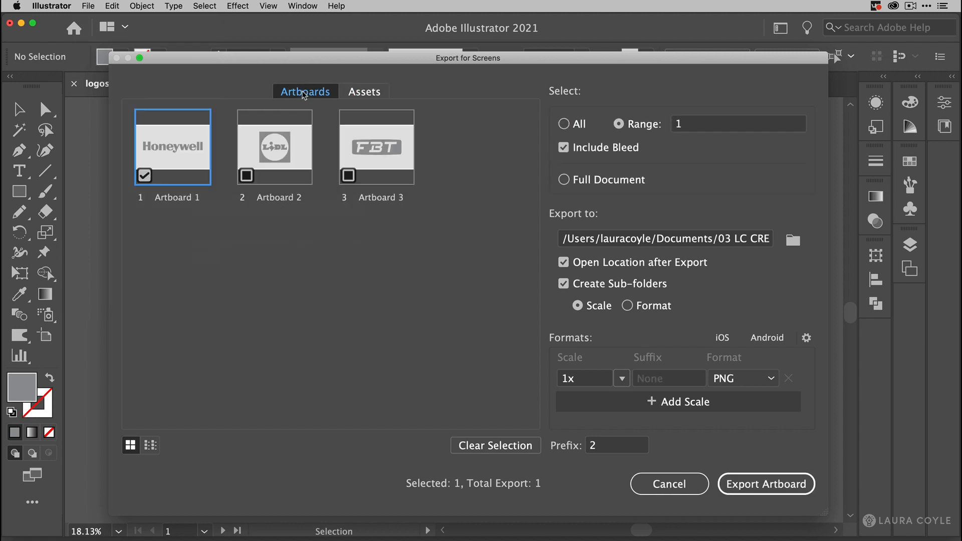
{"action": "mouse_move", "coordinate": [222, 152]}
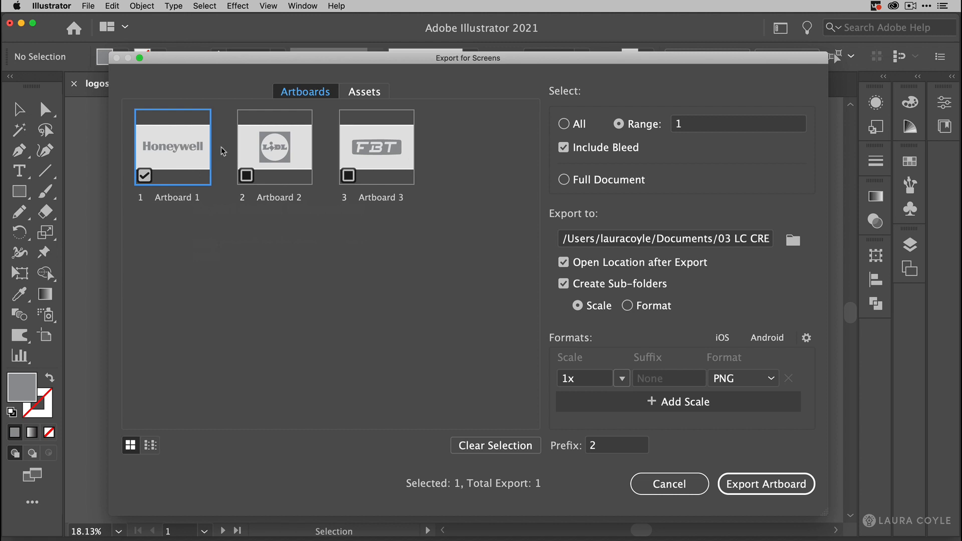
{"action": "mouse_move", "coordinate": [238, 182]}
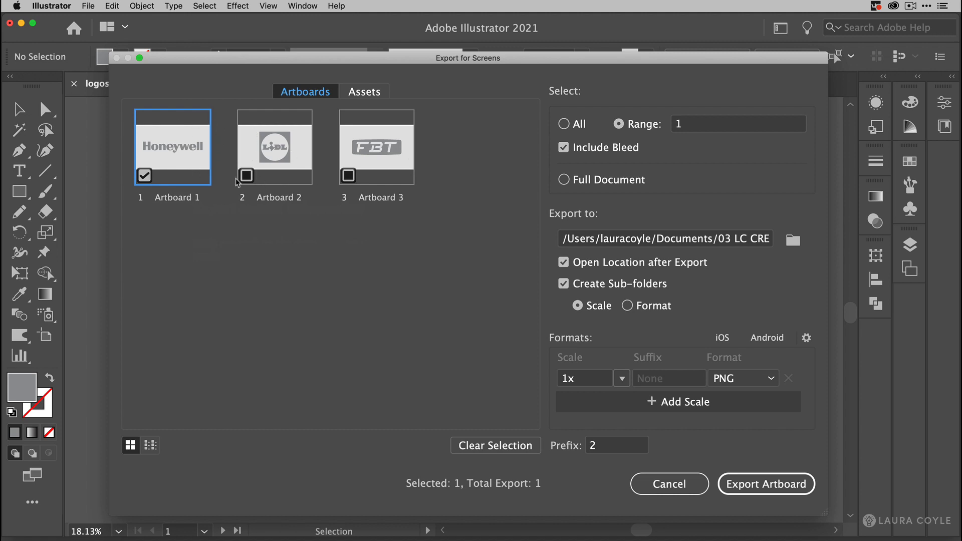
{"action": "left_click", "coordinate": [246, 175]}
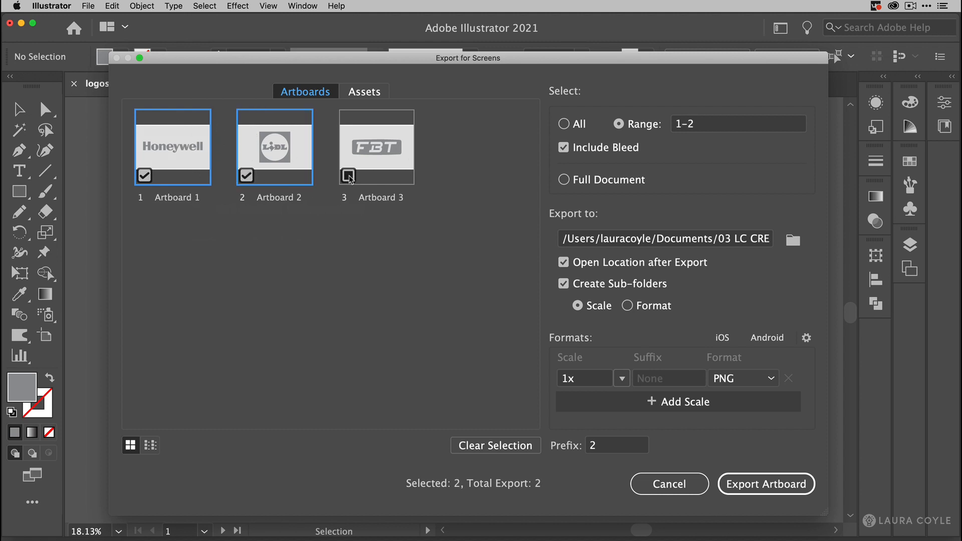
{"action": "left_click", "coordinate": [348, 175]}
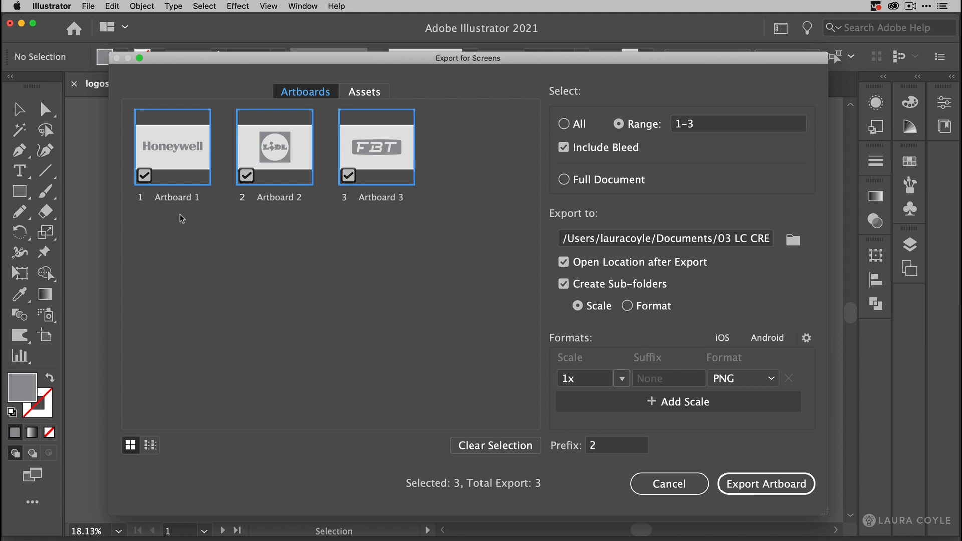
{"action": "mouse_move", "coordinate": [380, 219]}
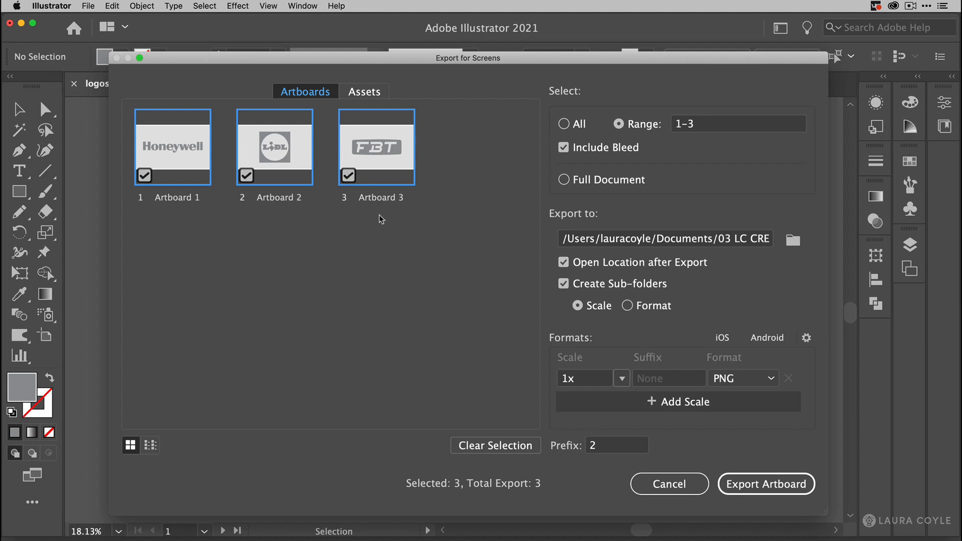
{"action": "mouse_move", "coordinate": [569, 222]}
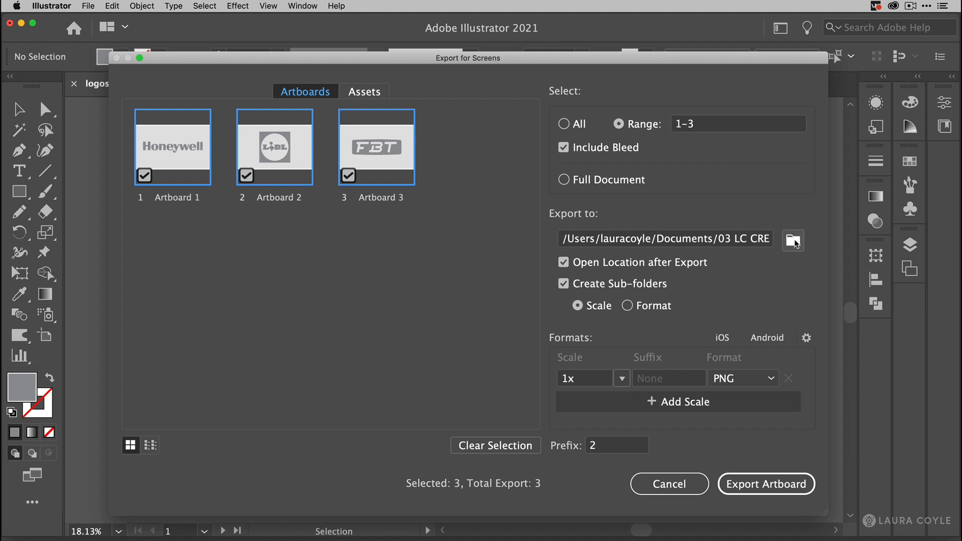
Set the format to PNG 8 and export the three selected artboards
{"action": "left_click", "coordinate": [792, 240]}
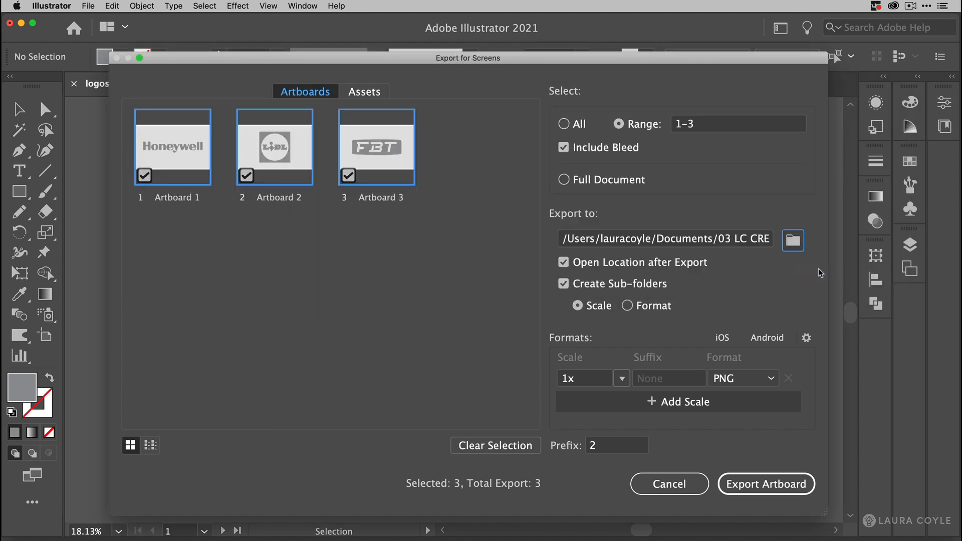
{"action": "mouse_move", "coordinate": [792, 282]}
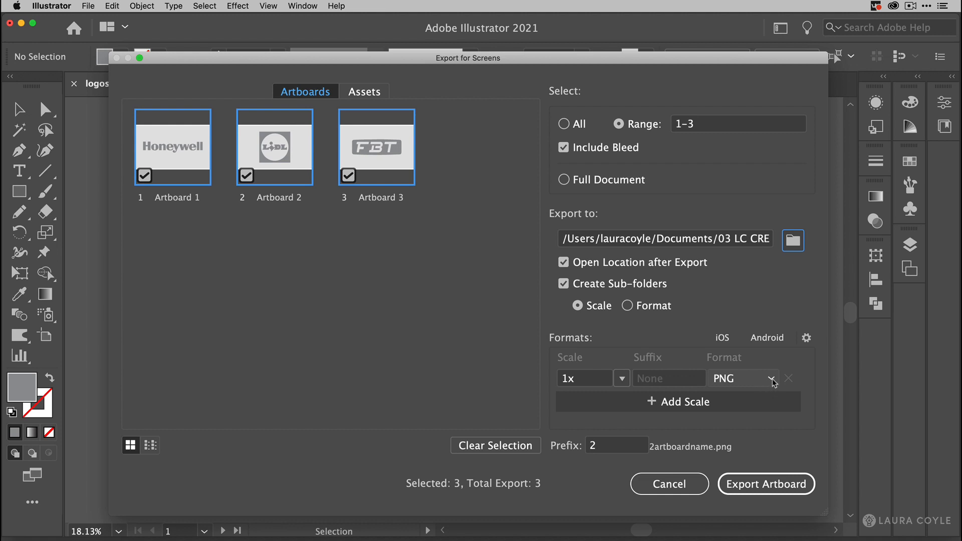
{"action": "left_click", "coordinate": [773, 377]}
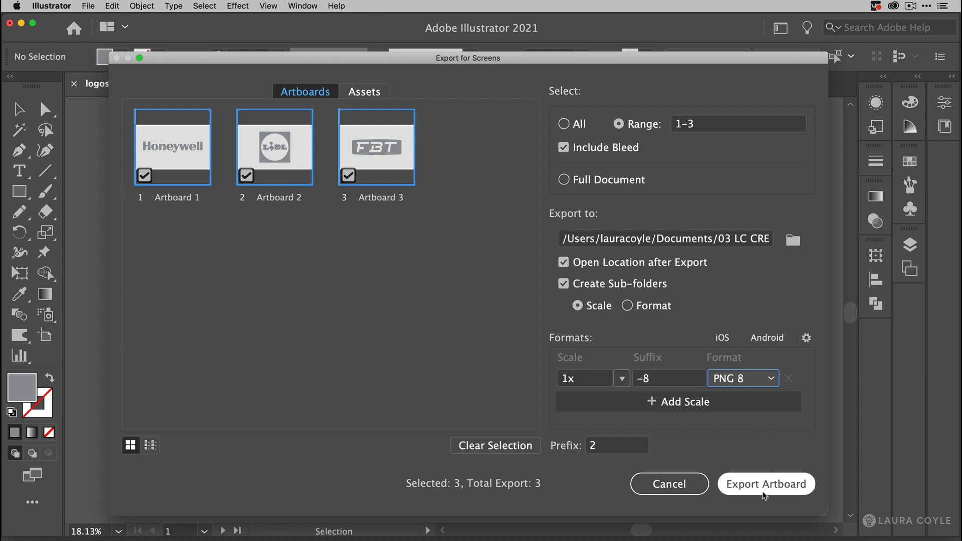
{"action": "left_click", "coordinate": [766, 484]}
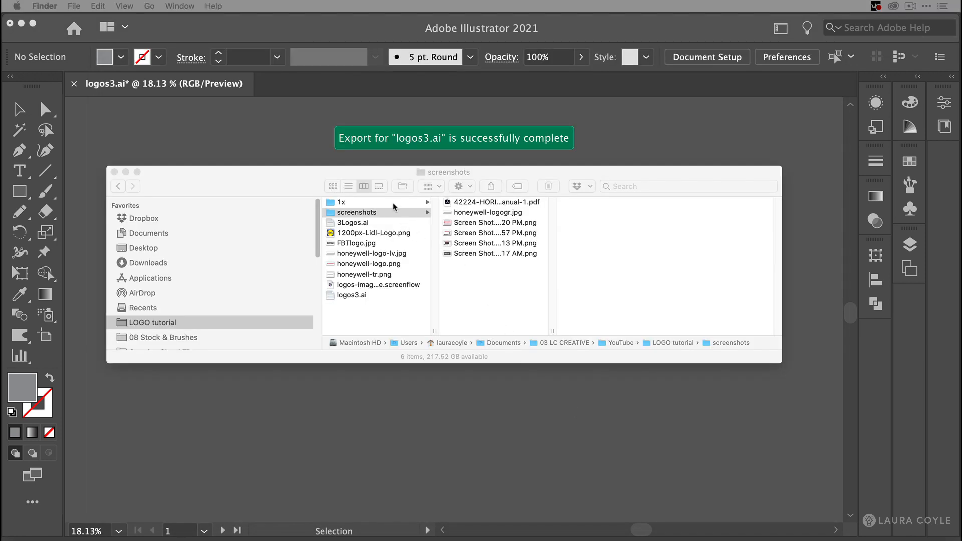
Review the exported 2Artboard 1-8.png (Honeywell) and 2Artboard 2-8.png (LIDL) files in the 1x folder
{"action": "left_click", "coordinate": [342, 202]}
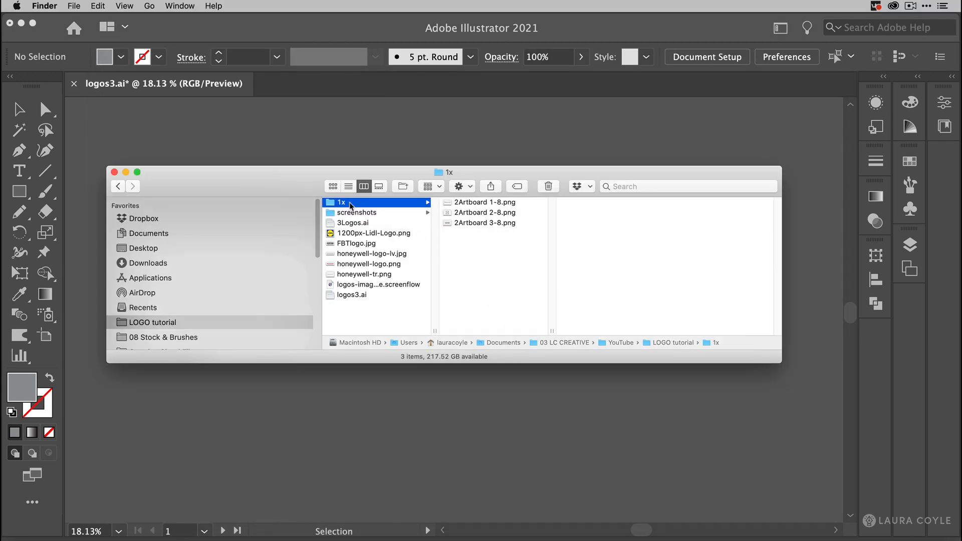
{"action": "left_click", "coordinate": [484, 202]}
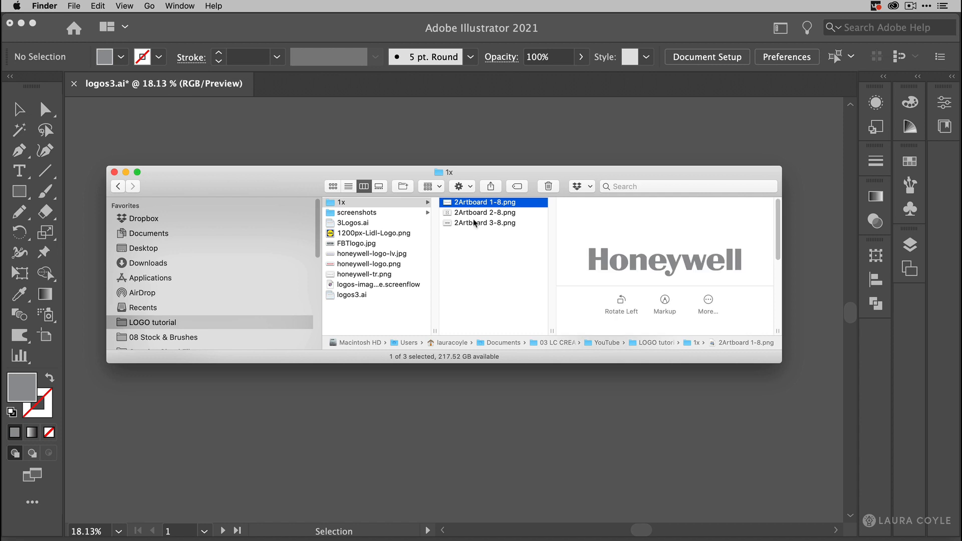
{"action": "mouse_move", "coordinate": [474, 240]}
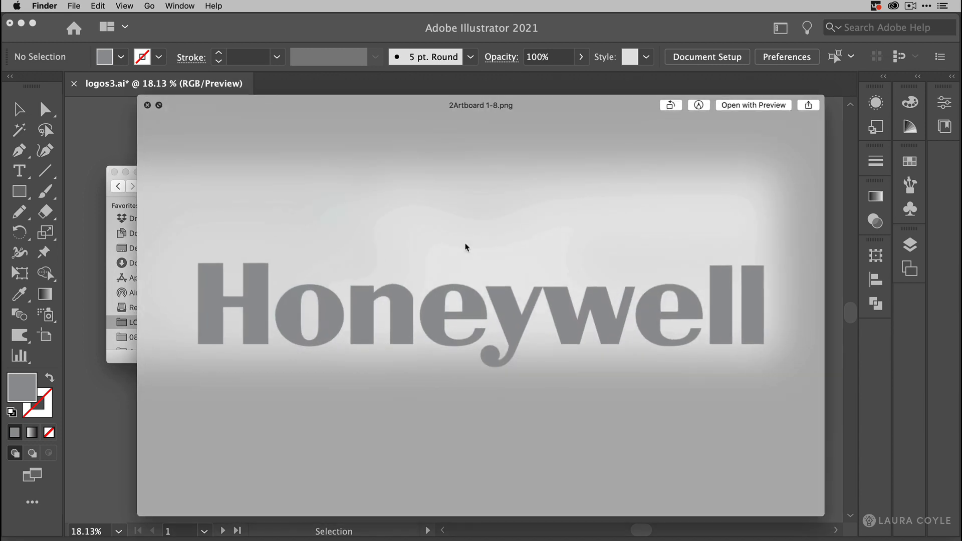
{"action": "mouse_move", "coordinate": [409, 222]}
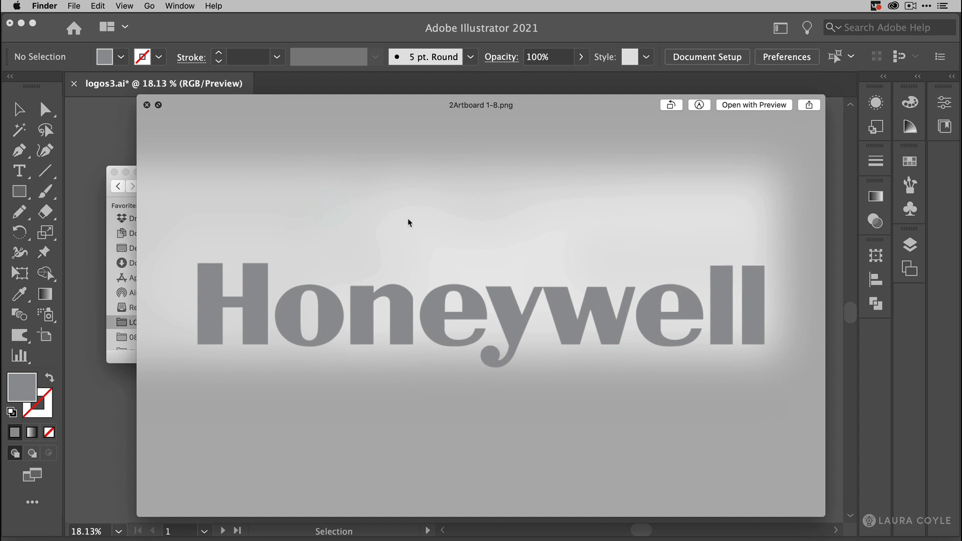
{"action": "left_click", "coordinate": [147, 104]}
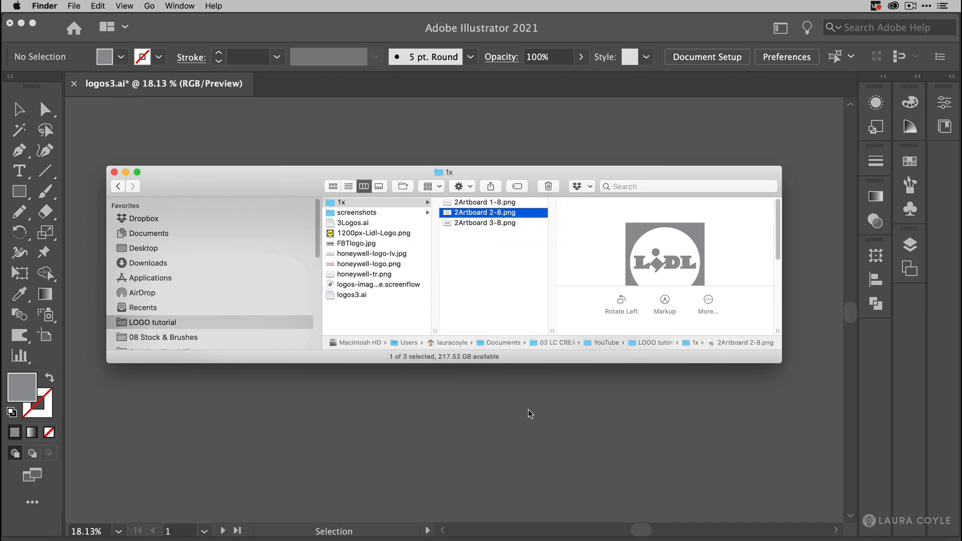
{"action": "mouse_move", "coordinate": [475, 300]}
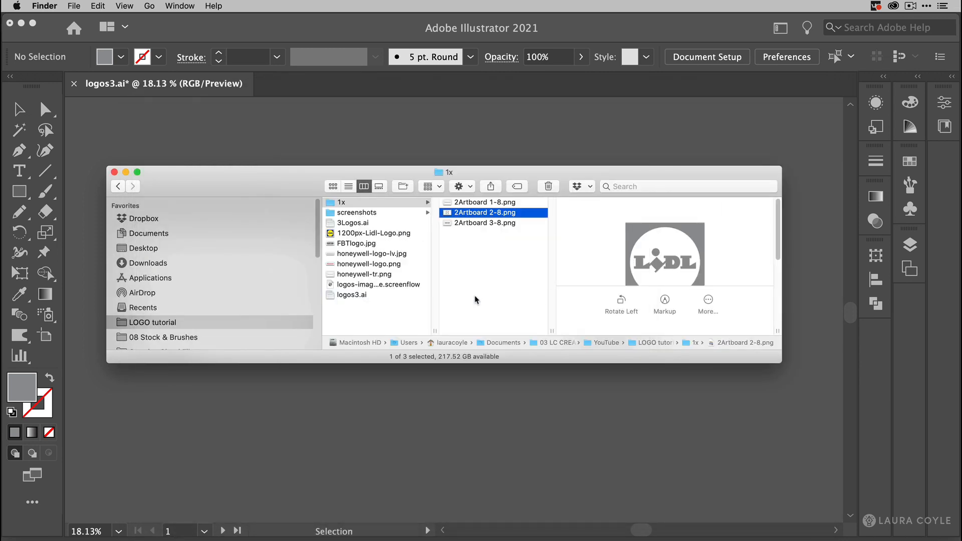